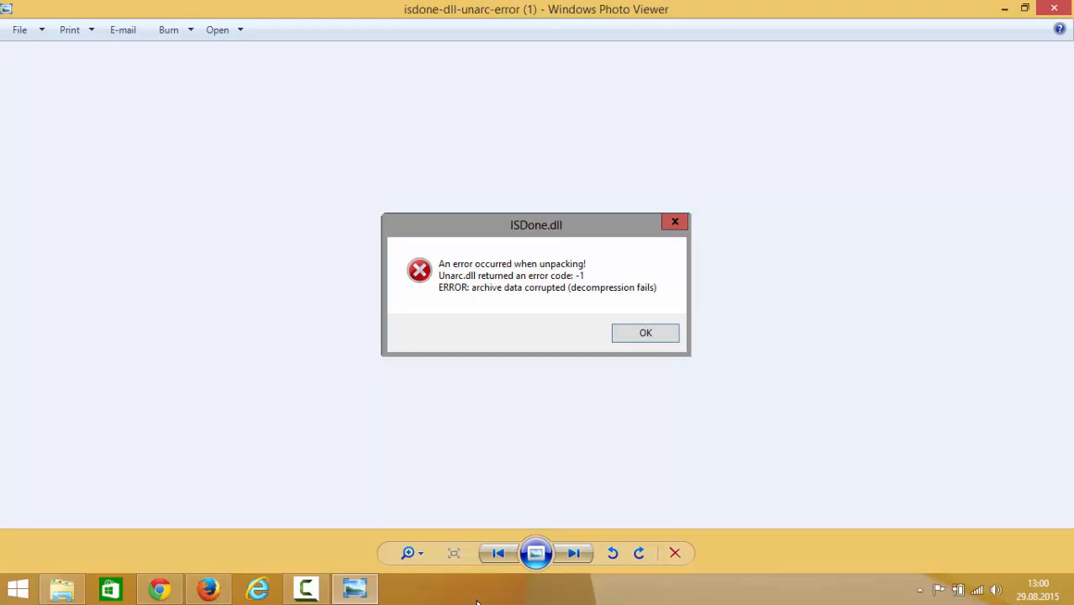
{"action": "mouse_move", "coordinate": [517, 507]}
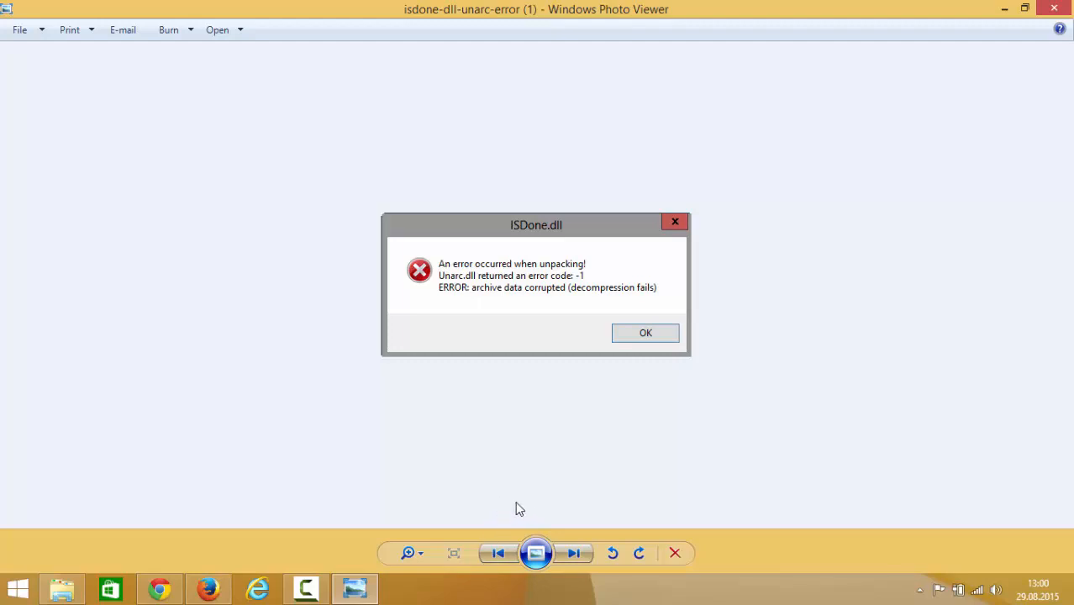
{"action": "mouse_move", "coordinate": [514, 415]}
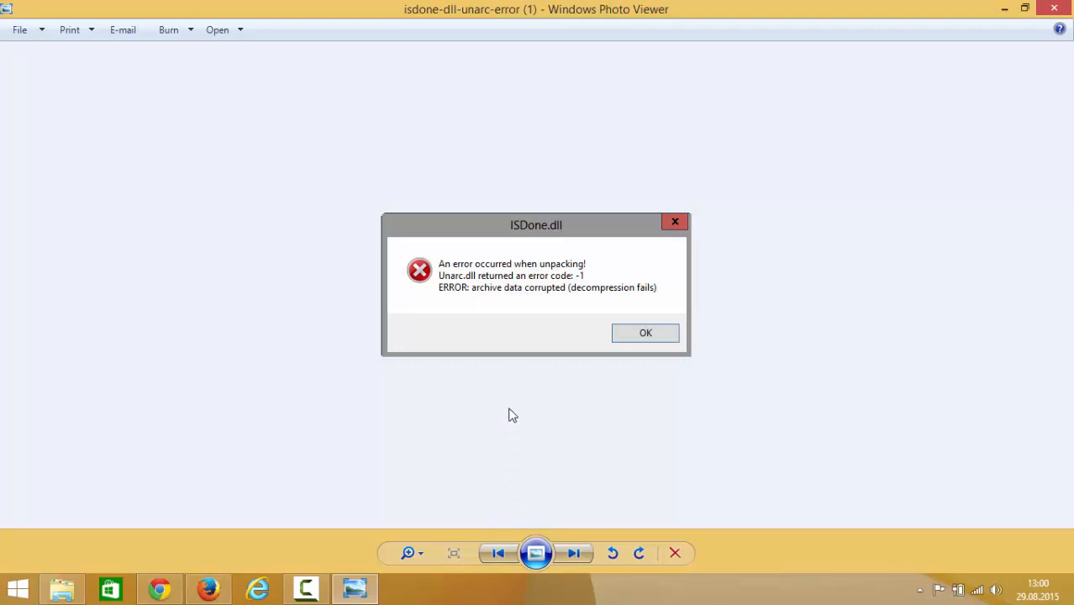
{"action": "mouse_move", "coordinate": [514, 314]}
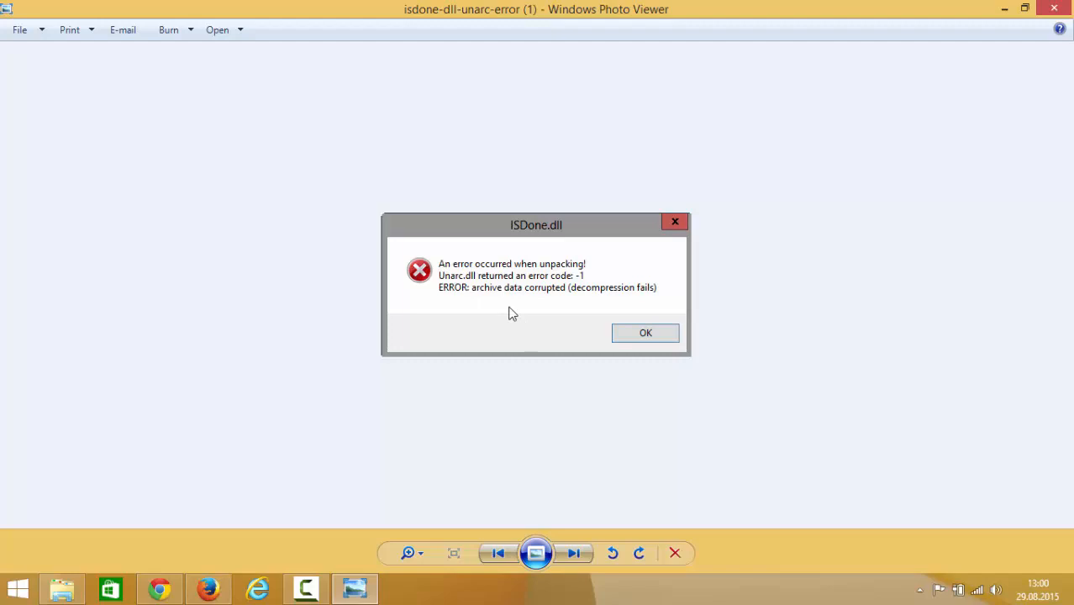
{"action": "mouse_move", "coordinate": [484, 285]}
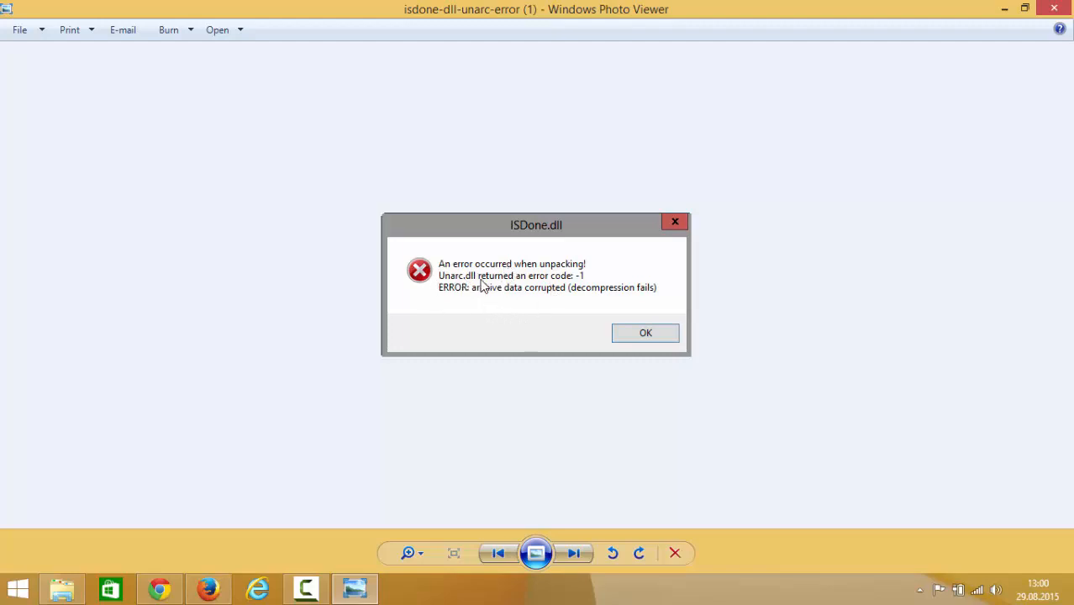
{"action": "mouse_move", "coordinate": [520, 275]}
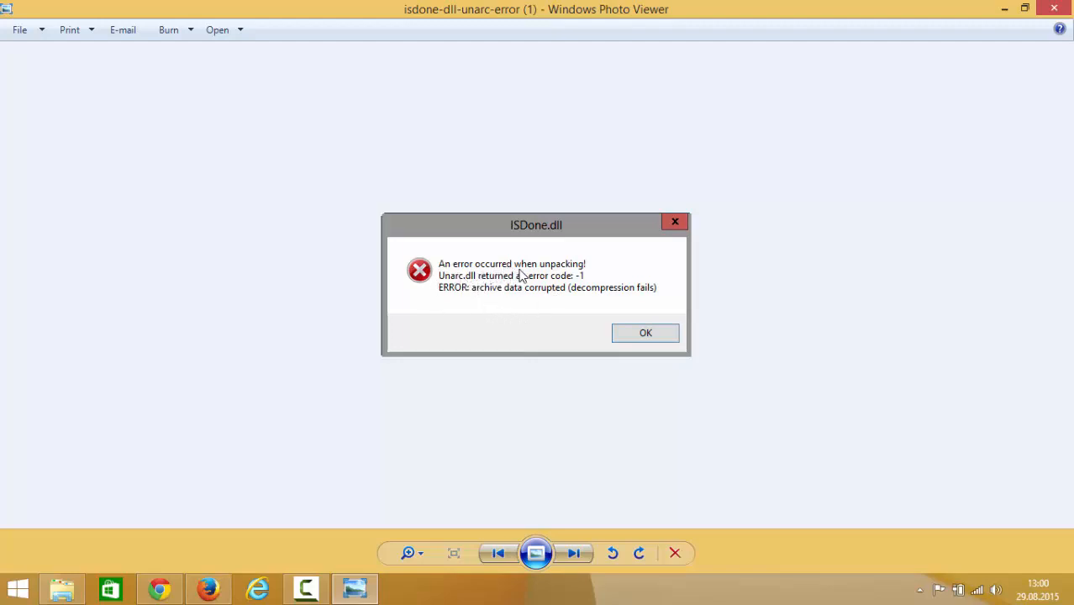
{"action": "mouse_move", "coordinate": [460, 287]}
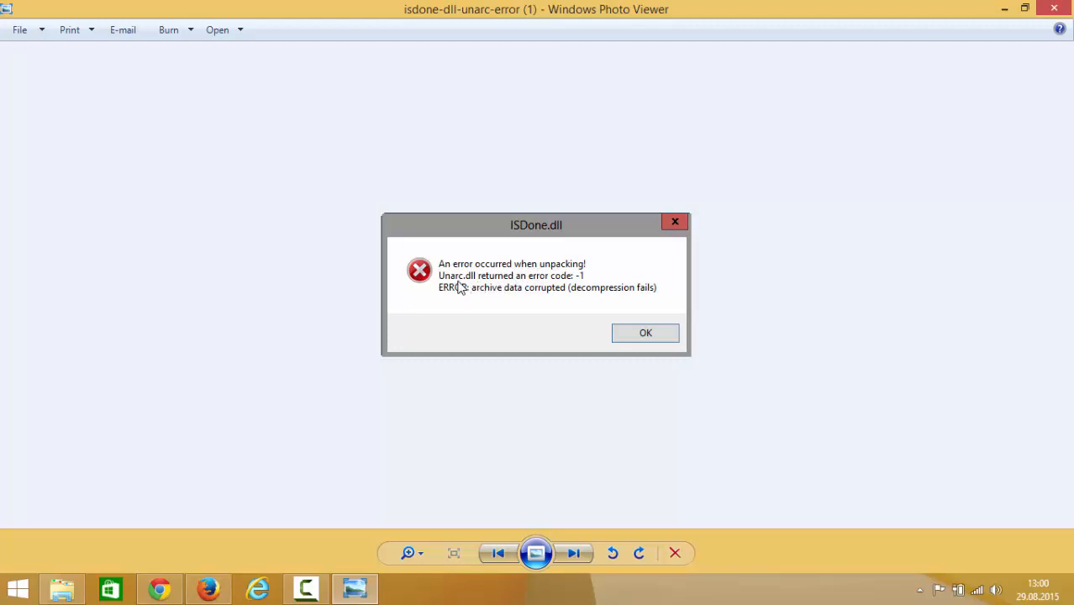
{"action": "mouse_move", "coordinate": [528, 286]}
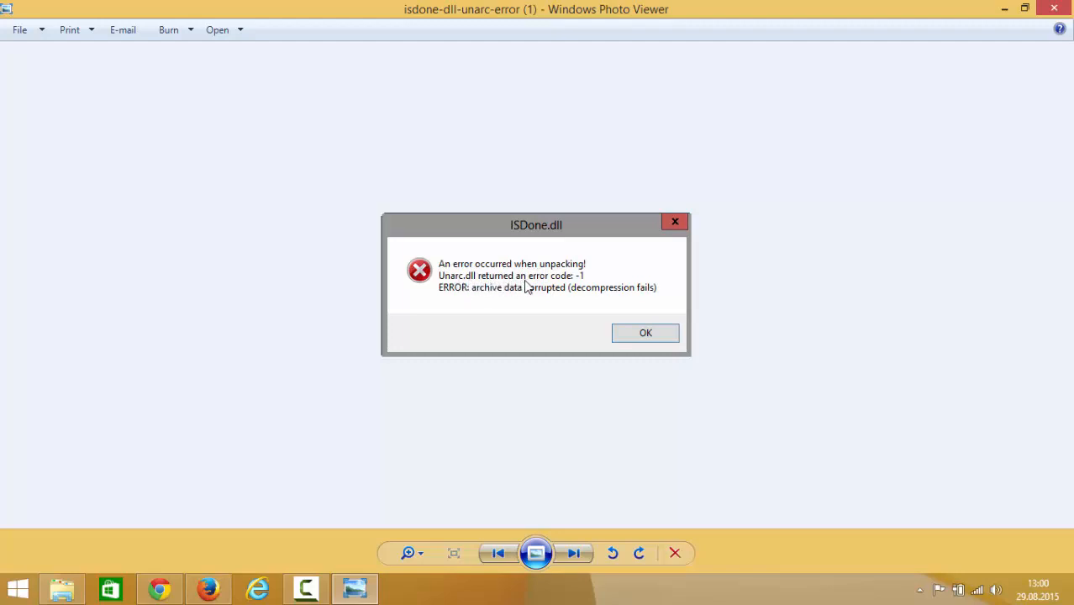
{"action": "mouse_move", "coordinate": [578, 289]}
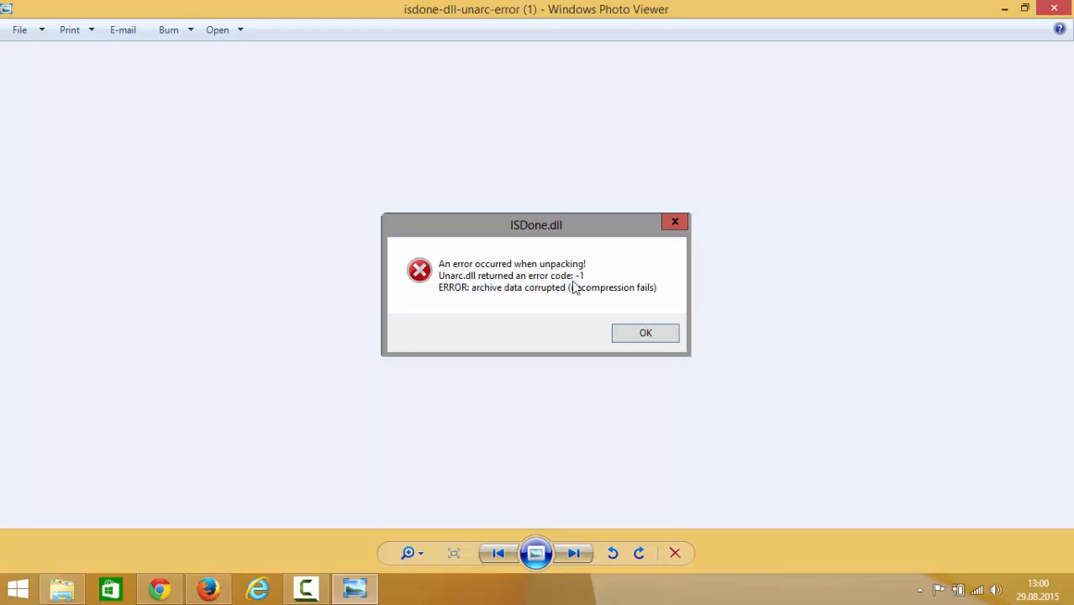
{"action": "mouse_move", "coordinate": [460, 245]}
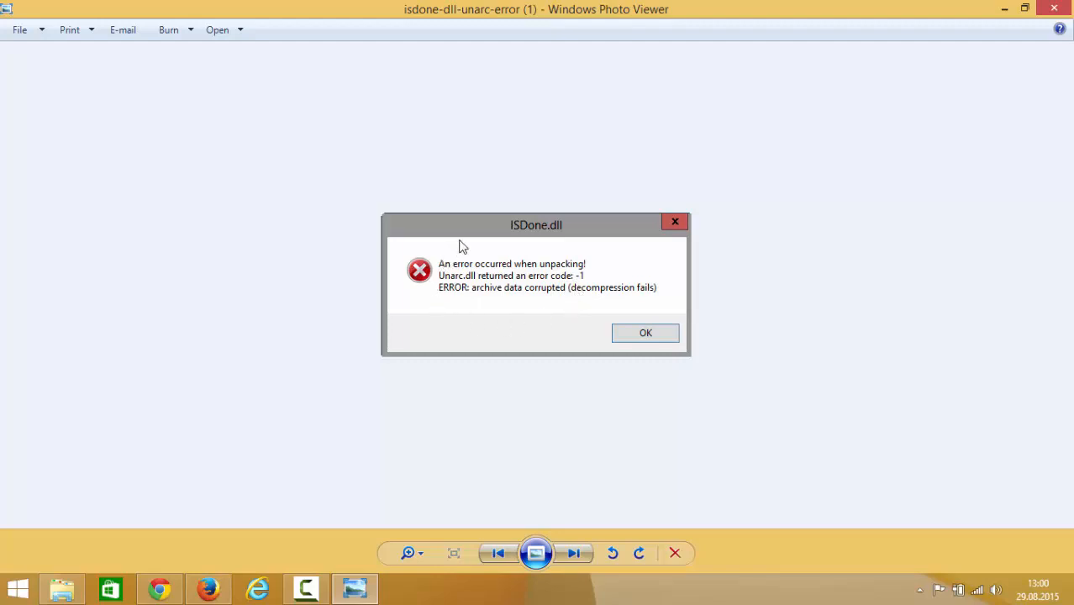
{"action": "mouse_move", "coordinate": [544, 274]}
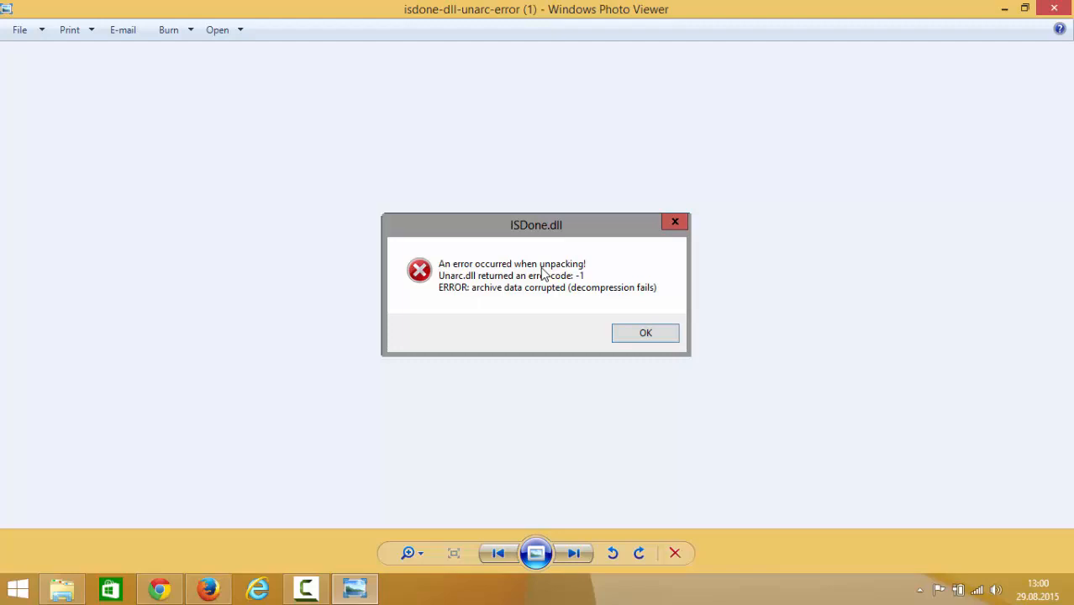
{"action": "mouse_move", "coordinate": [948, 20]}
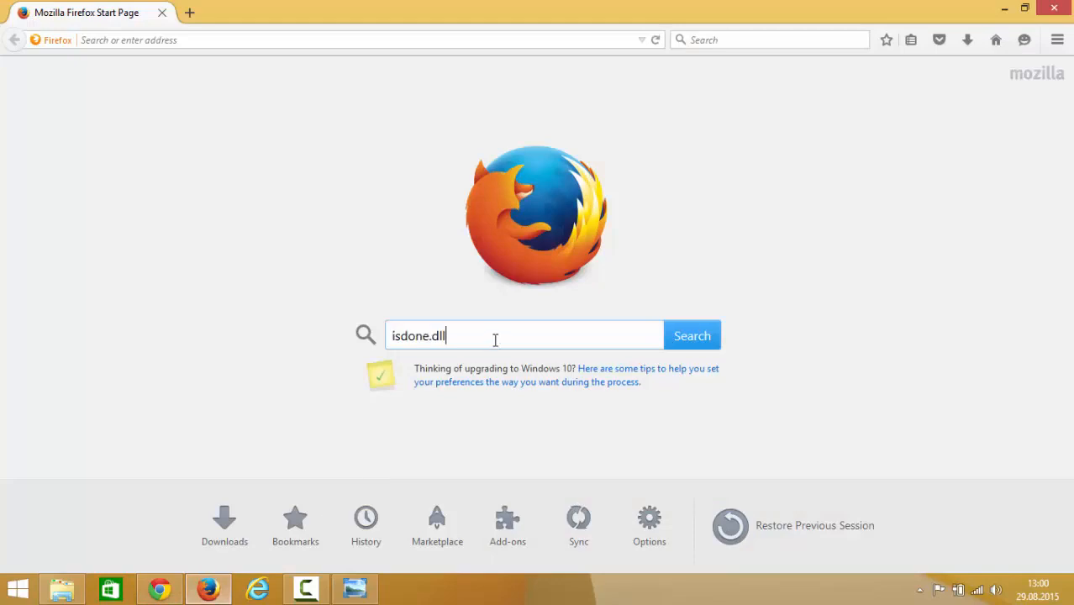
- Run a Google search for isdone.dll from the Firefox start page
{"action": "left_click", "coordinate": [693, 337]}
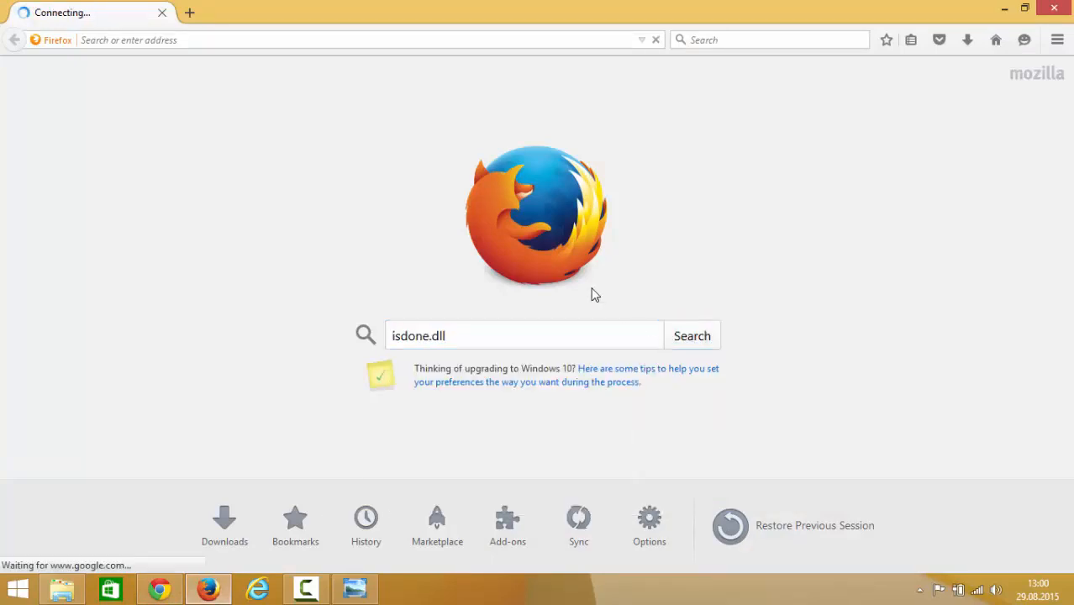
{"action": "left_click", "coordinate": [692, 336]}
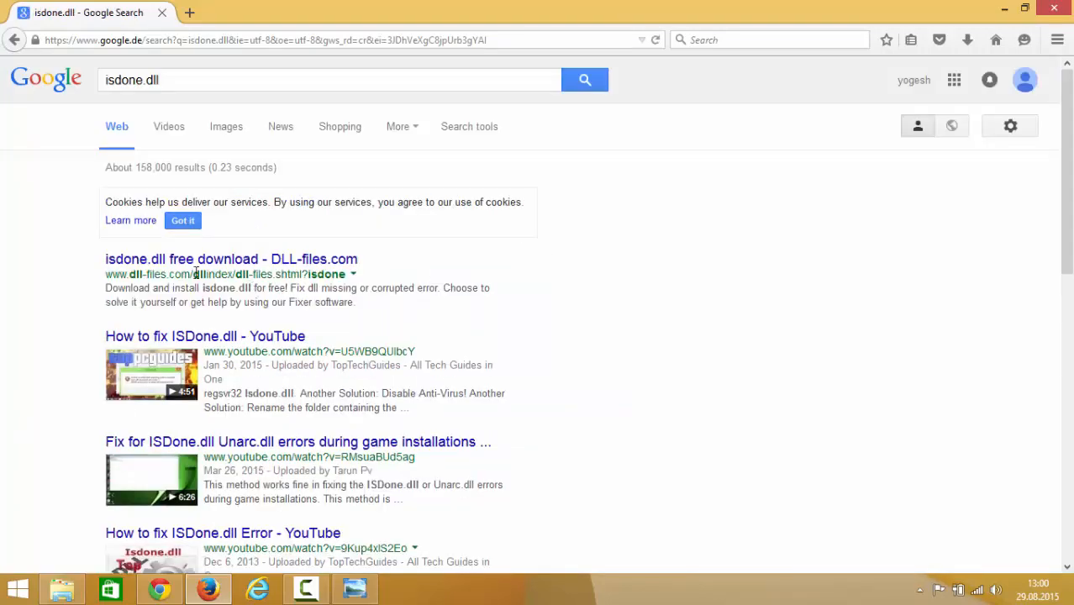
{"action": "mouse_move", "coordinate": [202, 271]}
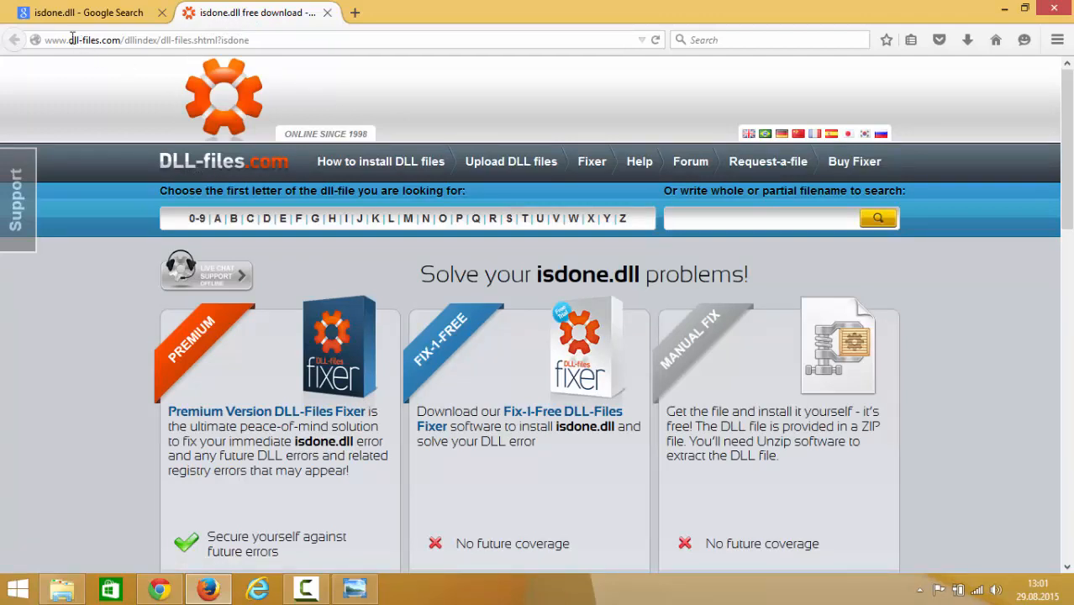
{"action": "mouse_move", "coordinate": [427, 161]}
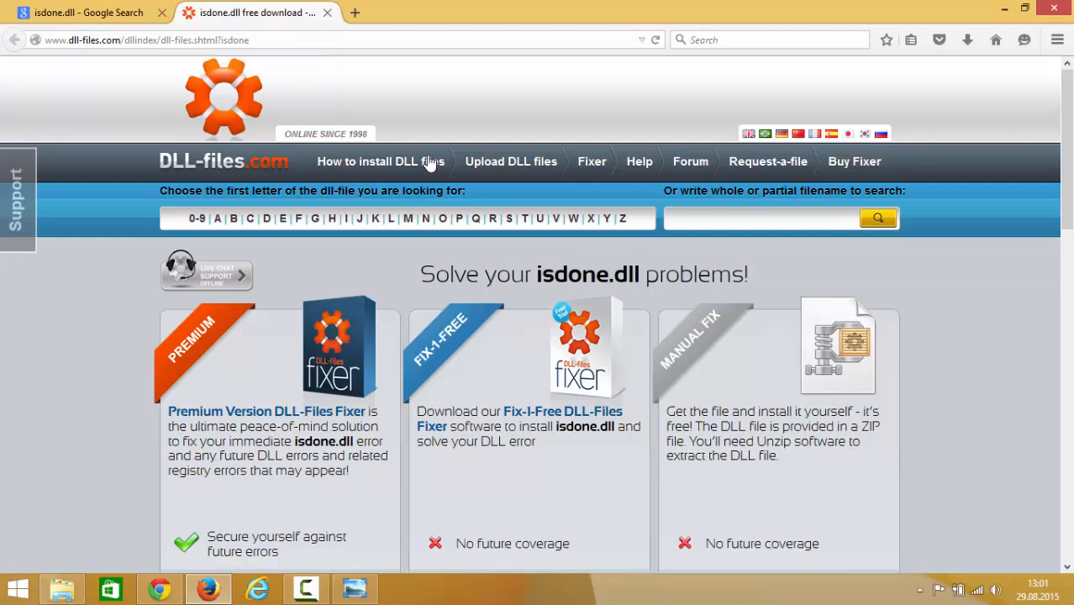
{"action": "mouse_move", "coordinate": [457, 275]}
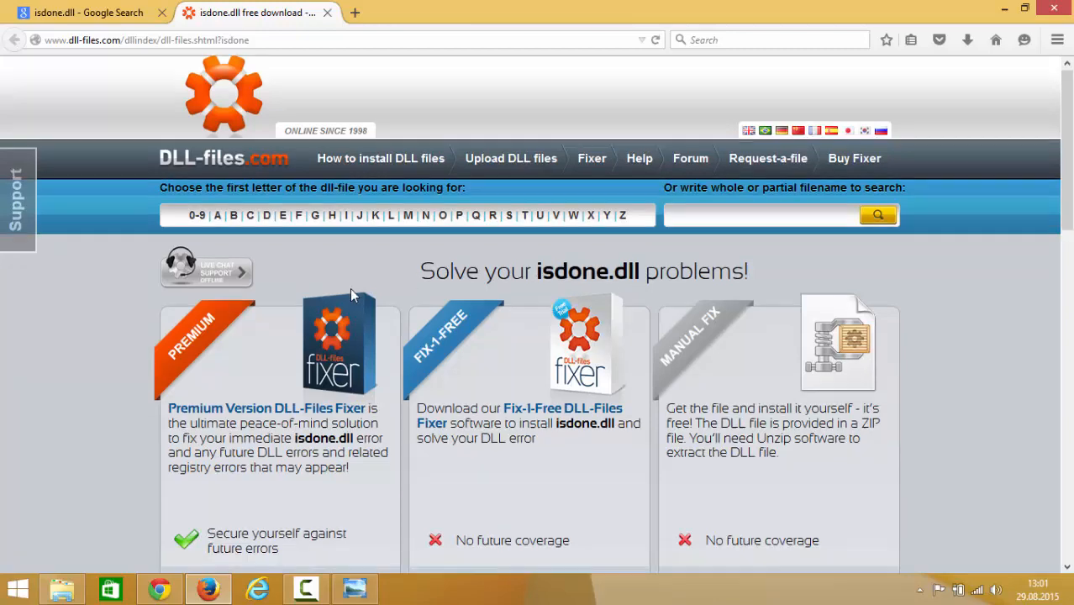
- Scroll the DLL-files.com isdone.dll page down to the Manual Fix Download ZIP-File button
{"action": "scroll", "scroll_direction": "down", "scroll_amount": 3}
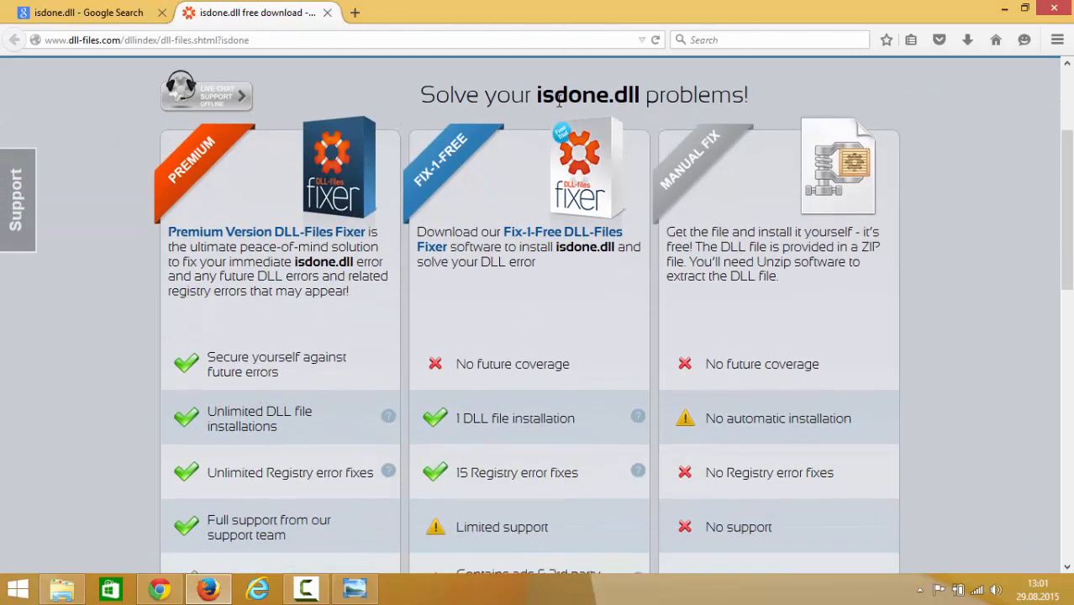
{"action": "mouse_move", "coordinate": [726, 147]}
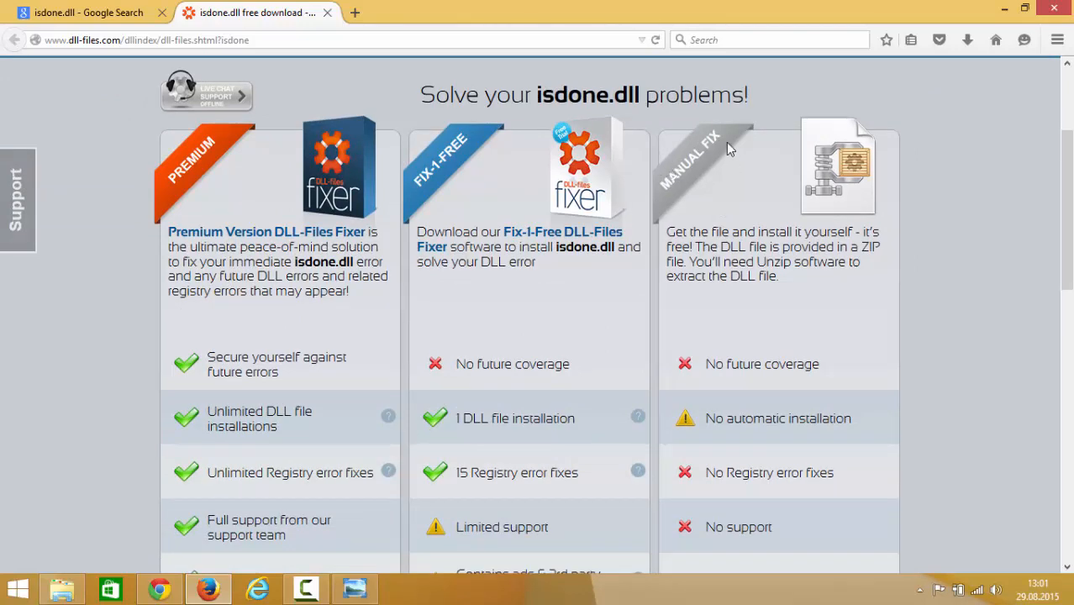
{"action": "mouse_move", "coordinate": [677, 183]}
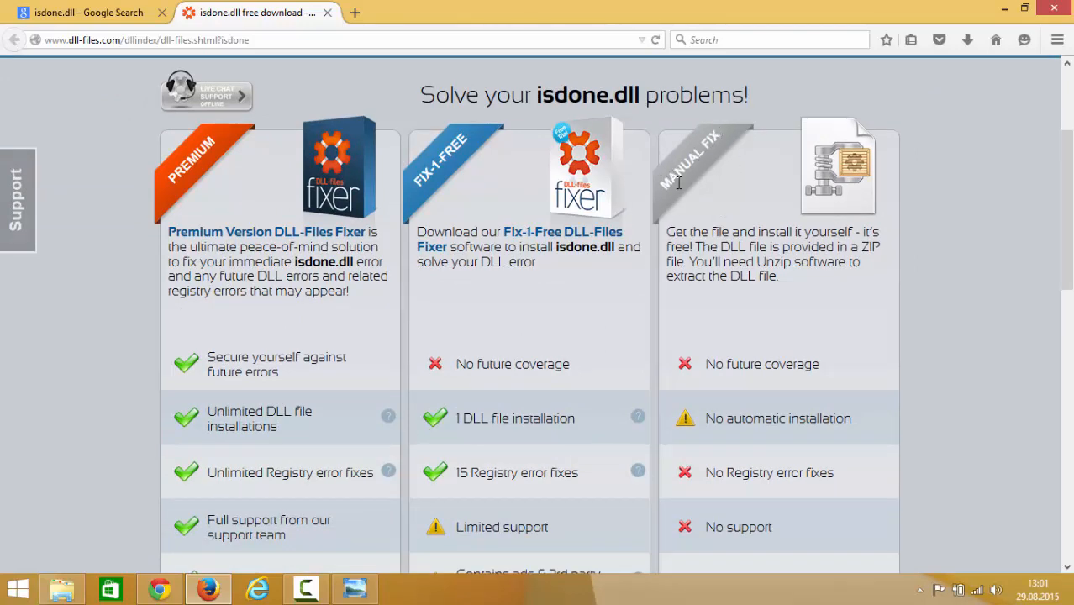
{"action": "scroll", "scroll_direction": "down", "scroll_amount": 3}
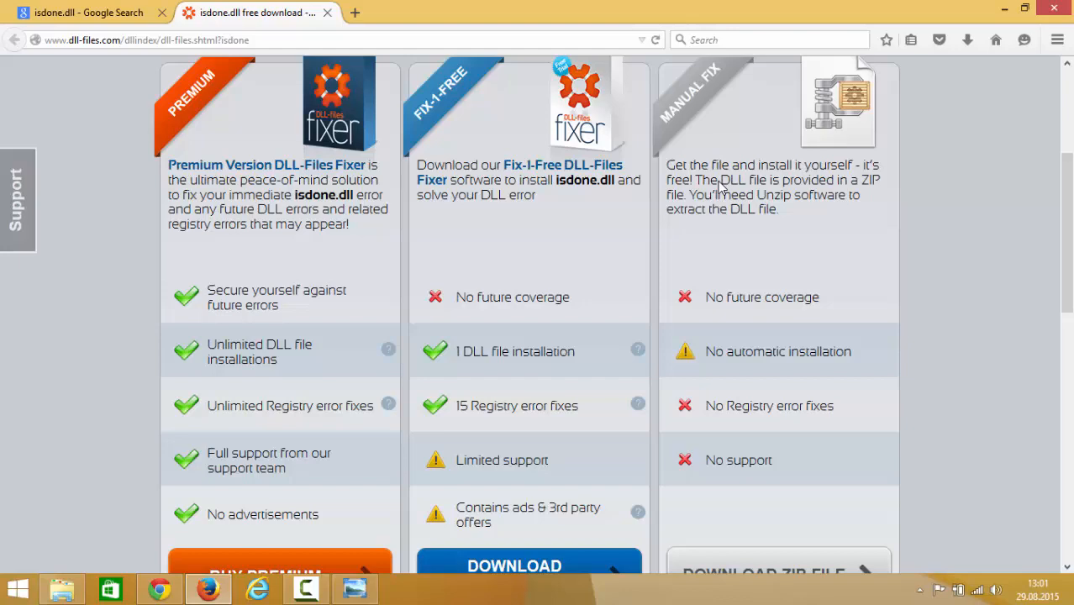
{"action": "scroll", "scroll_direction": "up", "scroll_amount": 3}
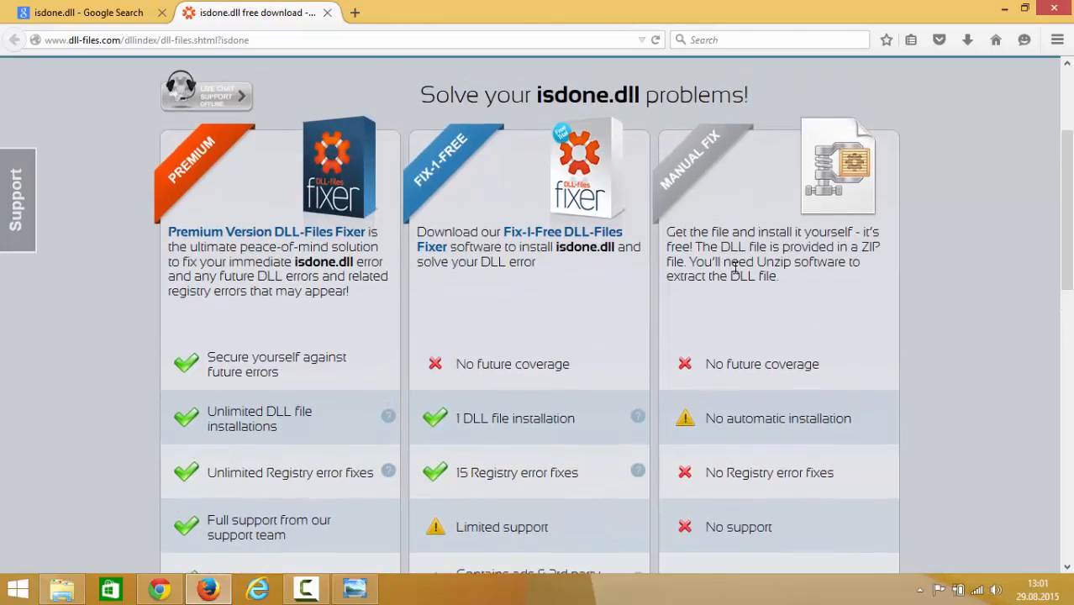
{"action": "scroll", "scroll_direction": "down", "scroll_amount": 3}
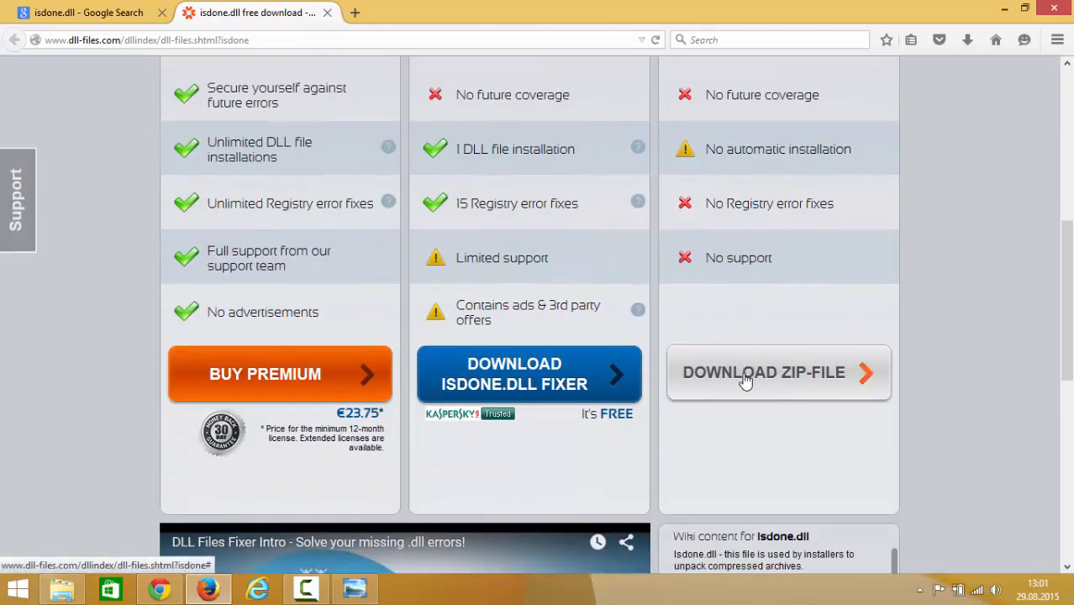
- Expand the isdone.dll version list and choose version 0.6.0.0
{"action": "left_click", "coordinate": [764, 373]}
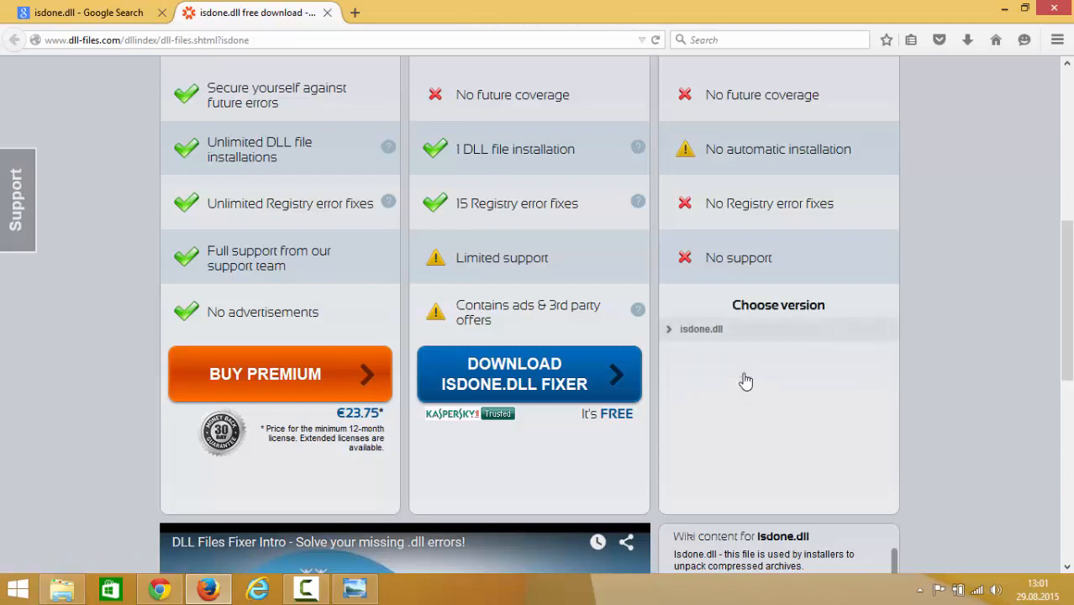
{"action": "left_click", "coordinate": [700, 328]}
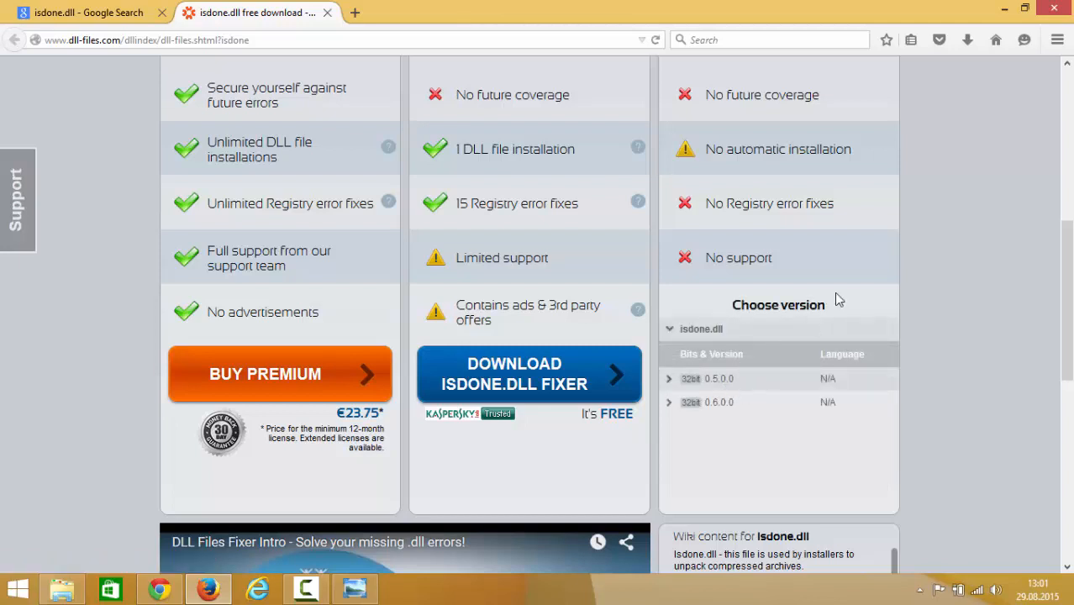
{"action": "scroll", "scroll_direction": "down", "scroll_amount": 3}
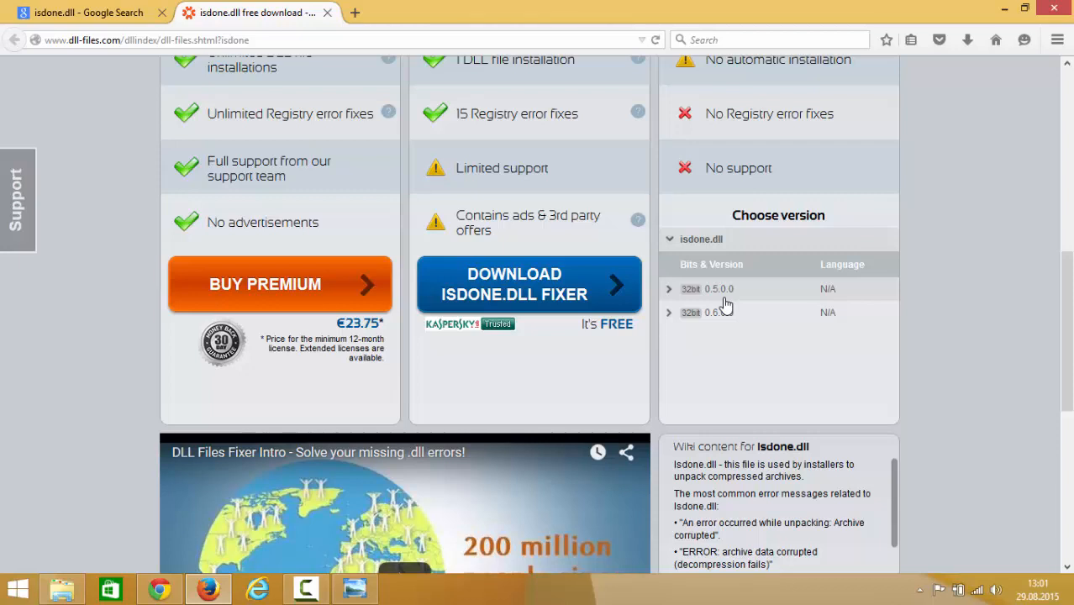
{"action": "mouse_move", "coordinate": [724, 305]}
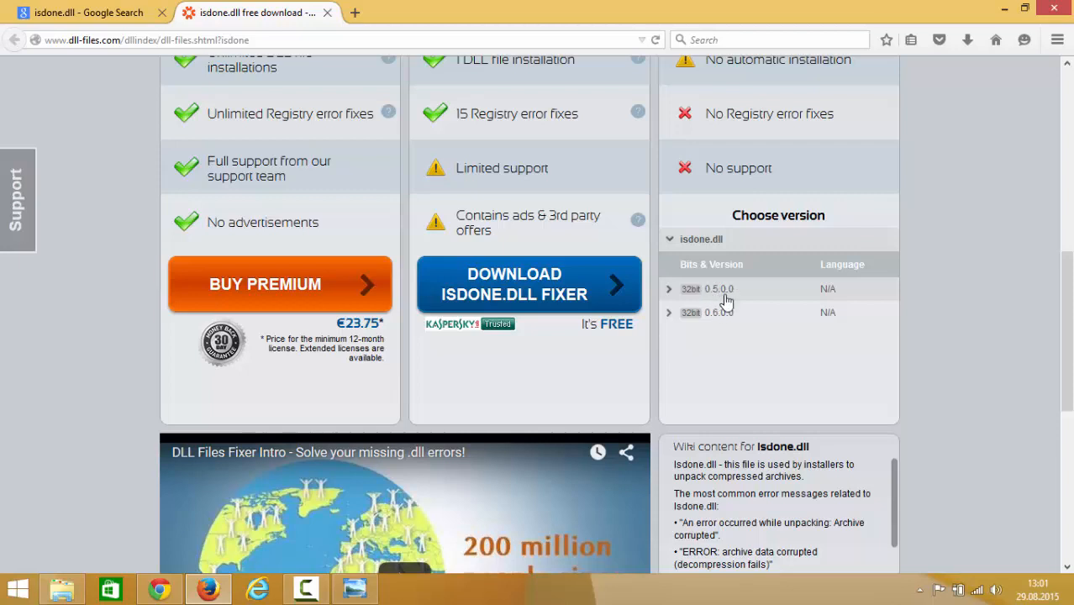
{"action": "mouse_move", "coordinate": [697, 348]}
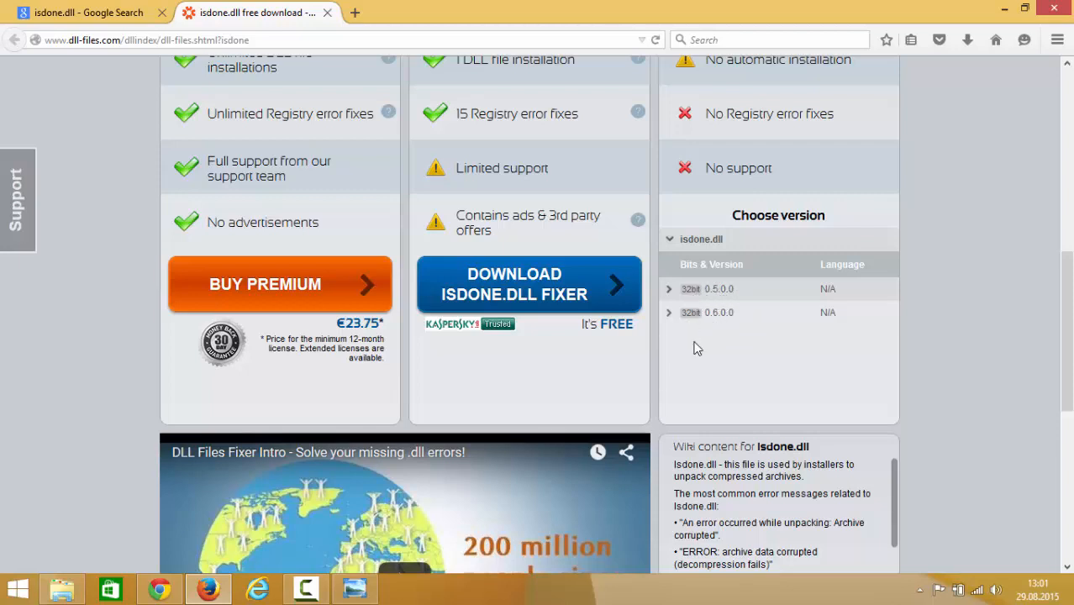
{"action": "mouse_move", "coordinate": [697, 294]}
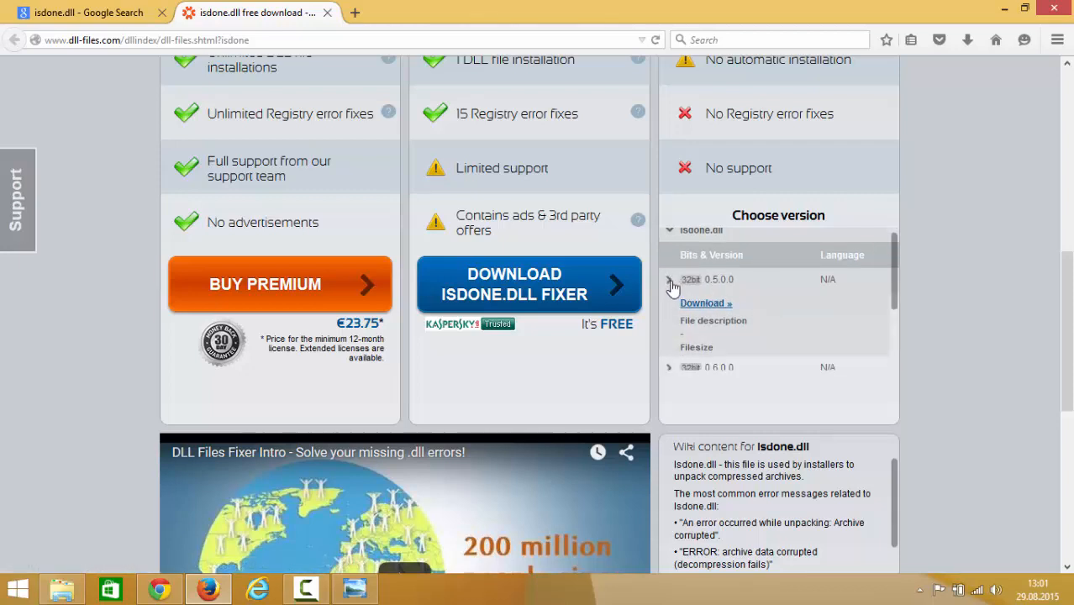
{"action": "left_click", "coordinate": [668, 279]}
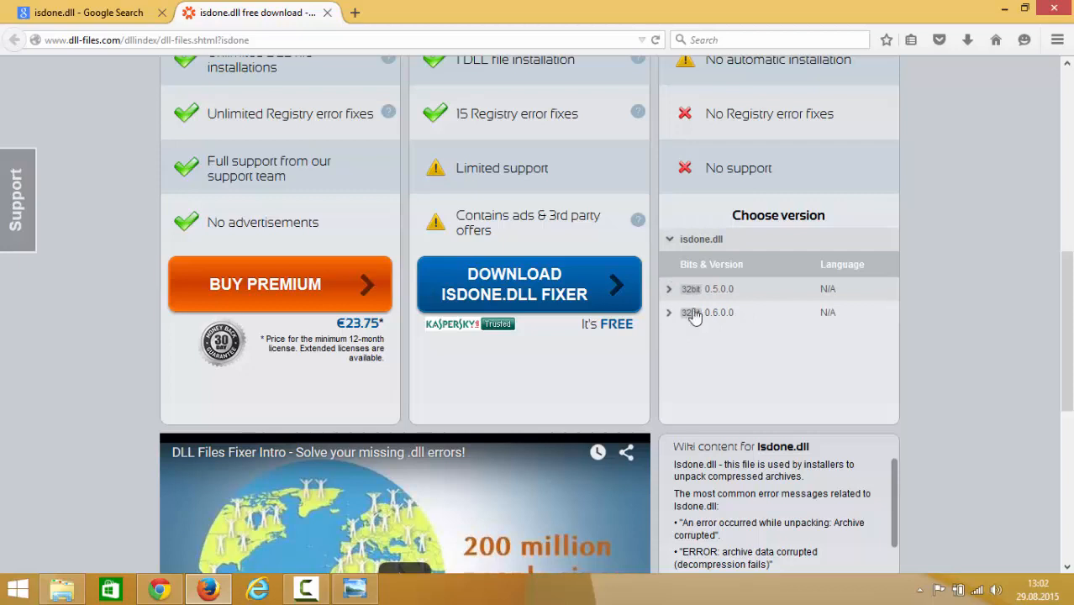
{"action": "mouse_move", "coordinate": [722, 319]}
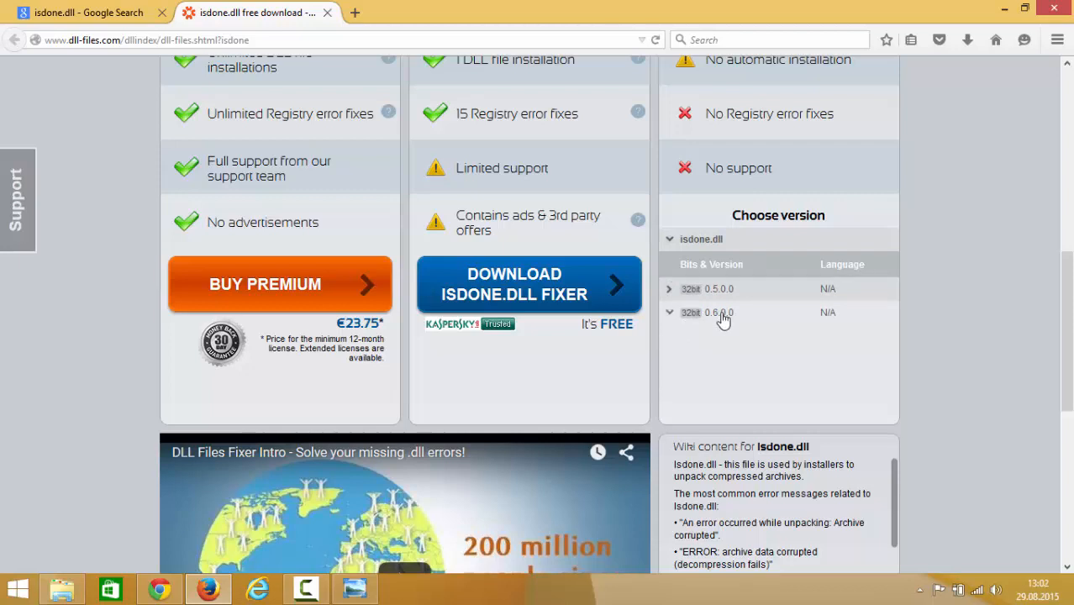
- Download the 0.6.0.0 isdone.zip archive, saving the file
{"action": "left_click", "coordinate": [714, 311]}
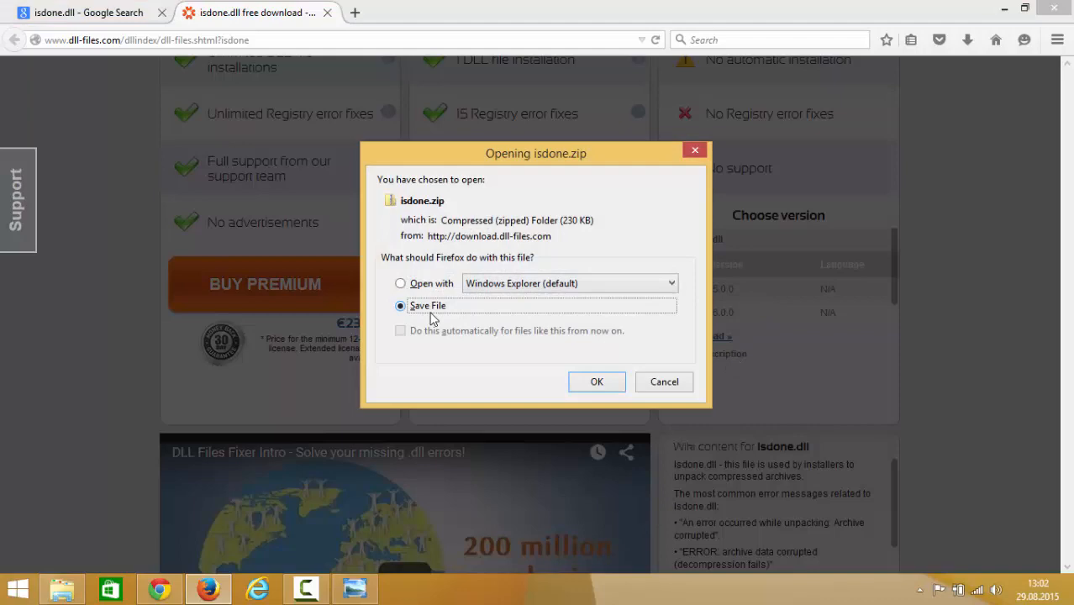
{"action": "left_click", "coordinate": [595, 381]}
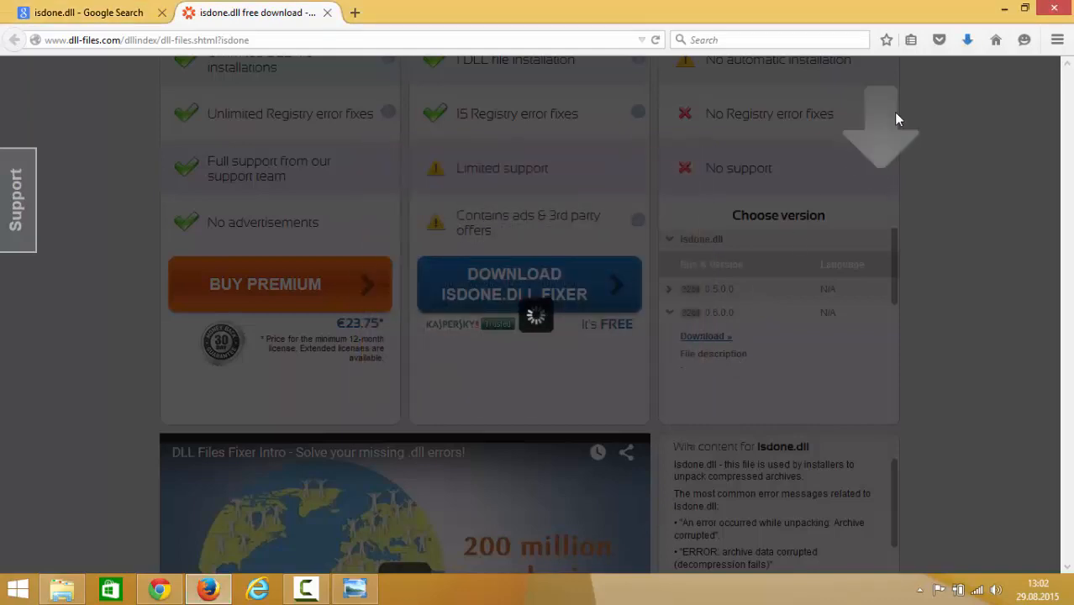
{"action": "mouse_move", "coordinate": [752, 102]}
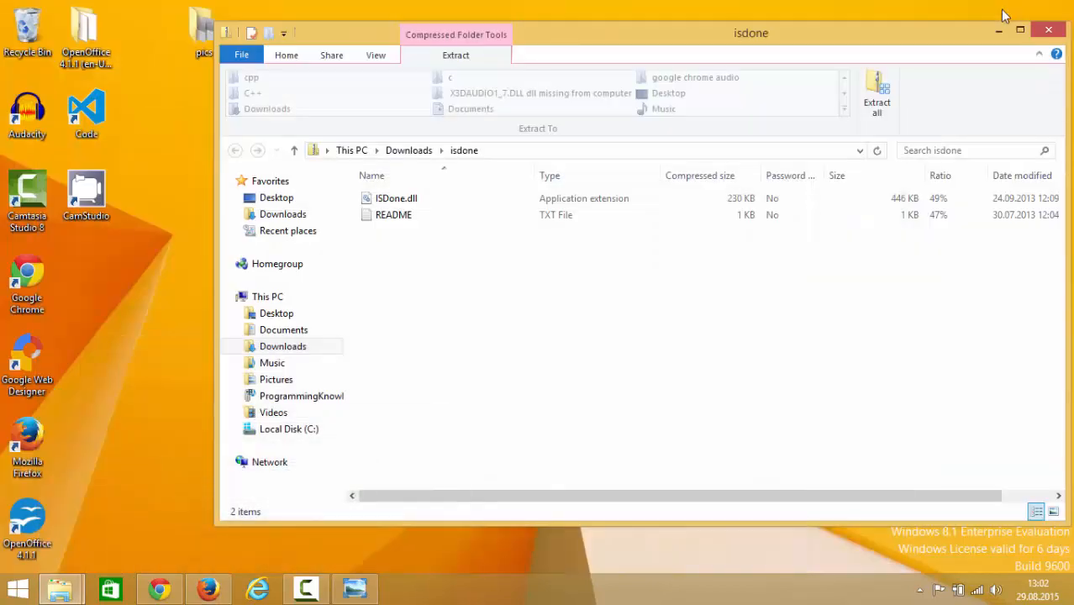
- Select ISDone.dll inside the isdone archive to drag it onto the desktop
{"action": "left_click", "coordinate": [396, 198]}
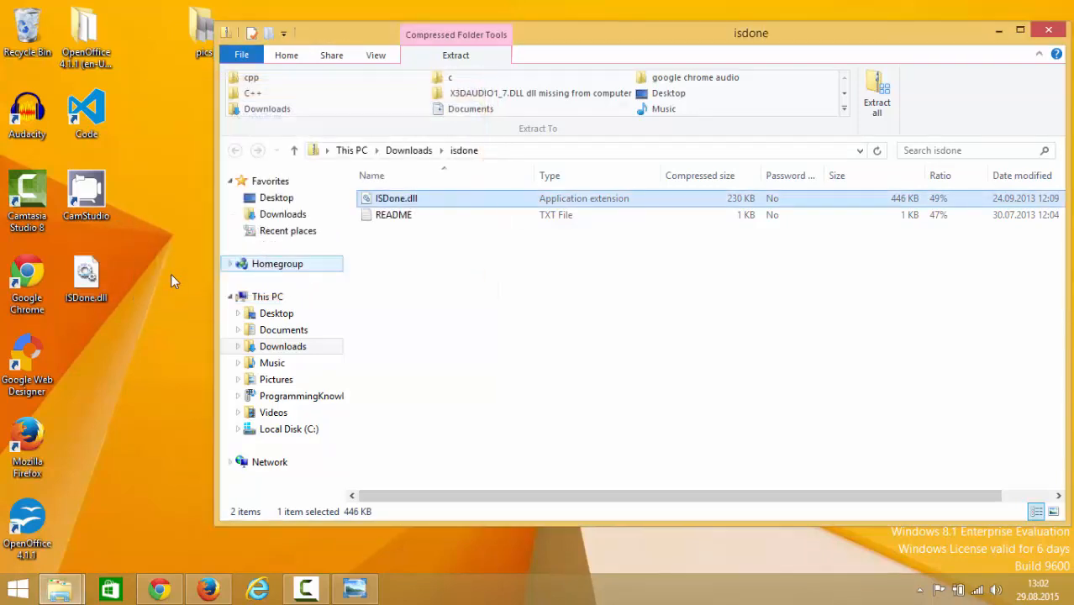
- Navigate from This PC through Local Disk (C:) and Windows into the System32 folder
{"action": "left_click", "coordinate": [267, 296]}
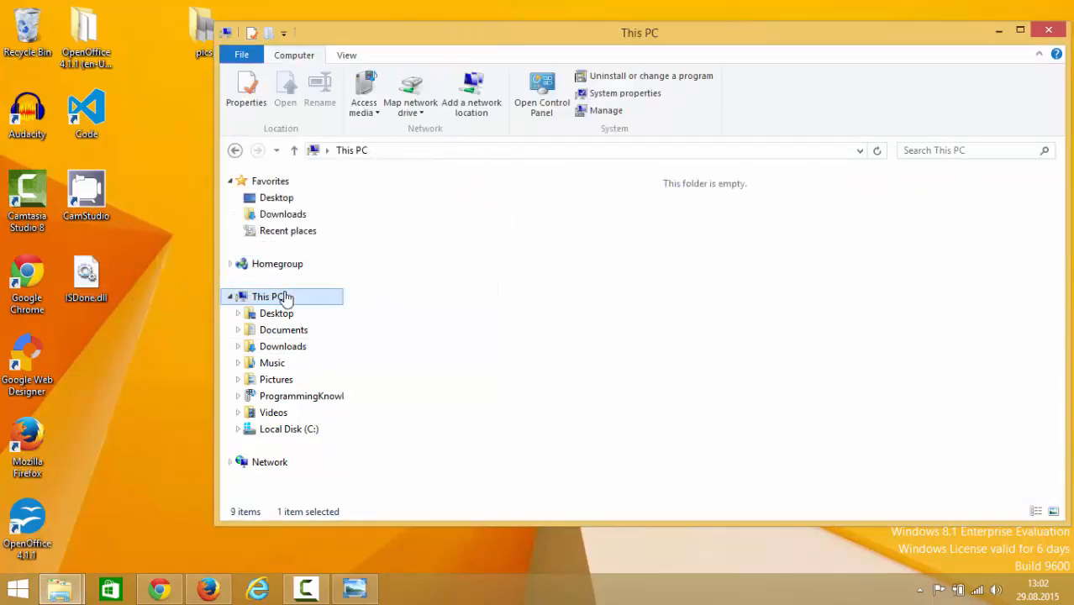
{"action": "left_click", "coordinate": [268, 296]}
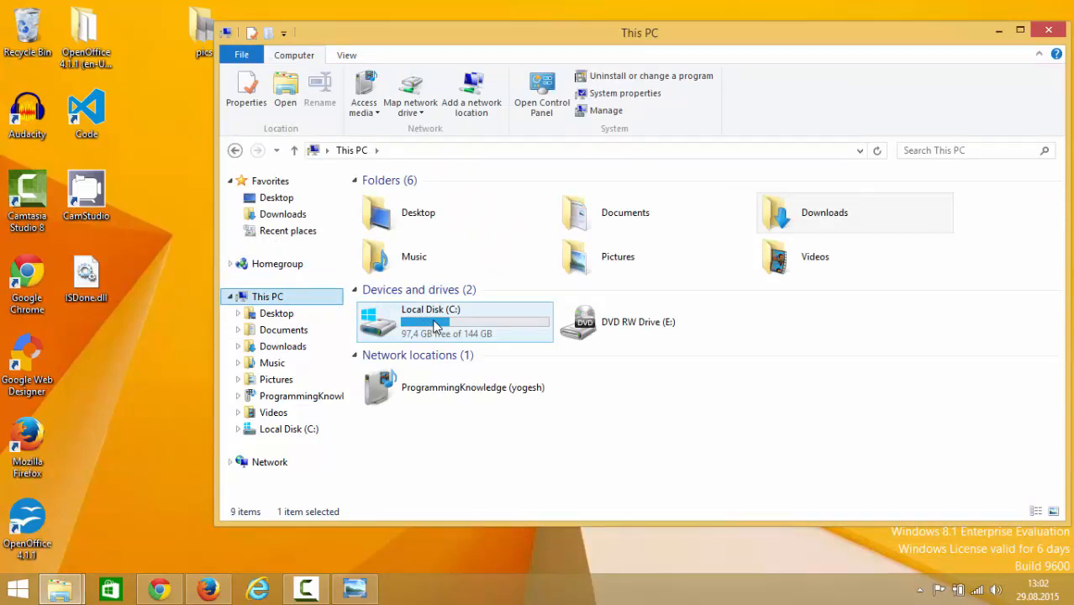
{"action": "double_click", "coordinate": [430, 322]}
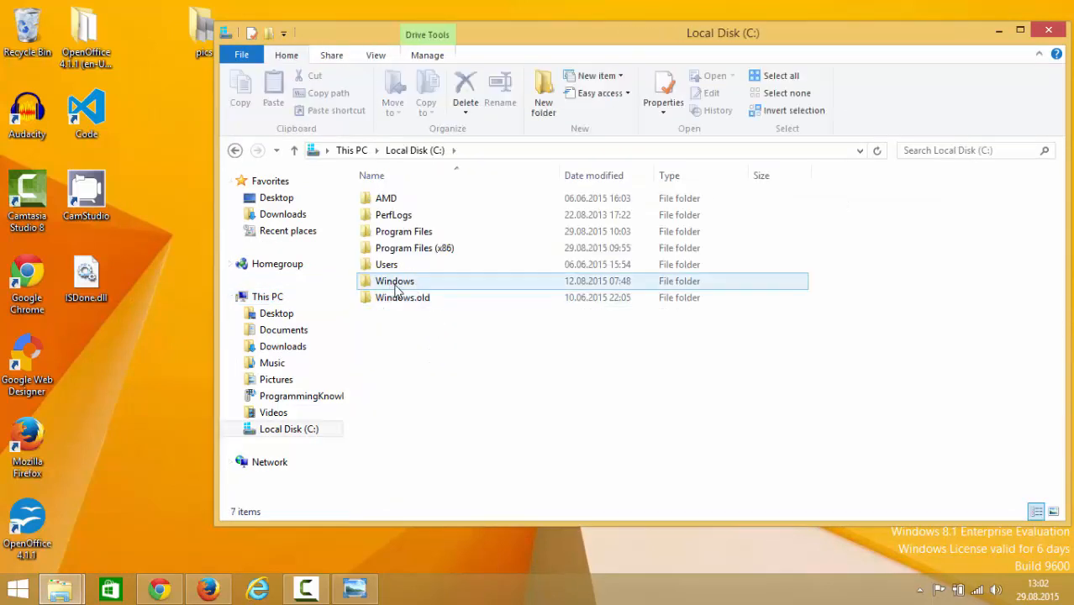
{"action": "double_click", "coordinate": [394, 281]}
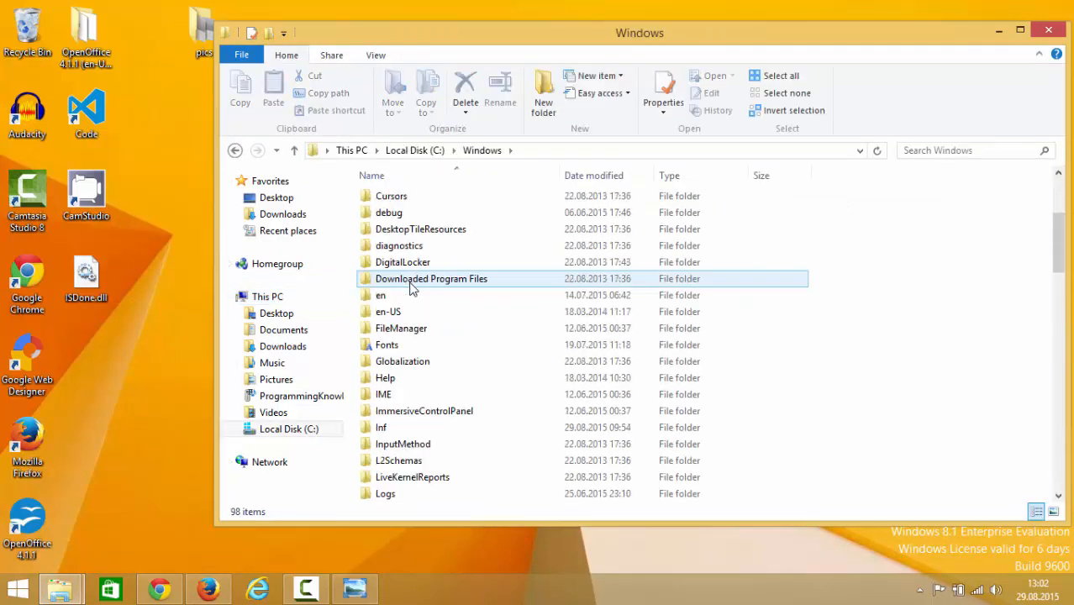
{"action": "scroll", "scroll_direction": "down", "scroll_amount": 3}
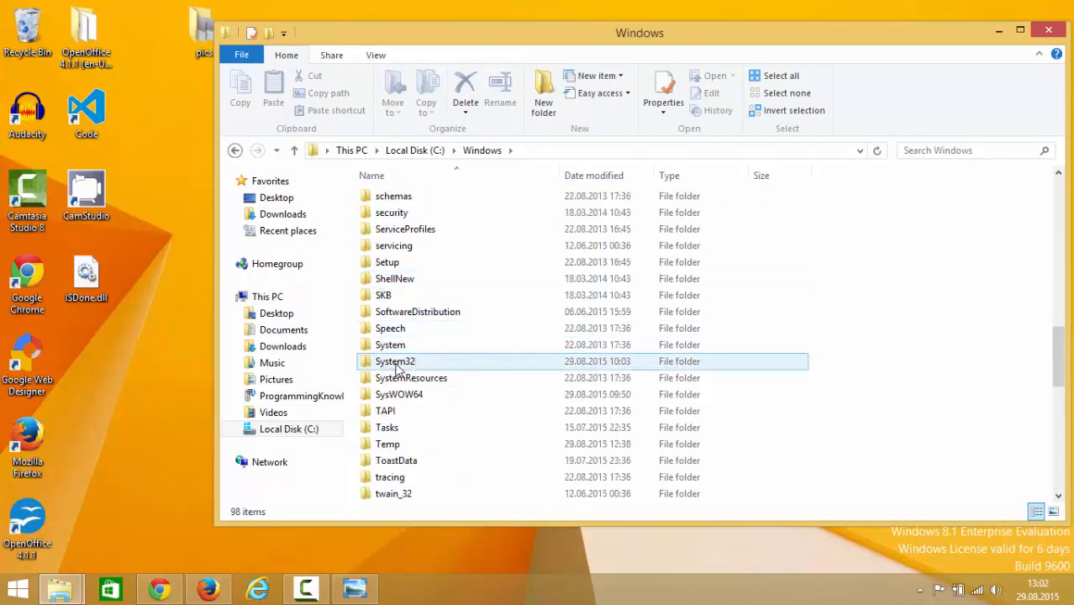
{"action": "mouse_move", "coordinate": [411, 363]}
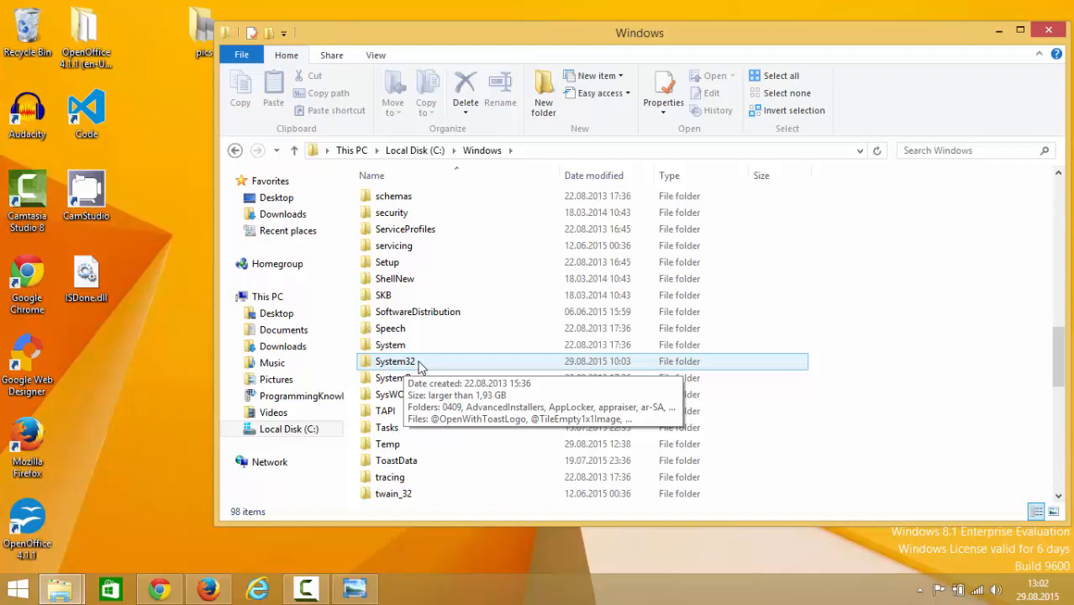
{"action": "double_click", "coordinate": [395, 359]}
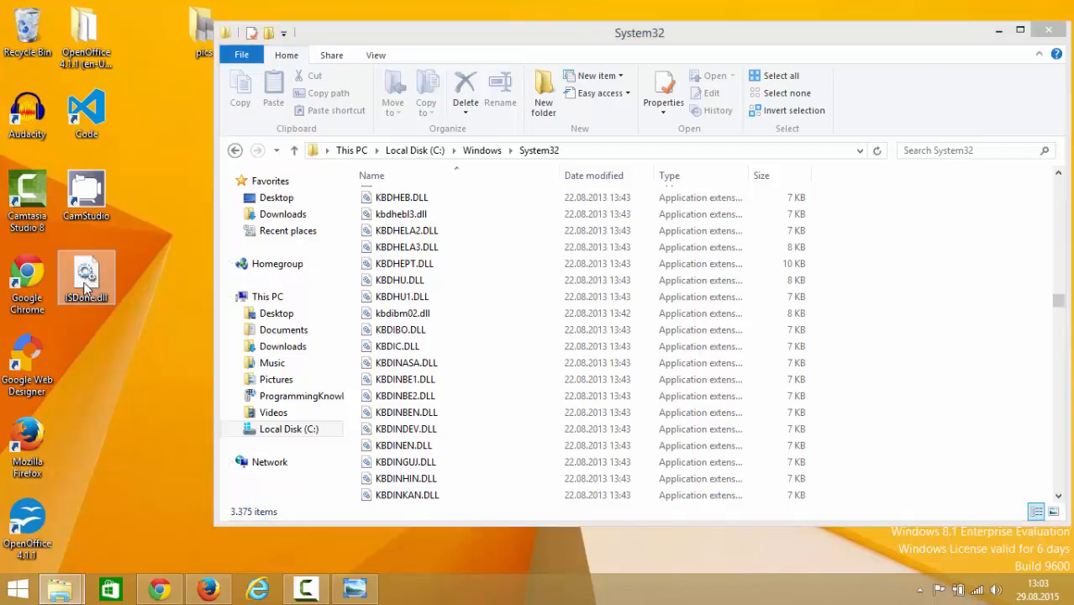
- Paste ISDone.dll into System32 with administrator permission, then return to C:\Windows
{"action": "left_click", "coordinate": [402, 312]}
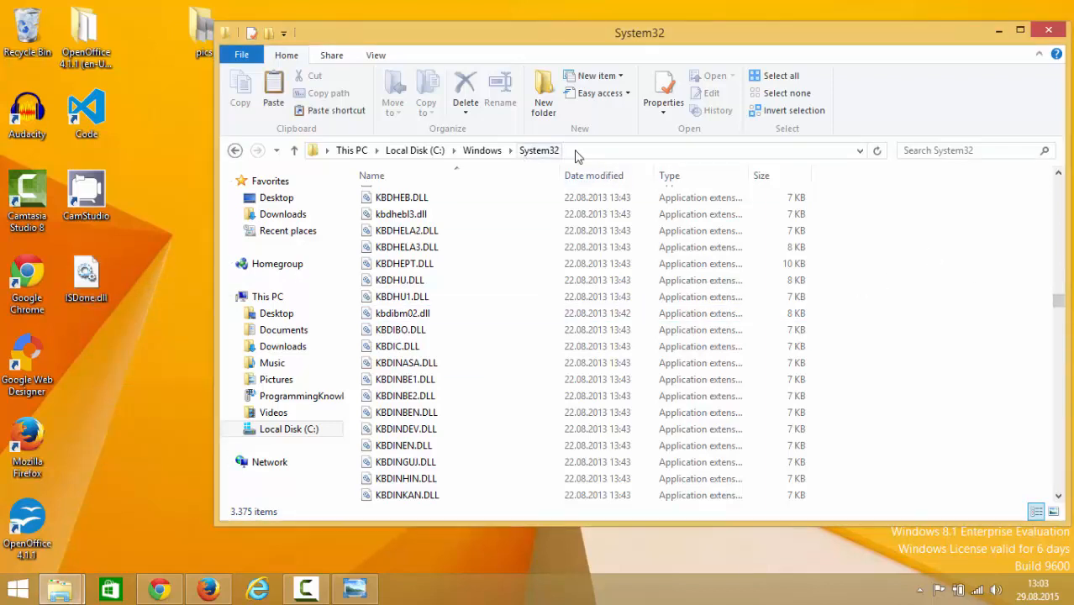
{"action": "mouse_move", "coordinate": [961, 321]}
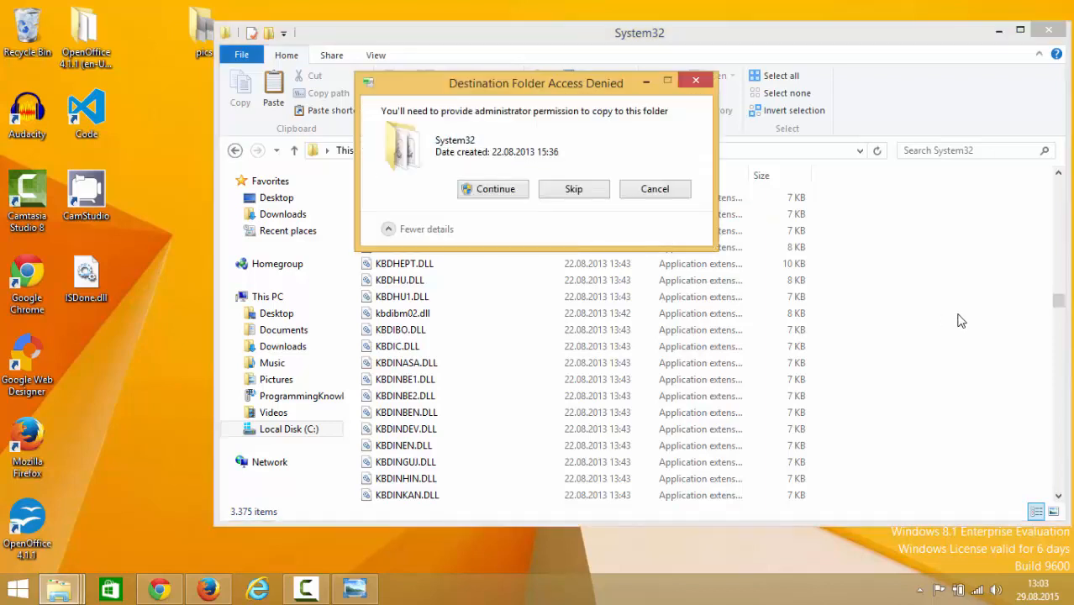
{"action": "mouse_move", "coordinate": [492, 189]}
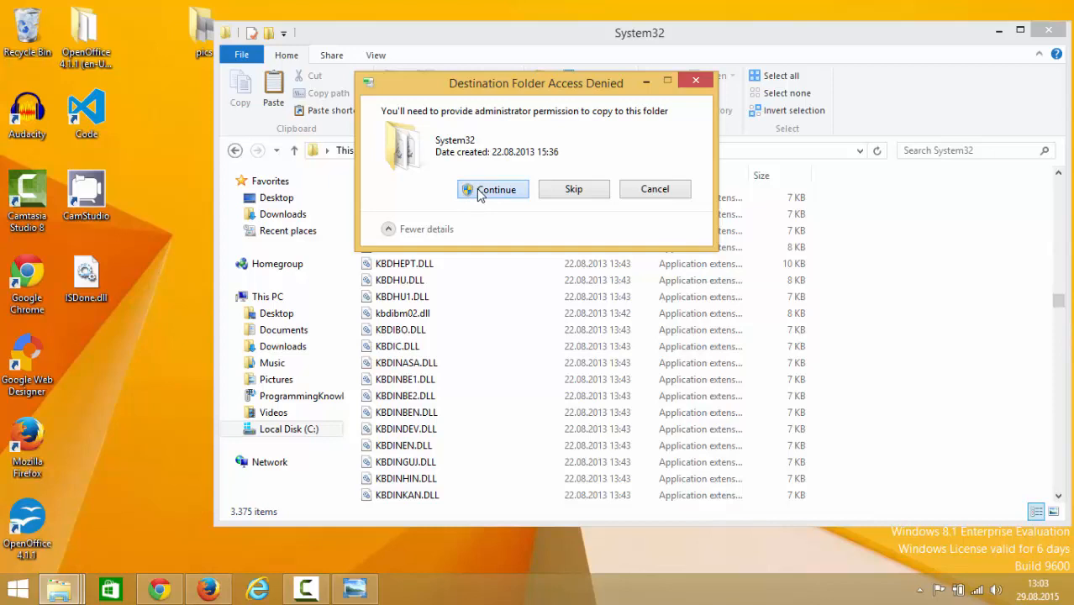
{"action": "left_click", "coordinate": [496, 188]}
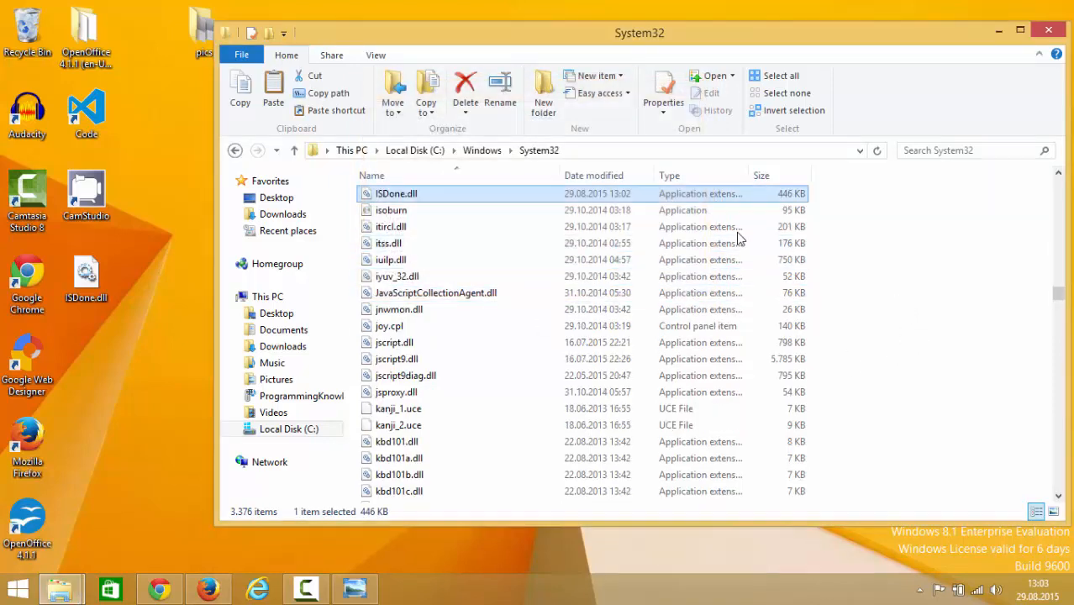
{"action": "left_click", "coordinate": [481, 149]}
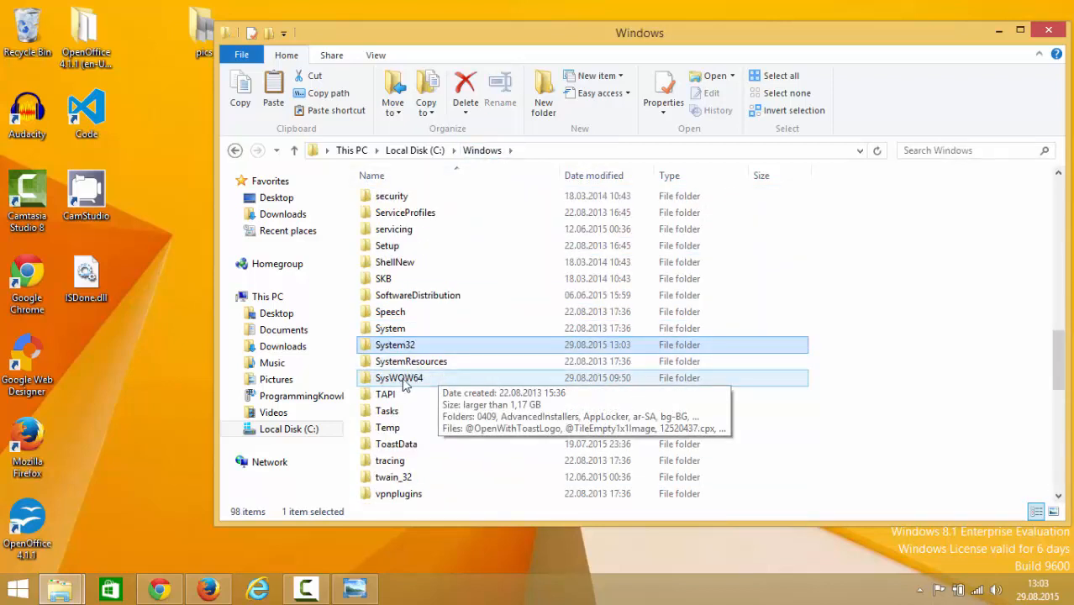
- Enter SysWOW64 and copy the desktop ISDone.dll for pasting there
{"action": "double_click", "coordinate": [400, 377]}
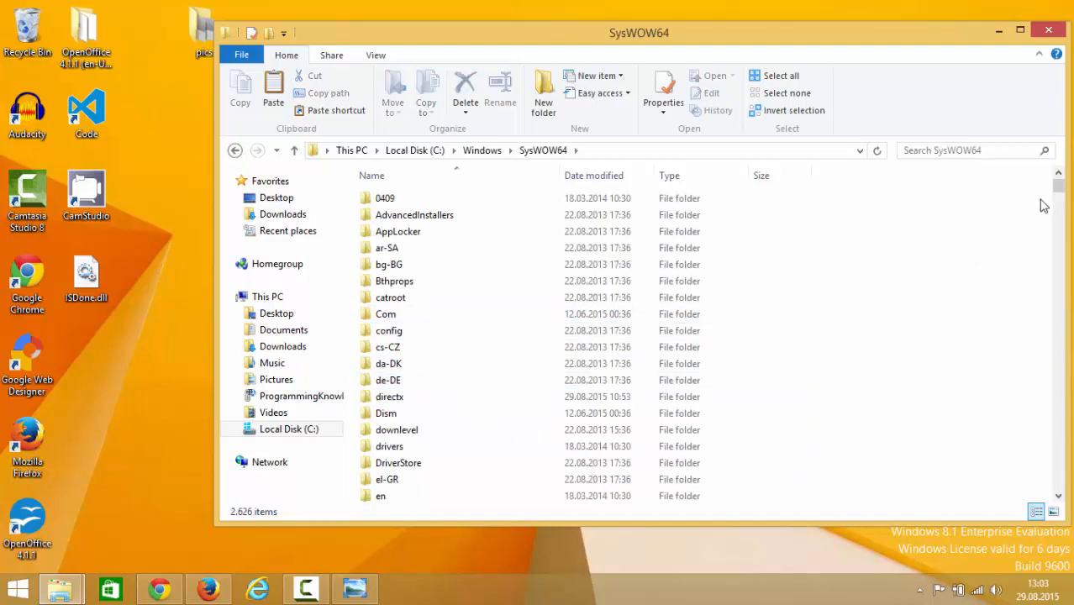
{"action": "scroll", "scroll_direction": "down", "scroll_amount": 3}
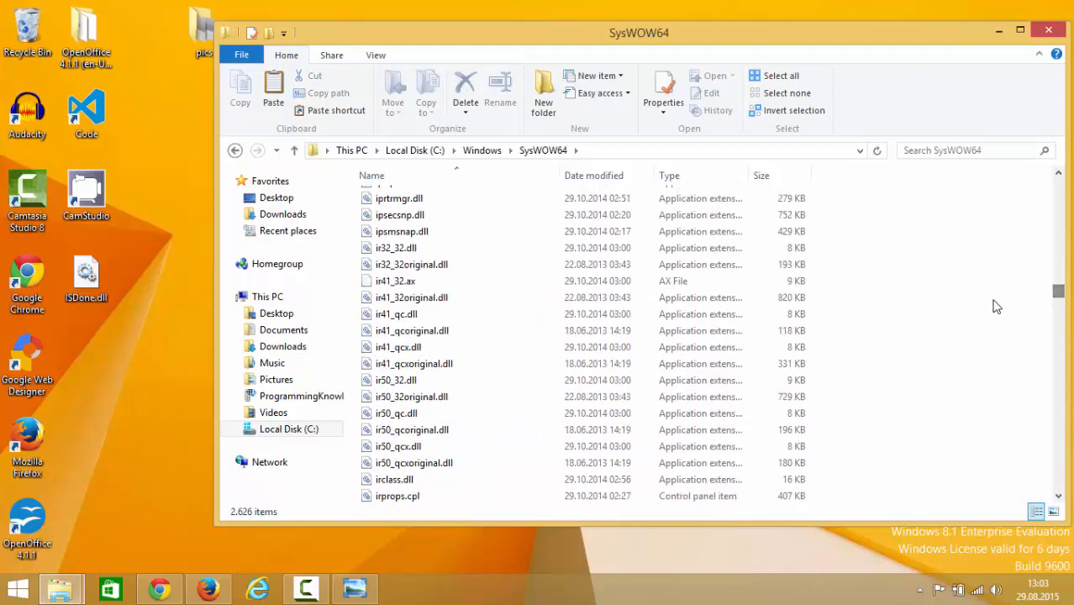
{"action": "right_click", "coordinate": [86, 272]}
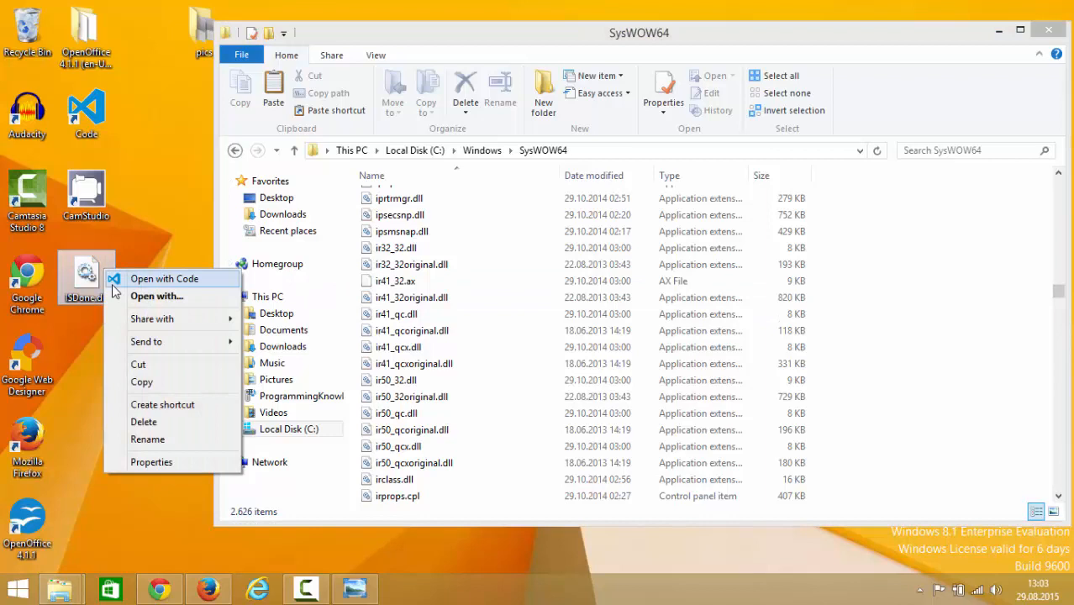
{"action": "left_click", "coordinate": [924, 226]}
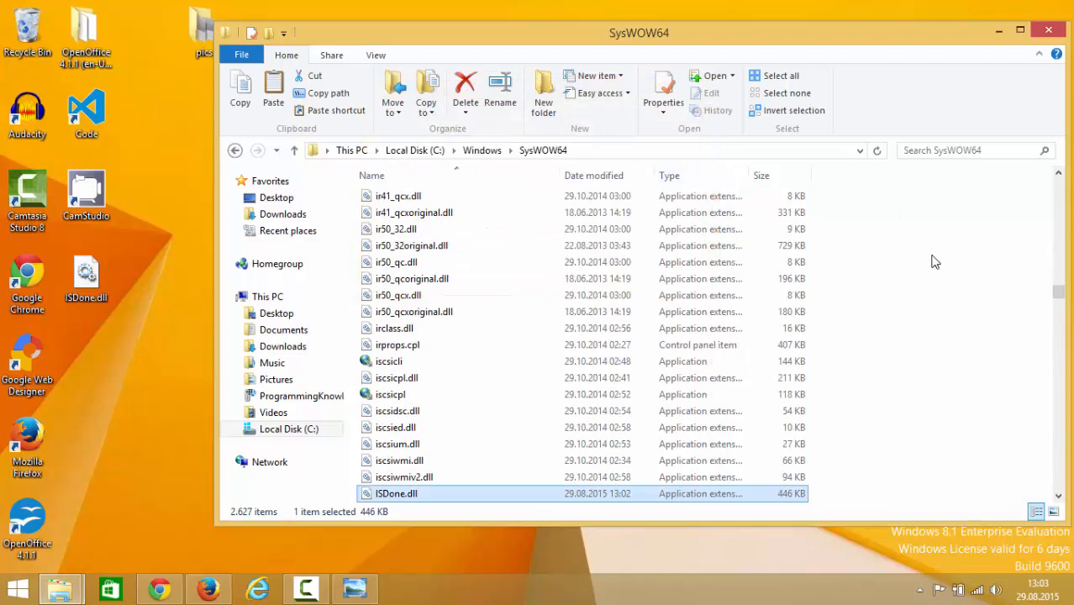
{"action": "mouse_move", "coordinate": [920, 252]}
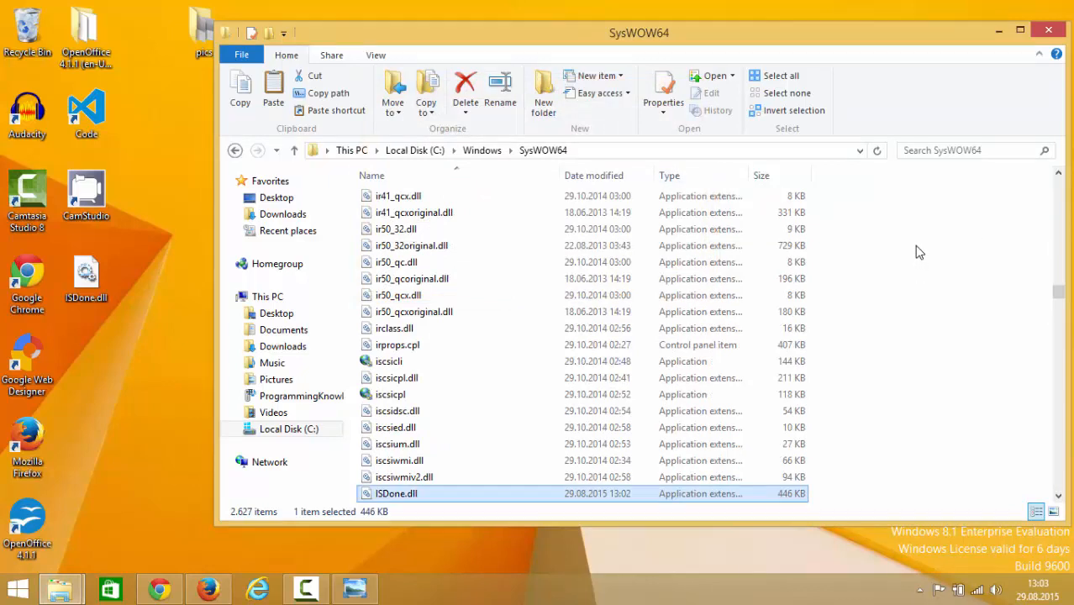
{"action": "mouse_move", "coordinate": [977, 59]}
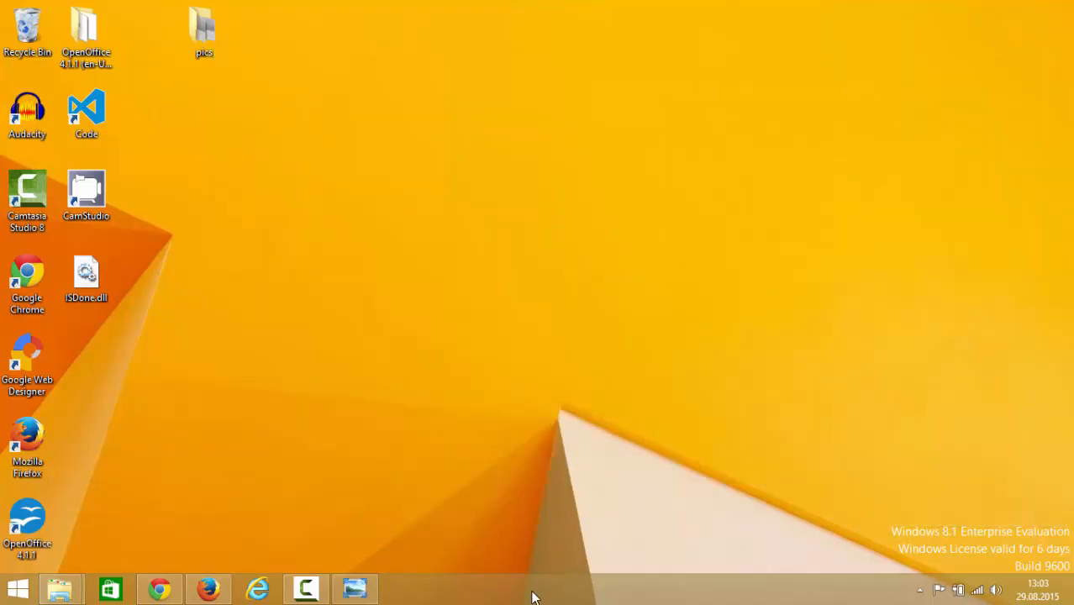
{"action": "mouse_move", "coordinate": [471, 510]}
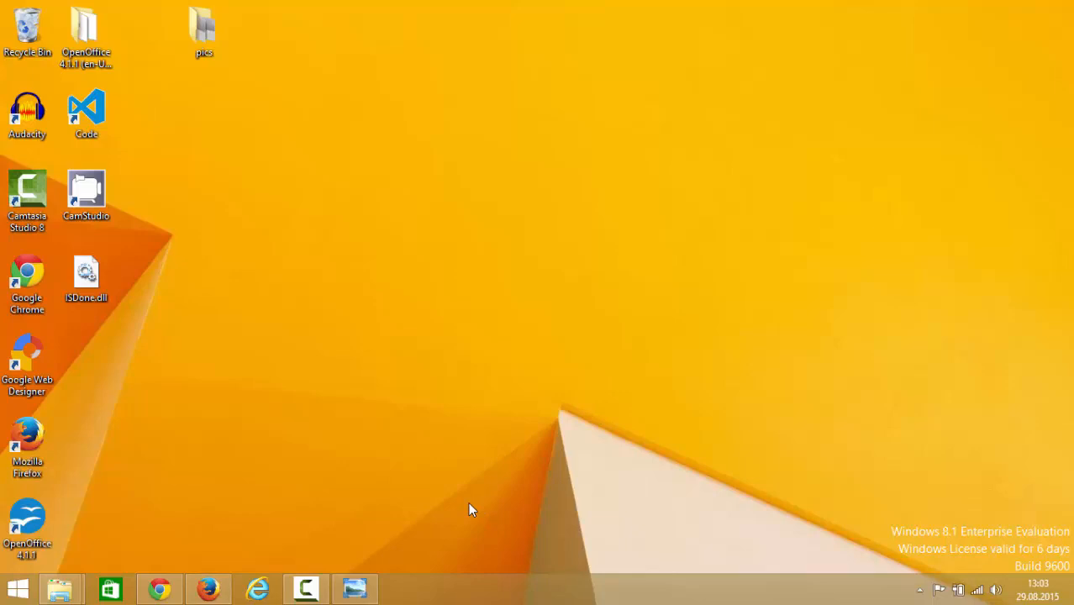
{"action": "mouse_move", "coordinate": [467, 594]}
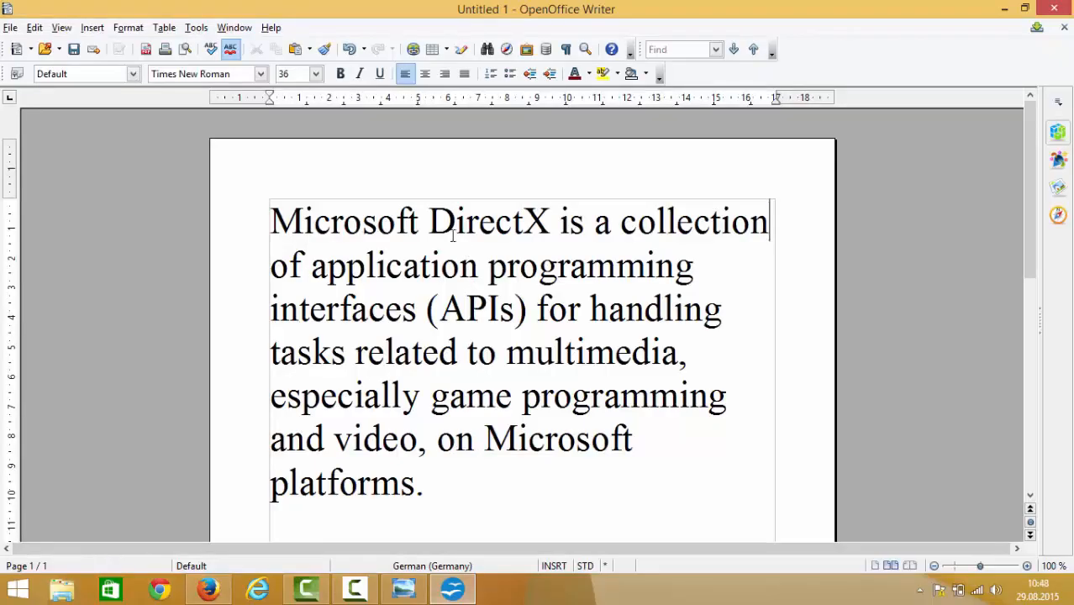
- Select and inspect words and the whole DirectX paragraph in Writer, then minimize the window
{"action": "double_click", "coordinate": [488, 222]}
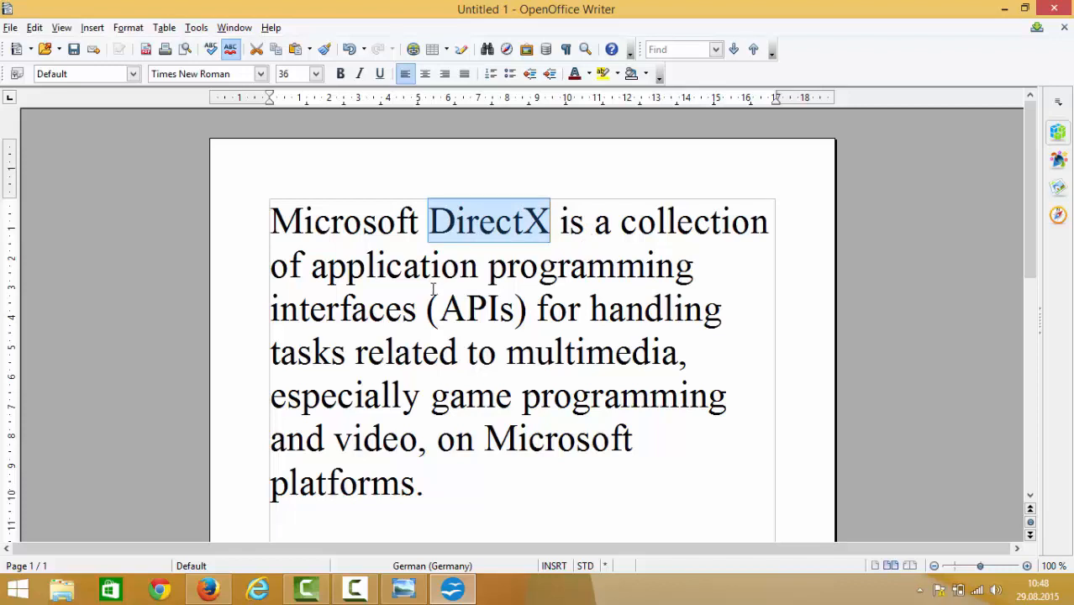
{"action": "mouse_move", "coordinate": [471, 338]}
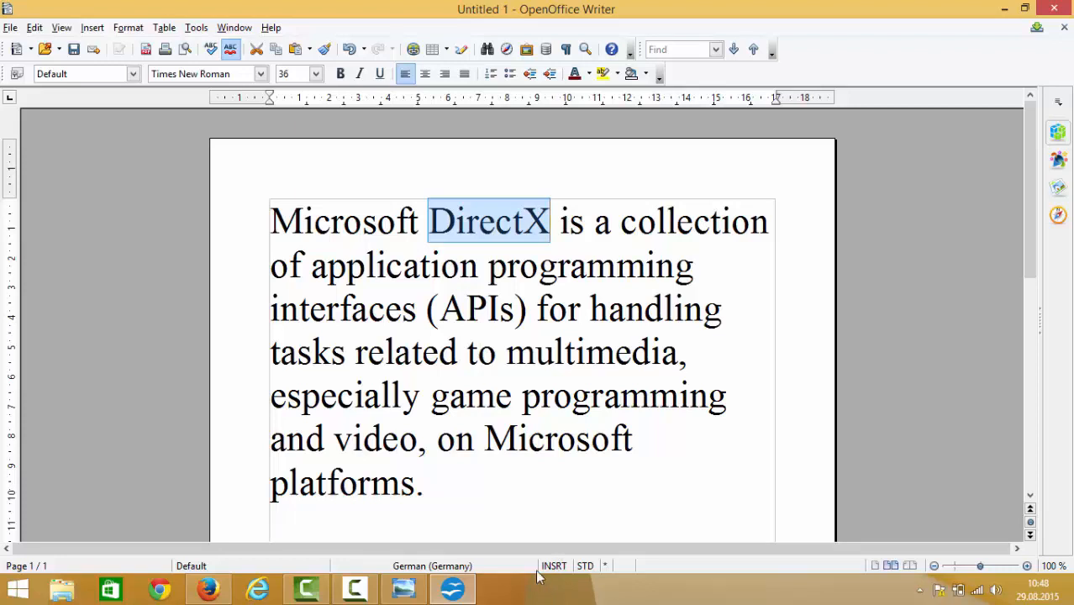
{"action": "left_click_drag", "start_coordinate": [311, 265], "coordinate": [425, 484]}
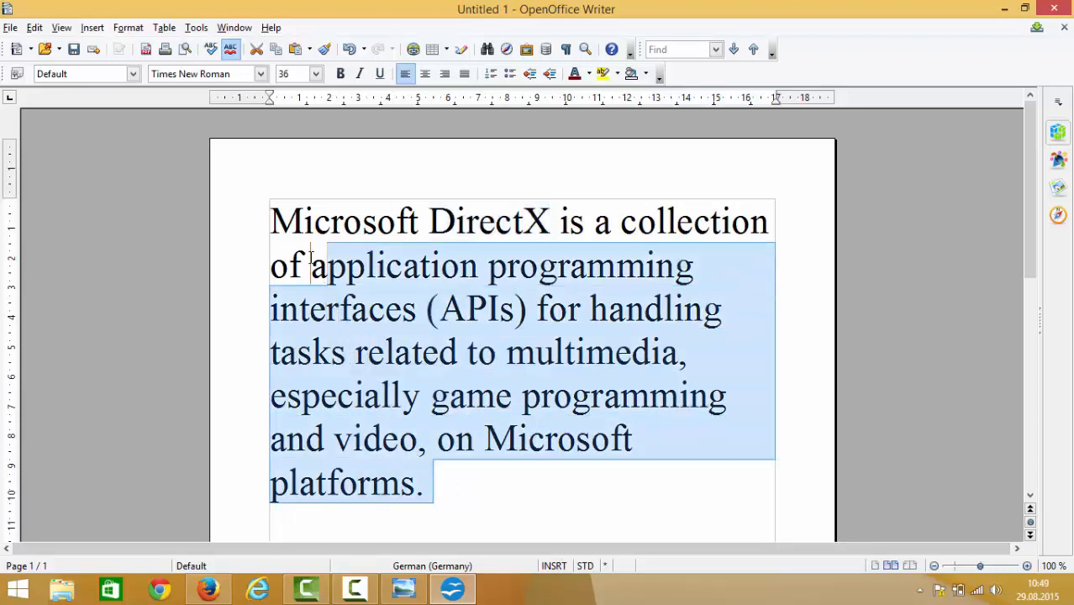
{"action": "left_click_drag", "start_coordinate": [311, 261], "coordinate": [268, 215]}
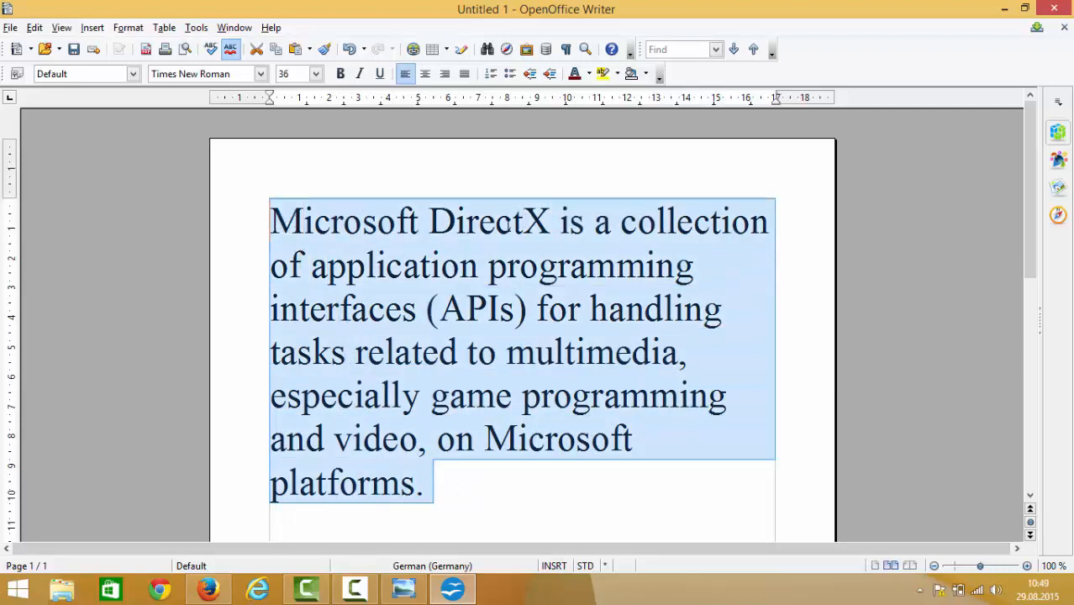
{"action": "double_click", "coordinate": [487, 222]}
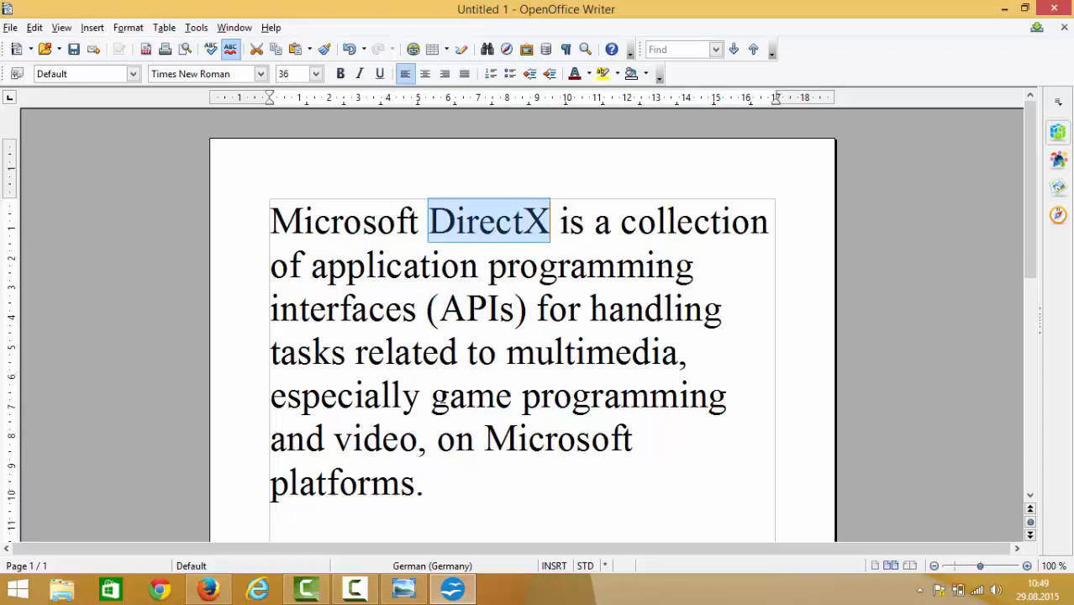
{"action": "left_click", "coordinate": [430, 397]}
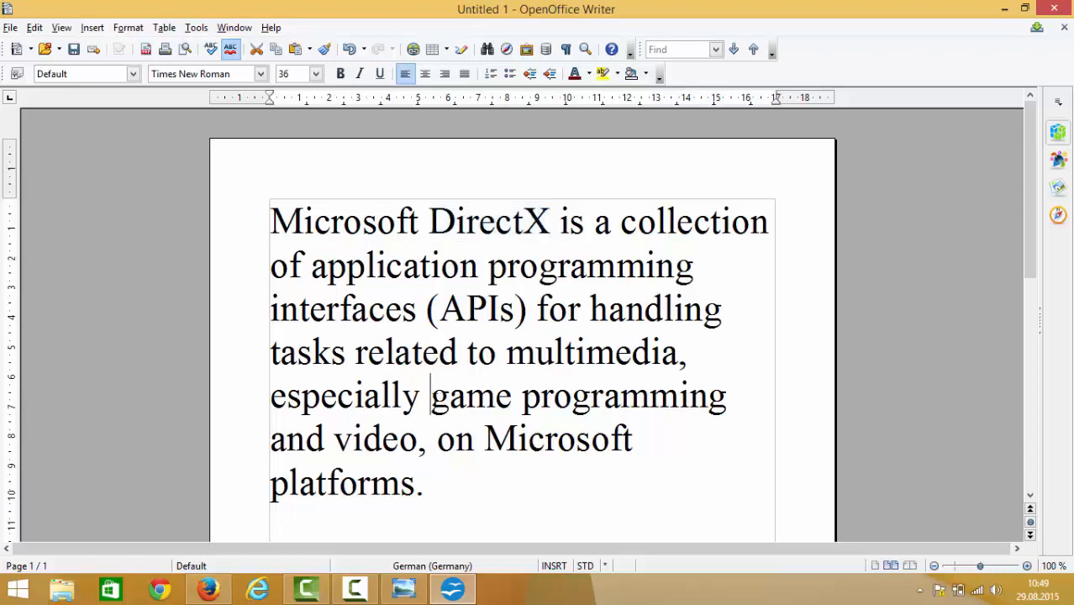
{"action": "double_click", "coordinate": [447, 395]}
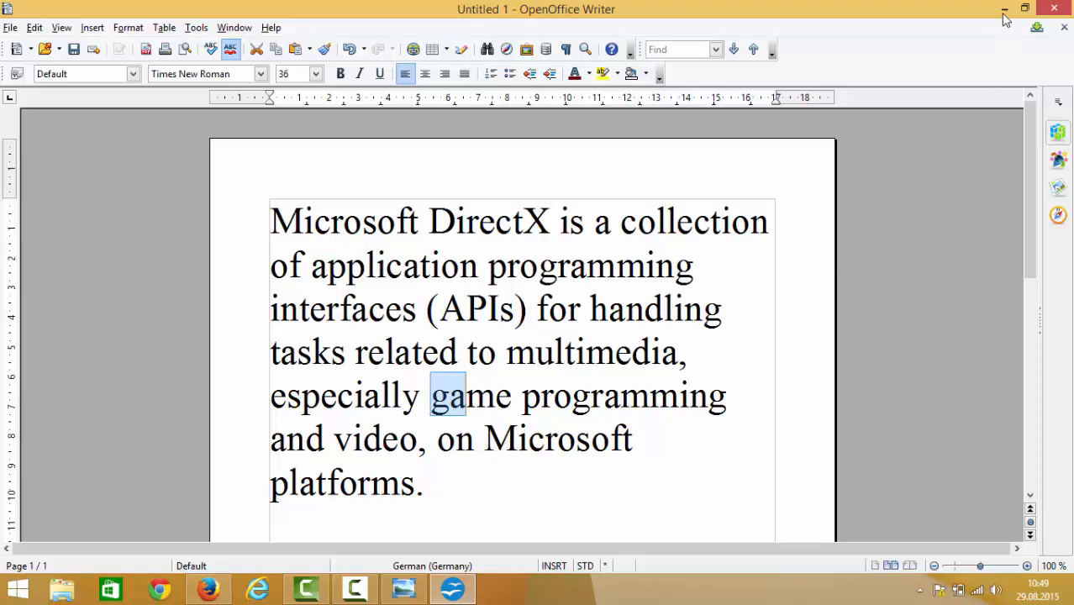
{"action": "left_click", "coordinate": [1004, 9]}
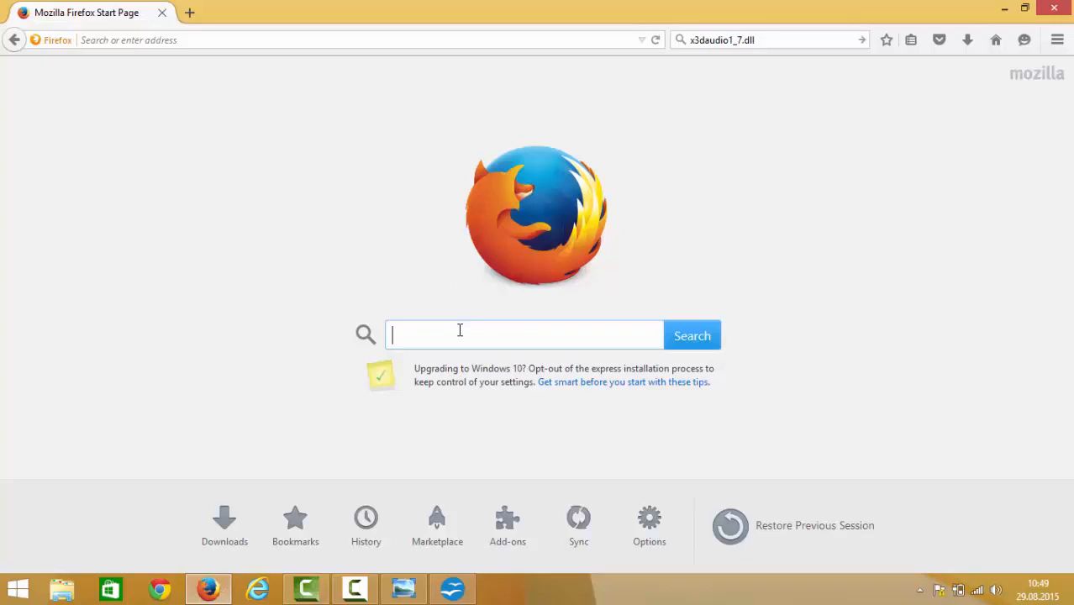
- Run a Google search for directx from the Firefox start page
{"action": "left_click", "coordinate": [692, 336]}
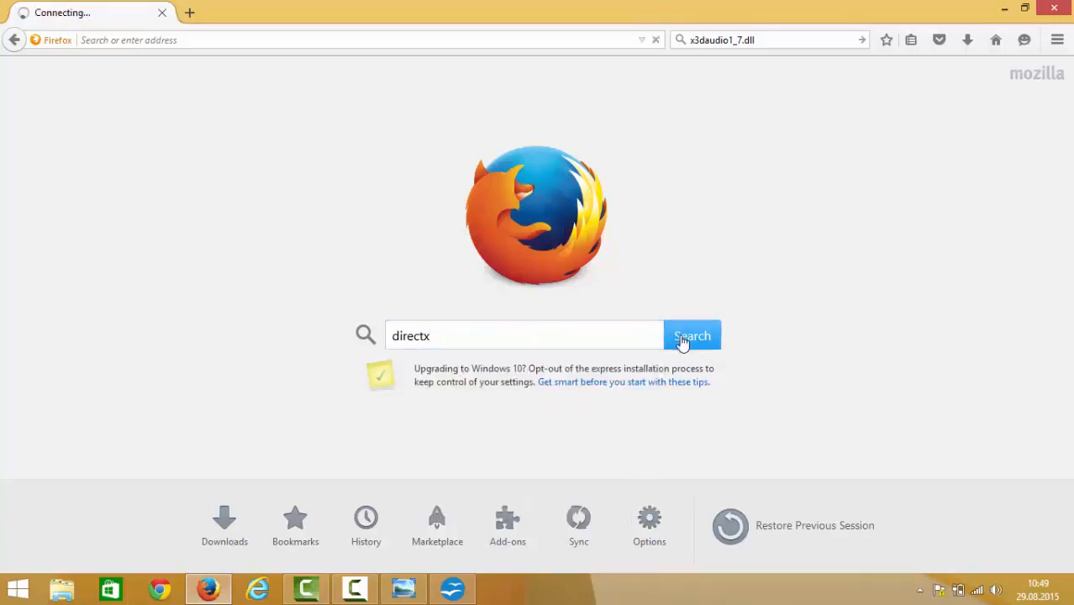
{"action": "left_click", "coordinate": [690, 337]}
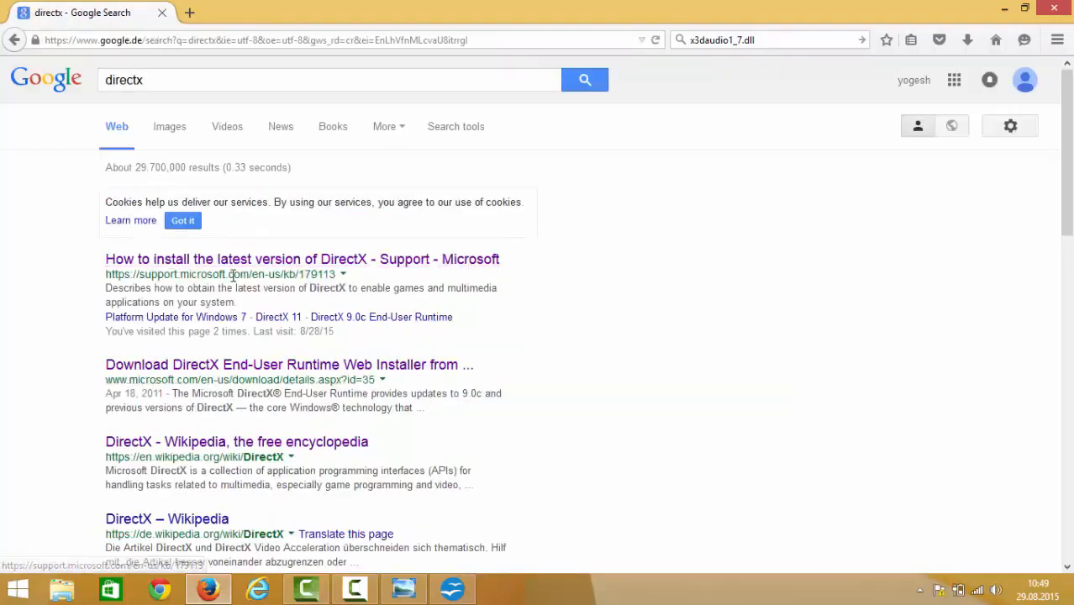
{"action": "mouse_move", "coordinate": [175, 259]}
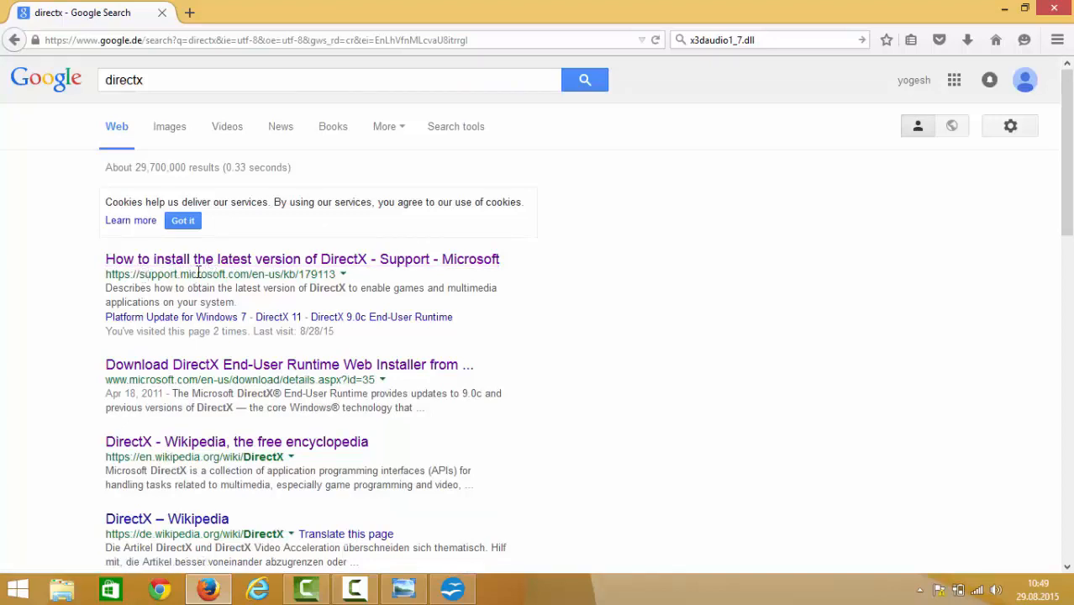
{"action": "mouse_move", "coordinate": [126, 270]}
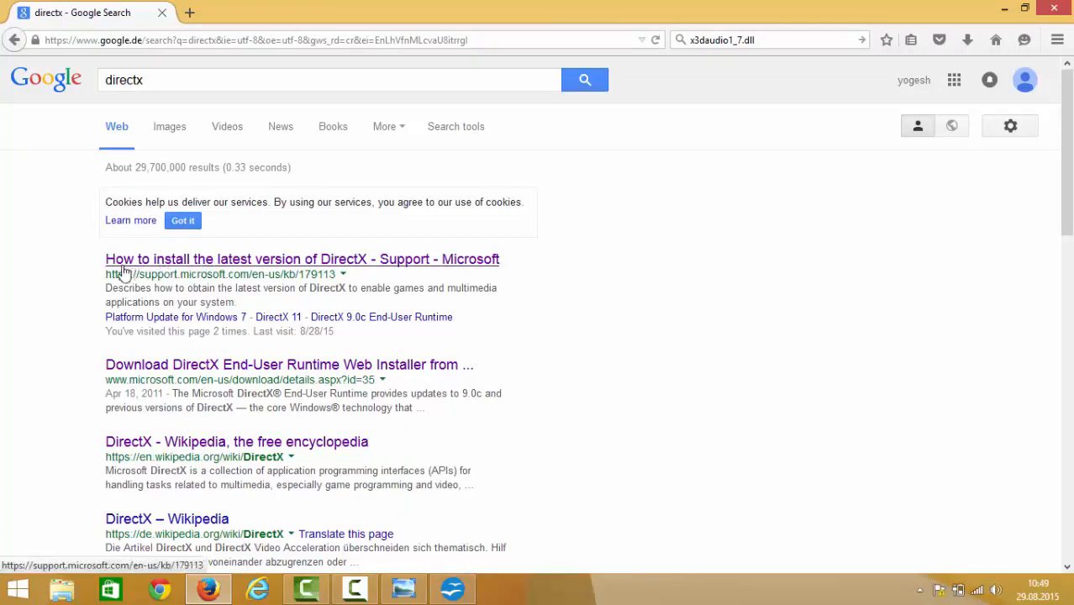
{"action": "mouse_move", "coordinate": [277, 262]}
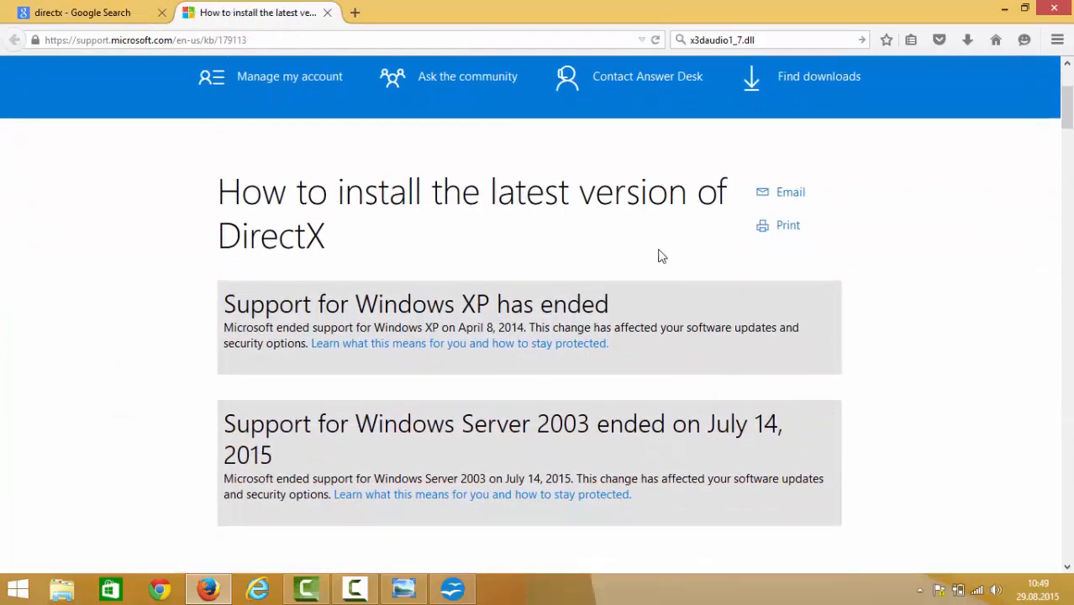
{"action": "scroll", "scroll_direction": "down", "scroll_amount": 3}
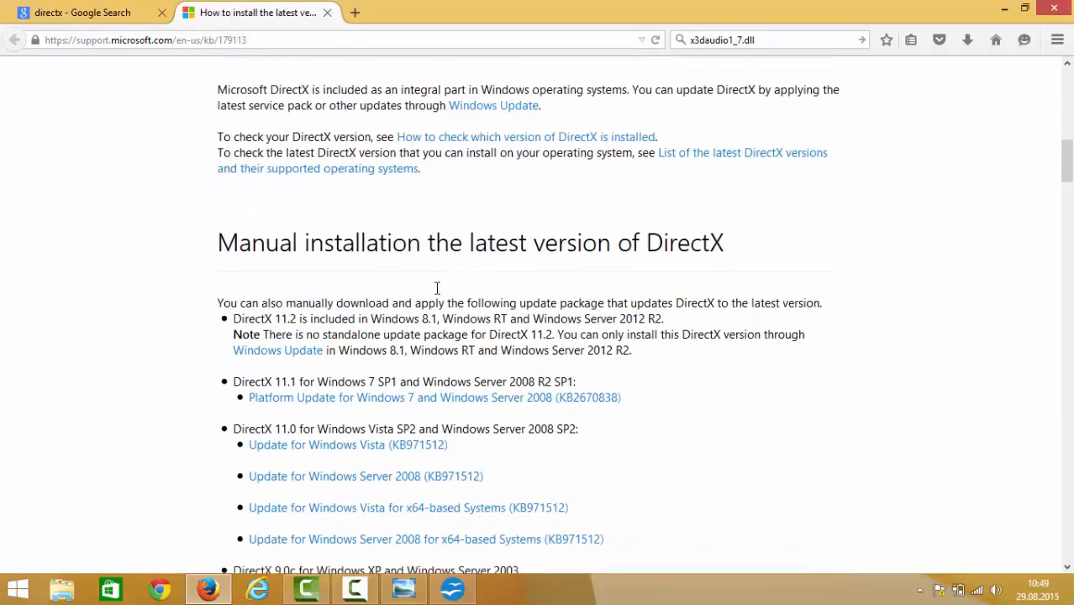
{"action": "scroll", "scroll_direction": "down", "scroll_amount": 3}
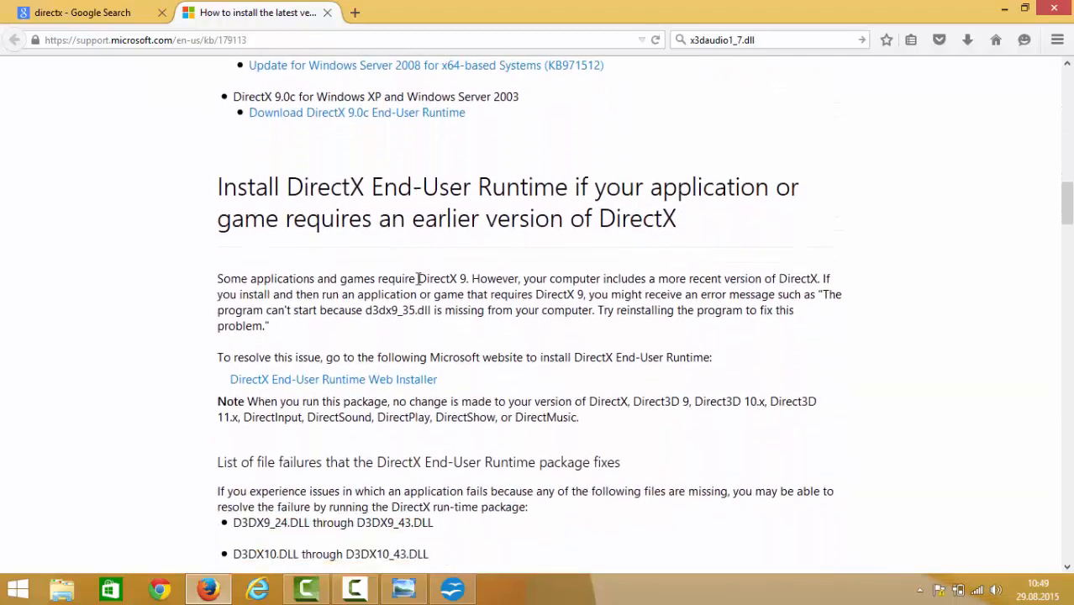
{"action": "scroll", "scroll_direction": "down", "scroll_amount": 3}
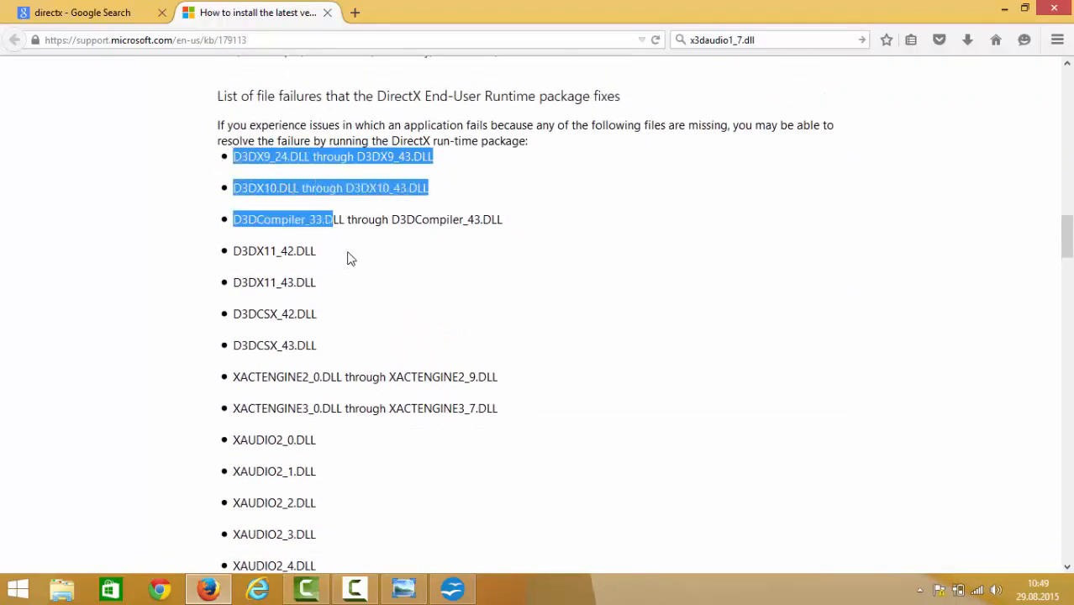
{"action": "scroll", "scroll_direction": "down", "scroll_amount": 3}
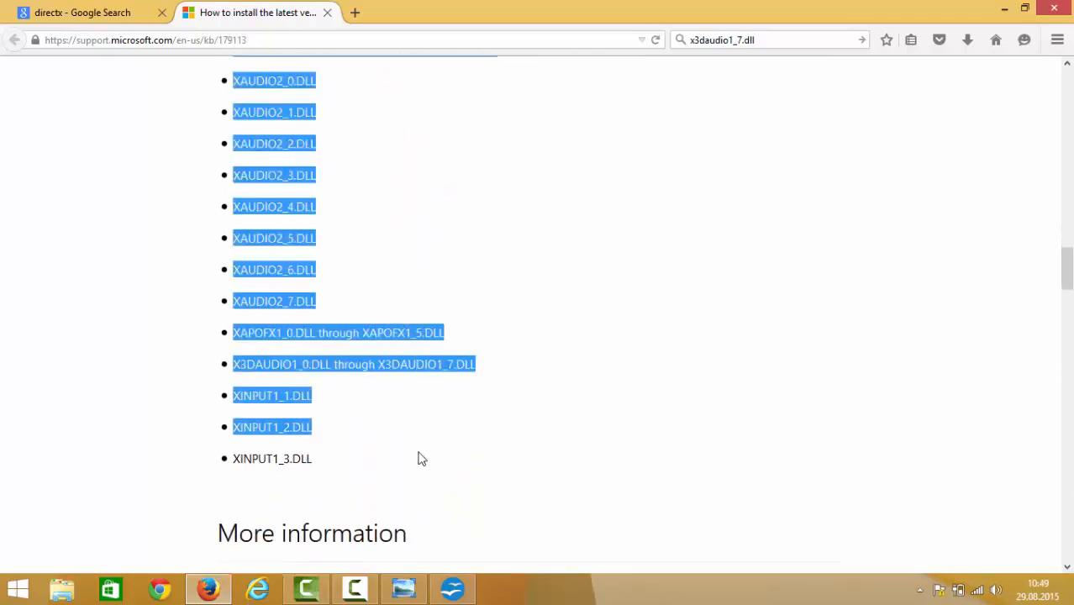
{"action": "left_click", "coordinate": [420, 457]}
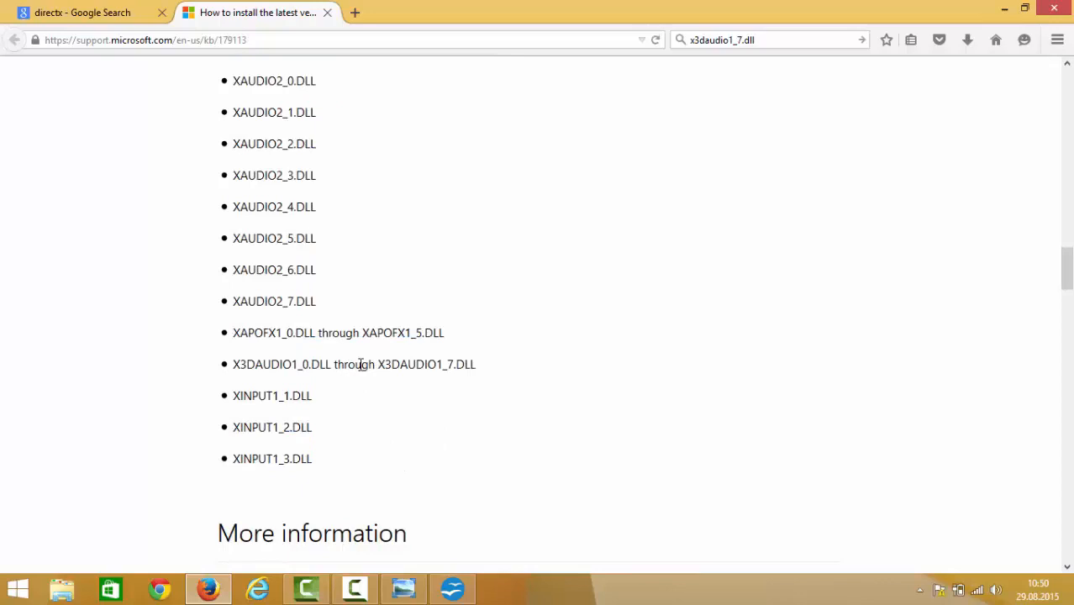
{"action": "double_click", "coordinate": [427, 363]}
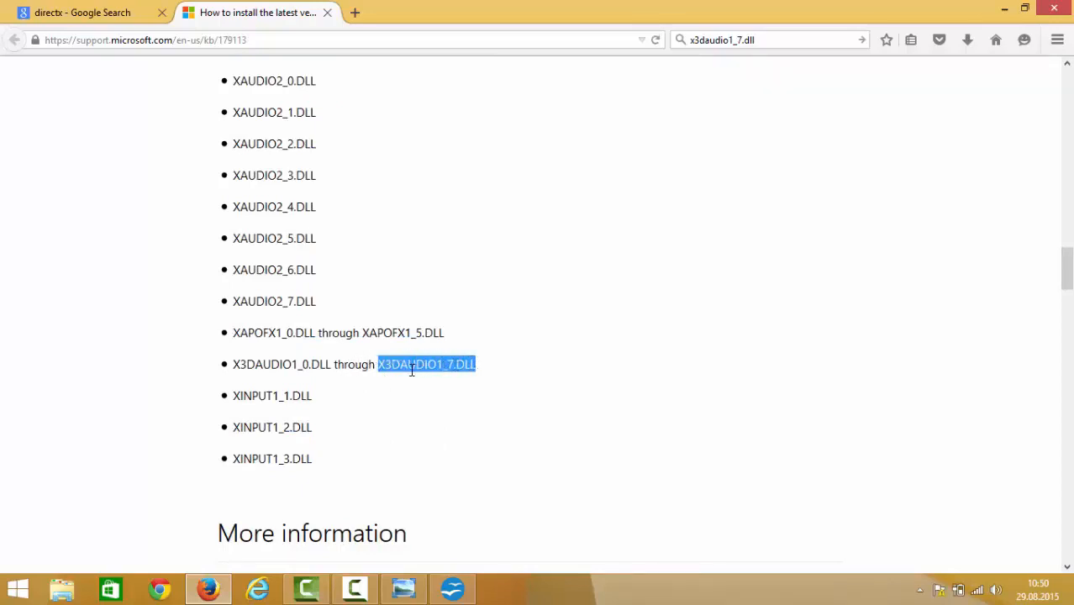
{"action": "scroll", "scroll_direction": "up", "scroll_amount": 3}
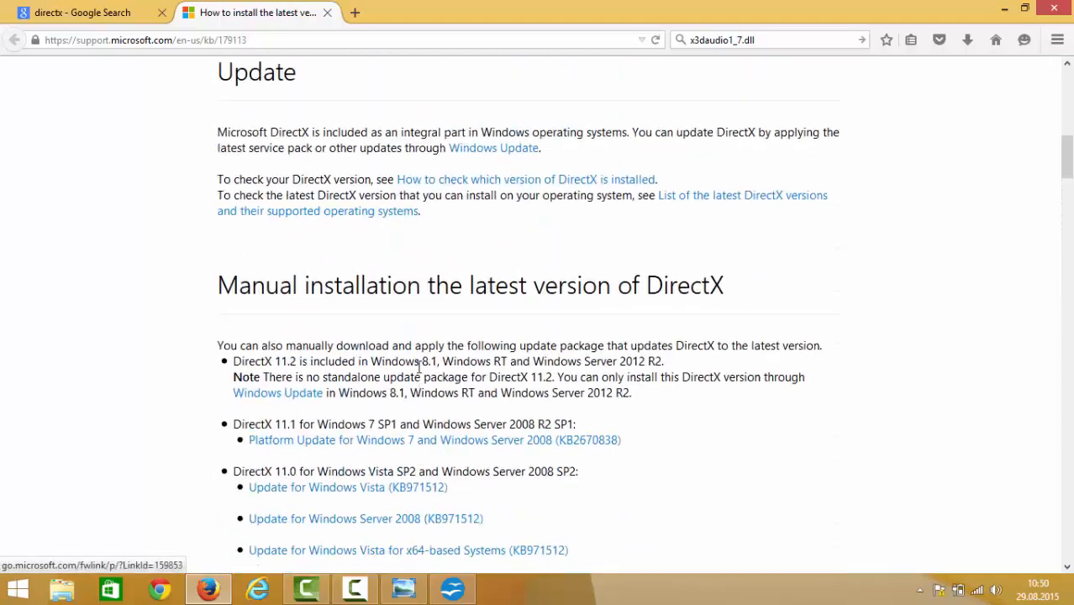
{"action": "scroll", "scroll_direction": "up", "scroll_amount": 3}
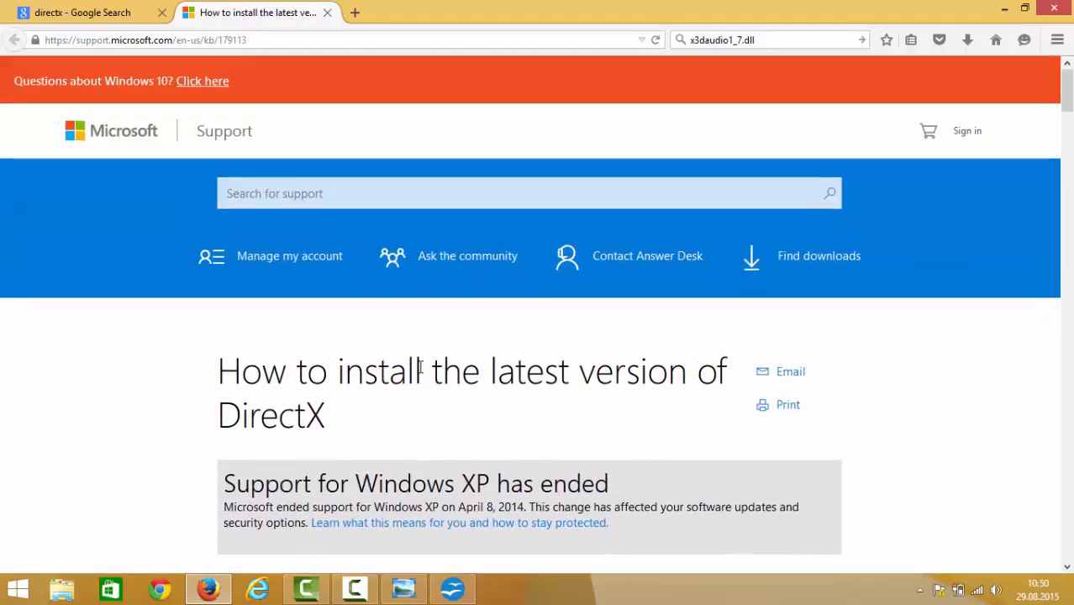
{"action": "mouse_move", "coordinate": [789, 278]}
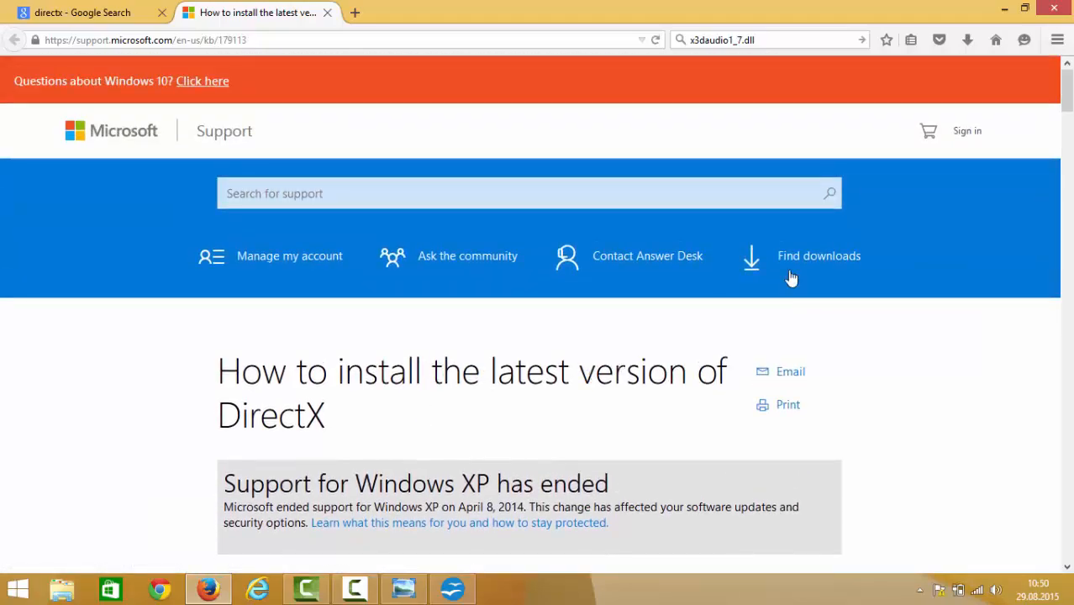
{"action": "mouse_move", "coordinate": [819, 255]}
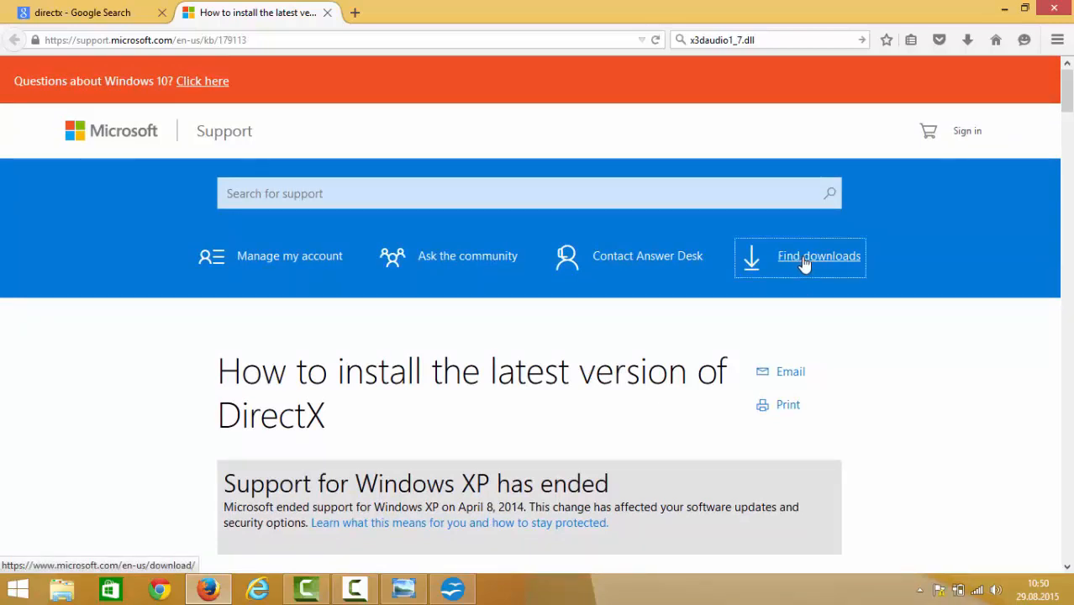
- Go to the Microsoft downloads hub and choose DirectX End-User Runtime Web Installer under Popular downloads
{"action": "left_click", "coordinate": [819, 255]}
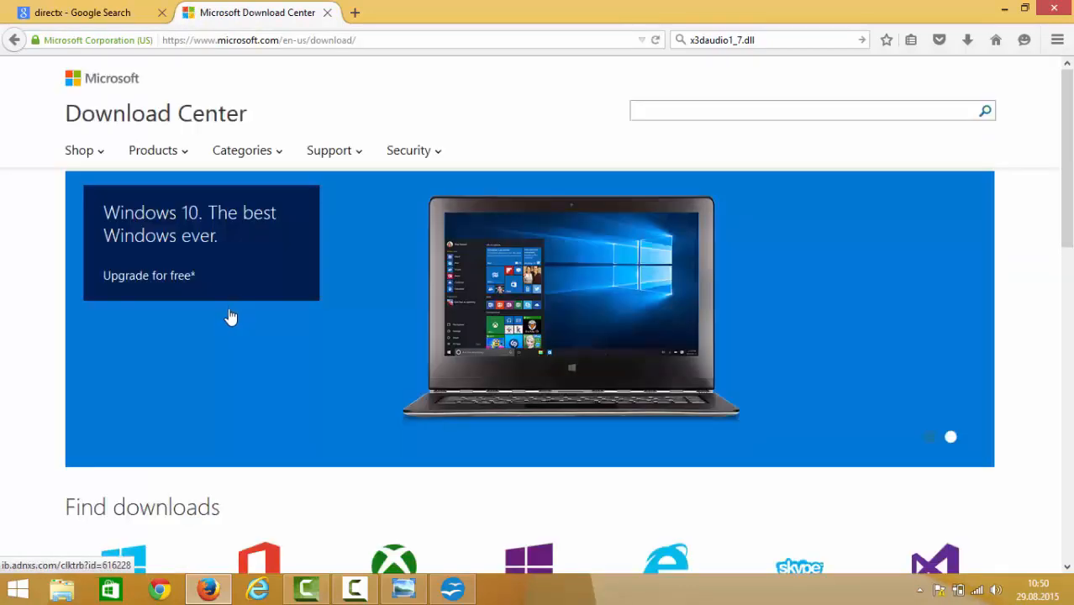
{"action": "scroll", "scroll_direction": "down", "scroll_amount": 3}
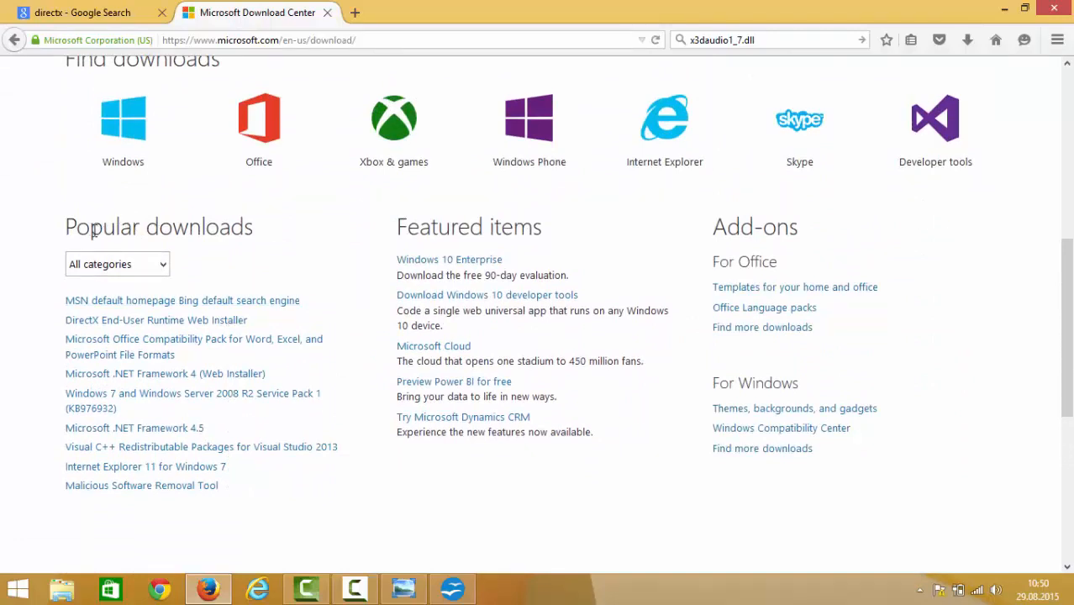
{"action": "mouse_move", "coordinate": [155, 319]}
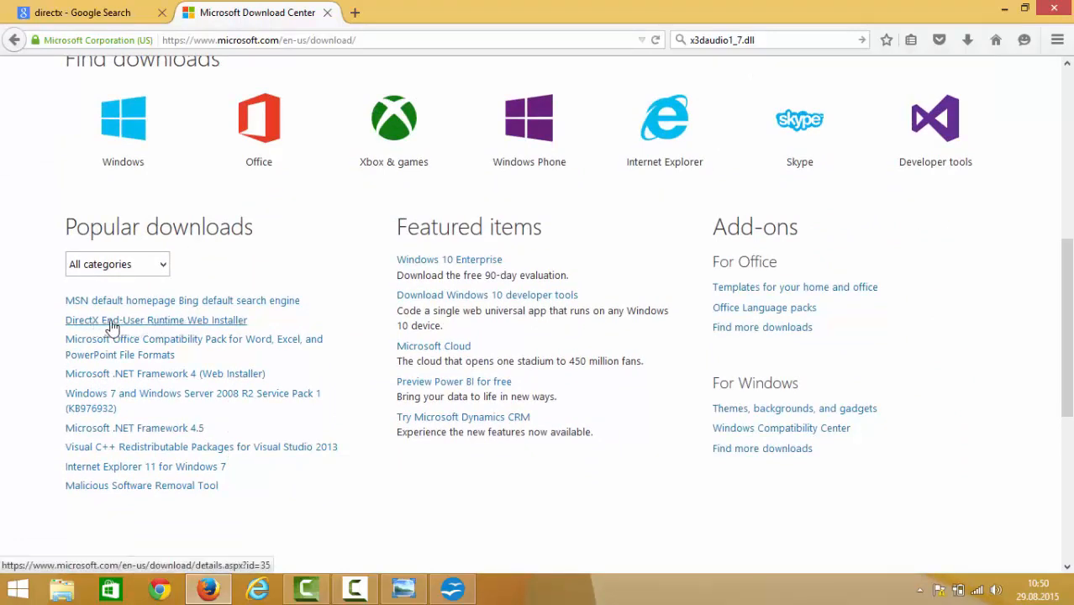
{"action": "mouse_move", "coordinate": [168, 326]}
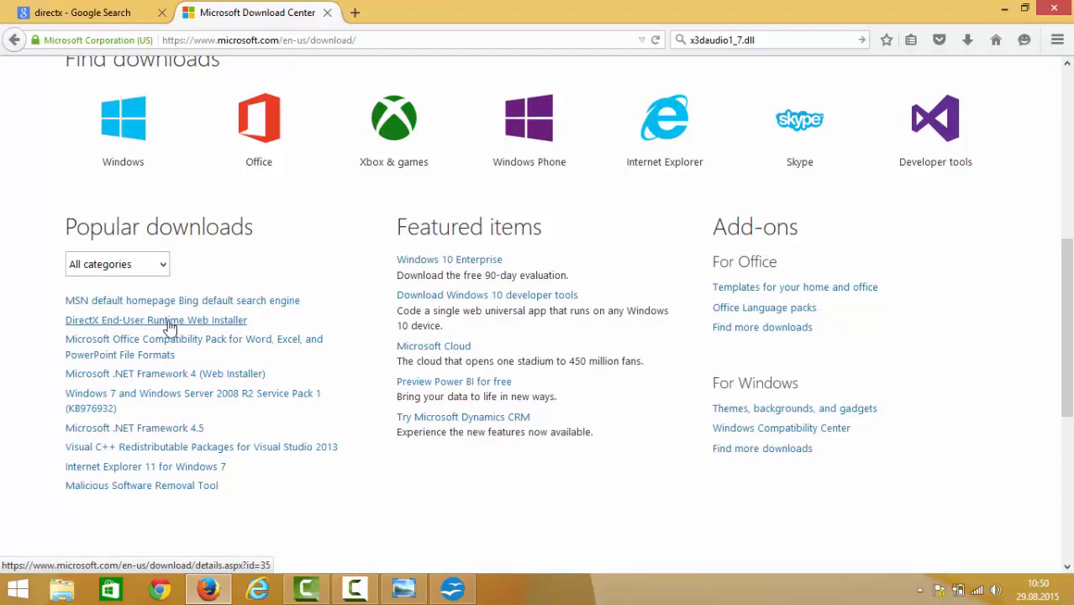
{"action": "left_click", "coordinate": [154, 319]}
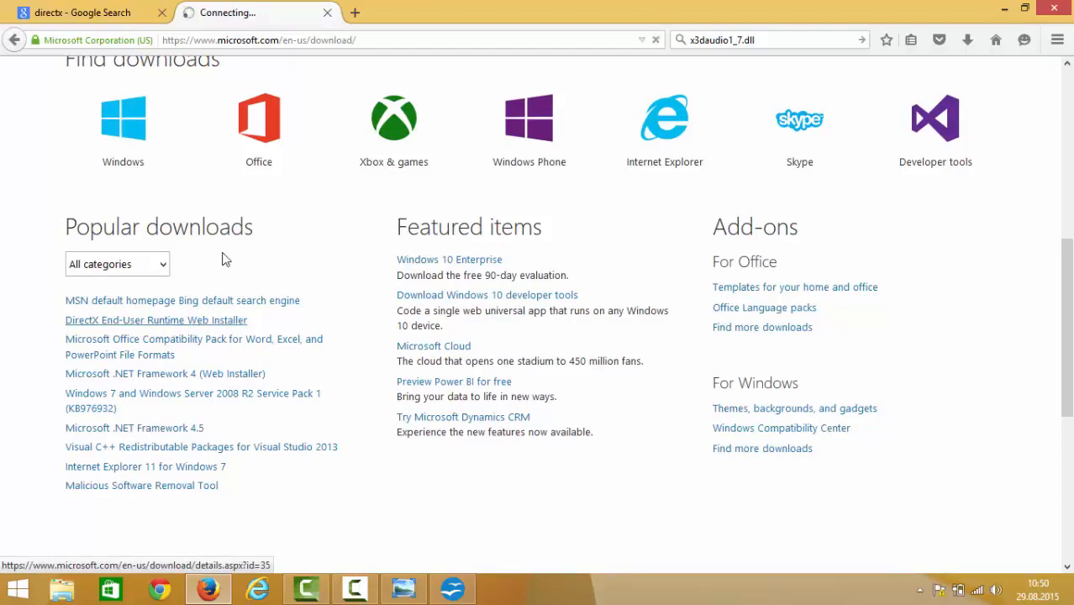
- Start the DirectX End-User Runtime Web Installer download with English as the language
{"action": "left_click", "coordinate": [155, 319]}
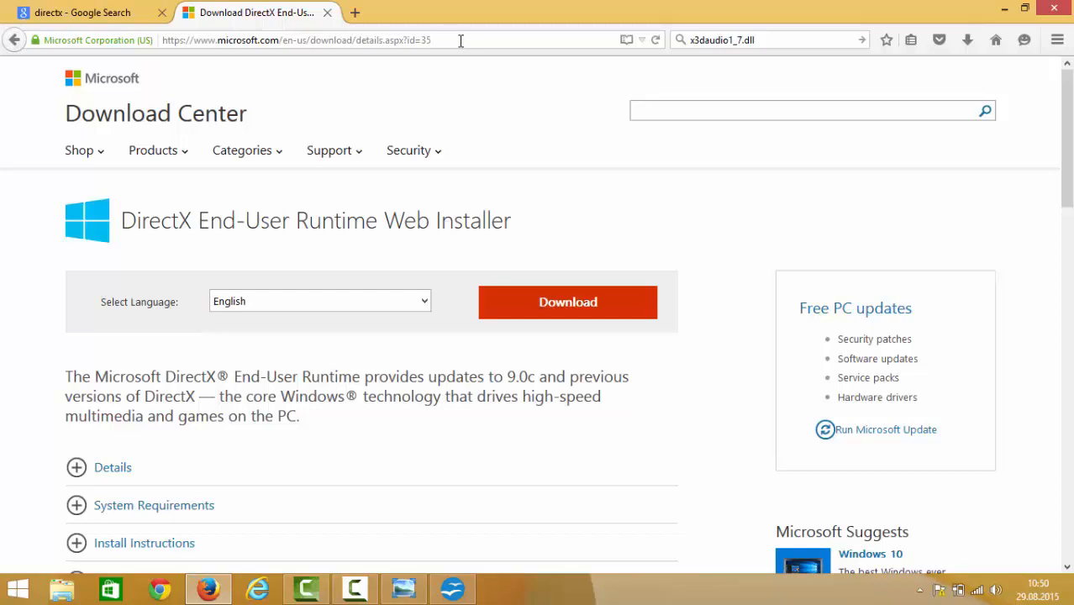
{"action": "mouse_move", "coordinate": [535, 215]}
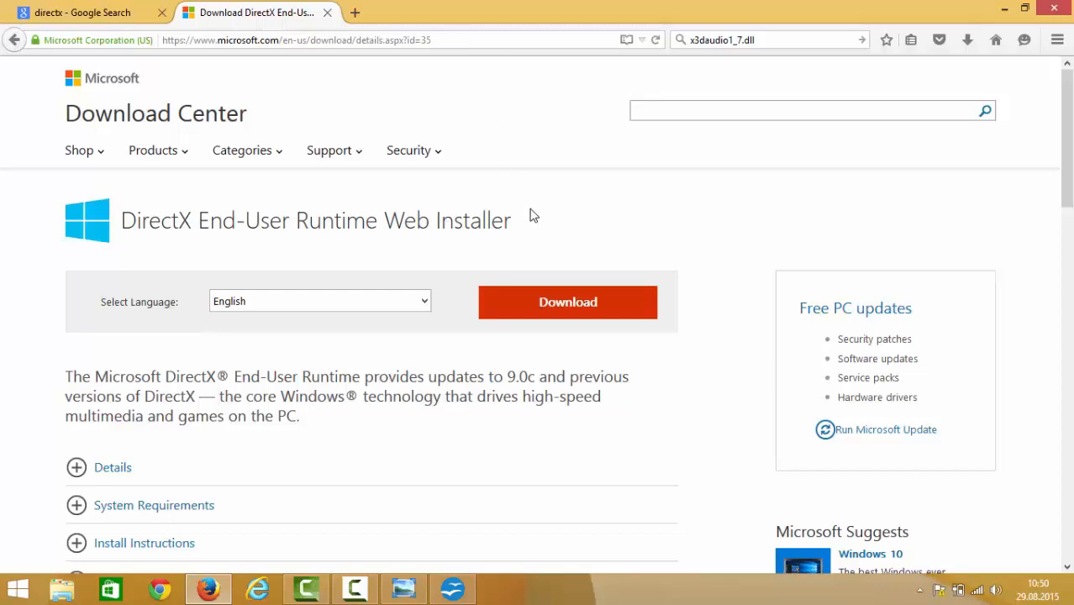
{"action": "mouse_move", "coordinate": [367, 300]}
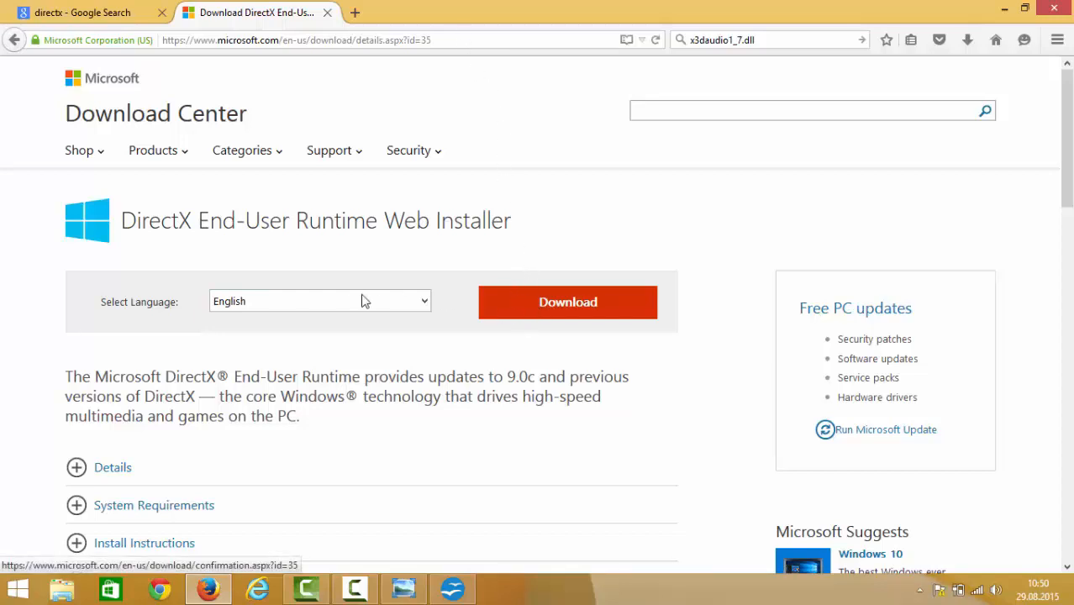
{"action": "mouse_move", "coordinate": [529, 311]}
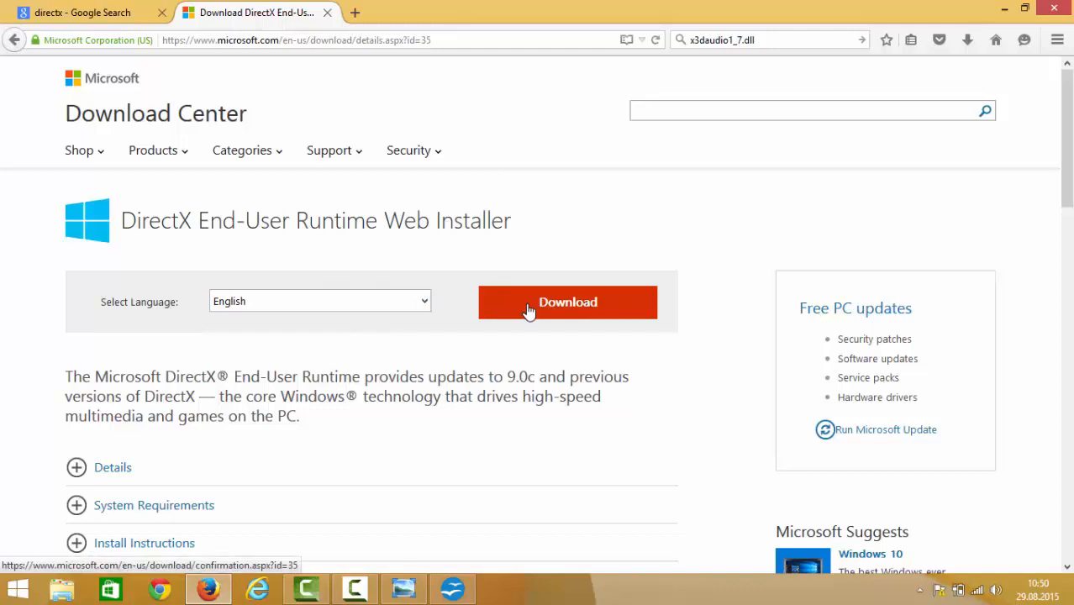
{"action": "left_click", "coordinate": [568, 303]}
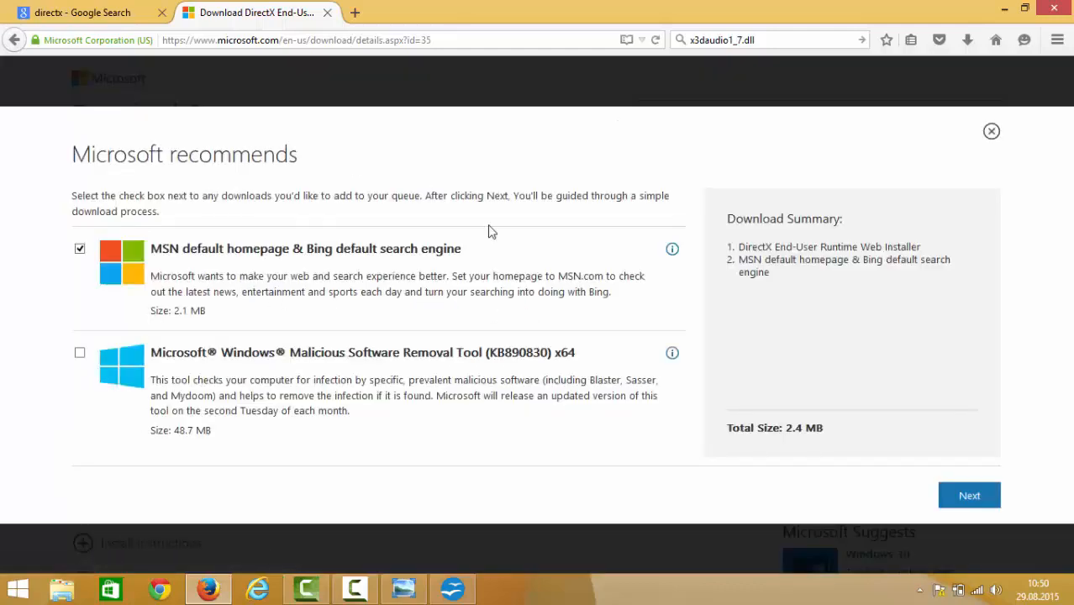
{"action": "mouse_move", "coordinate": [239, 222]}
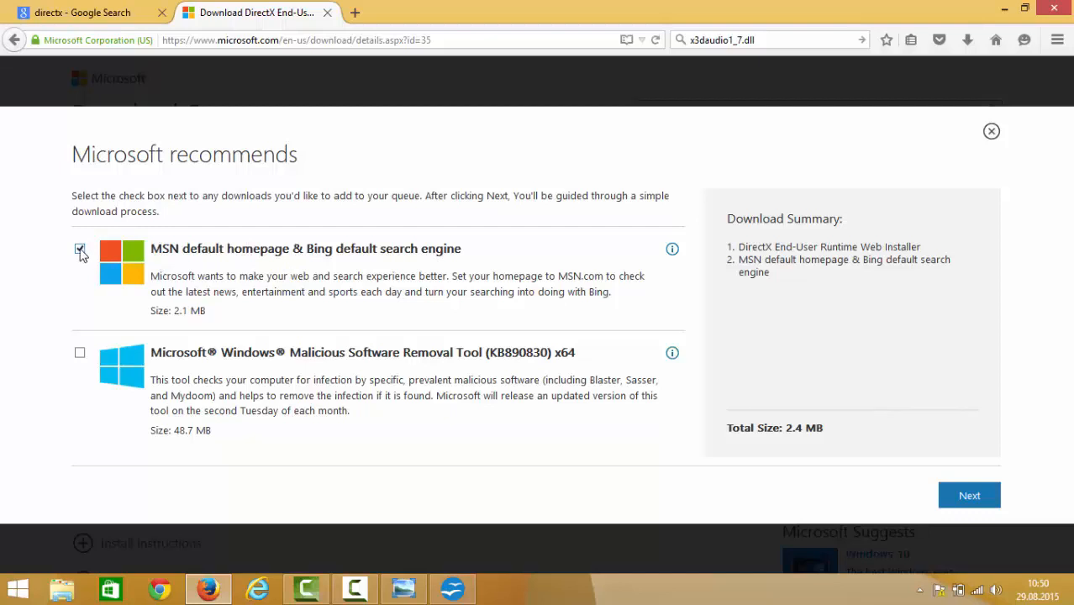
- Decline the MSN homepage & Bing offer and continue with only the DirectX installer
{"action": "left_click", "coordinate": [81, 252]}
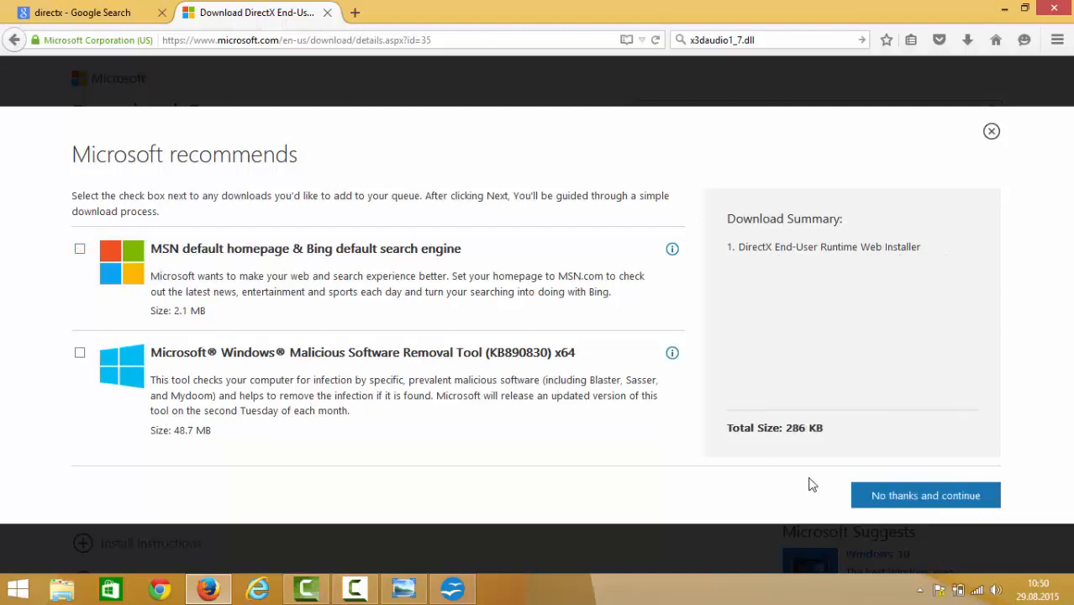
{"action": "mouse_move", "coordinate": [918, 501]}
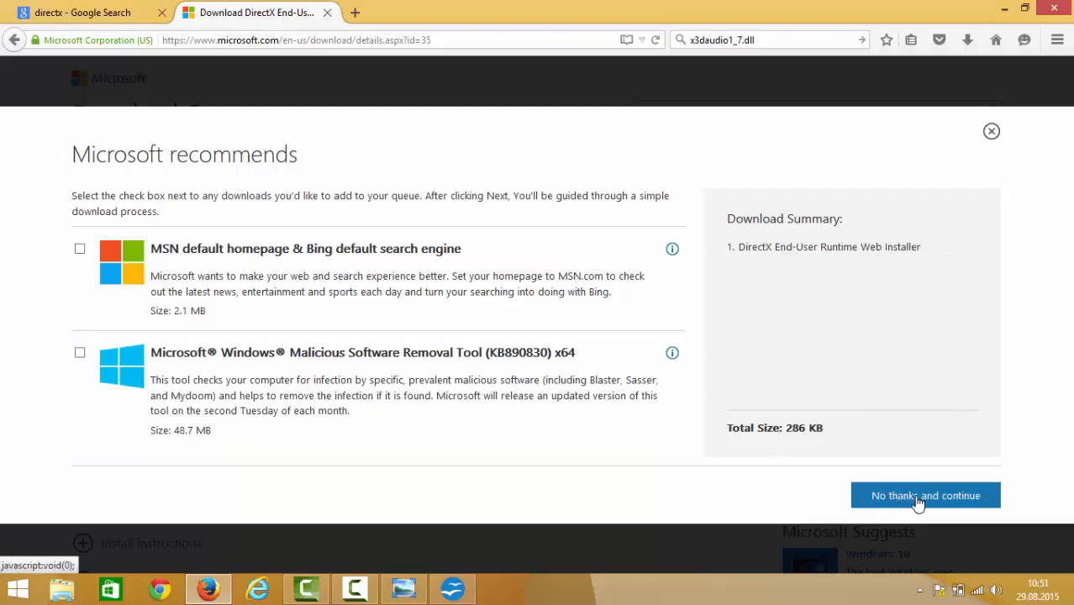
{"action": "left_click", "coordinate": [925, 494]}
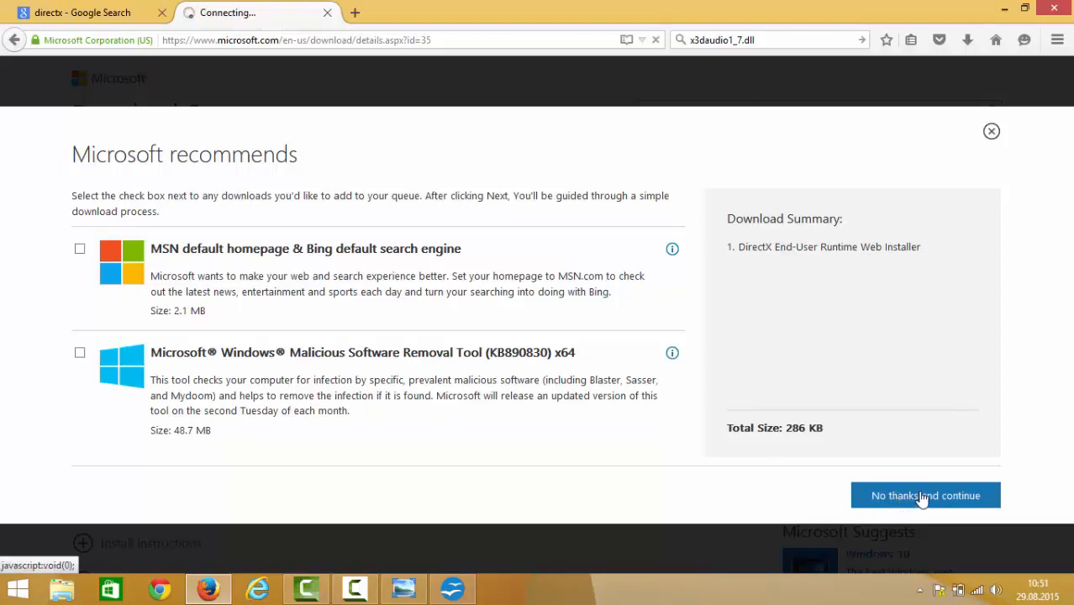
{"action": "left_click", "coordinate": [924, 494]}
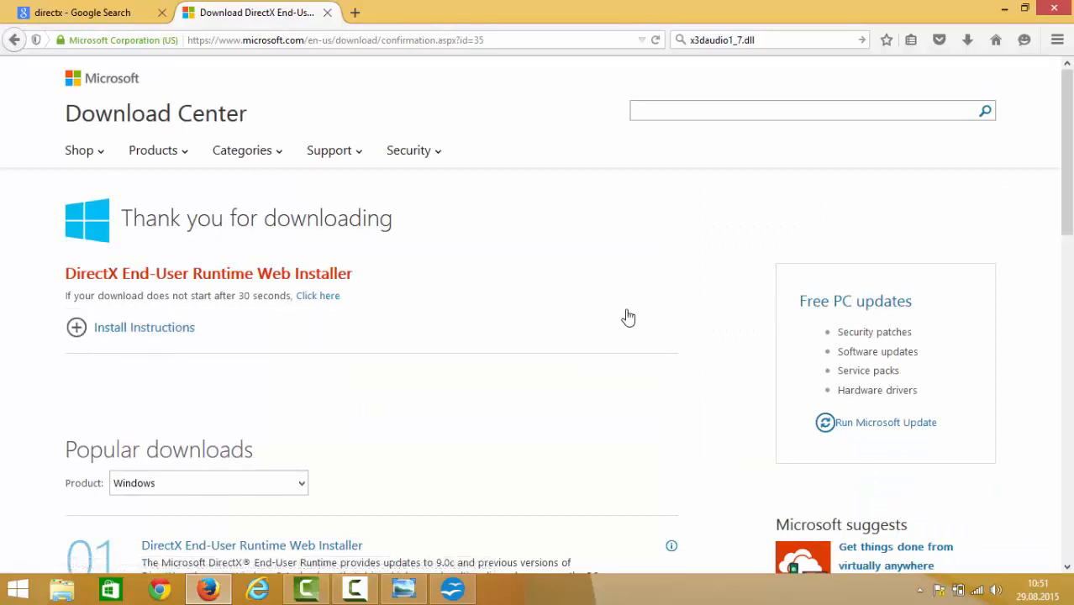
{"action": "mouse_move", "coordinate": [671, 302]}
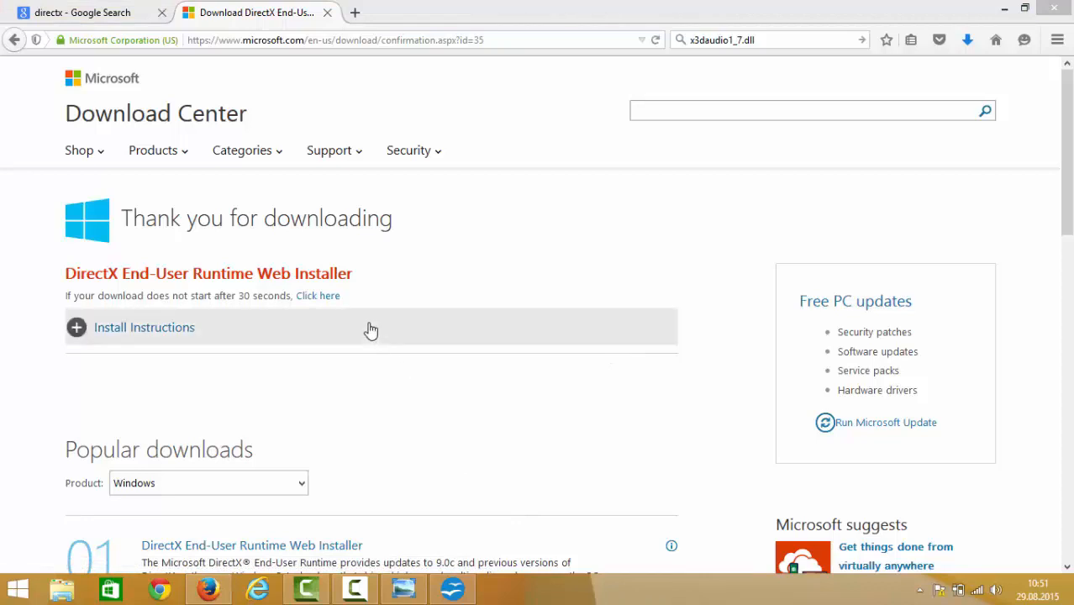
{"action": "mouse_move", "coordinate": [255, 289]}
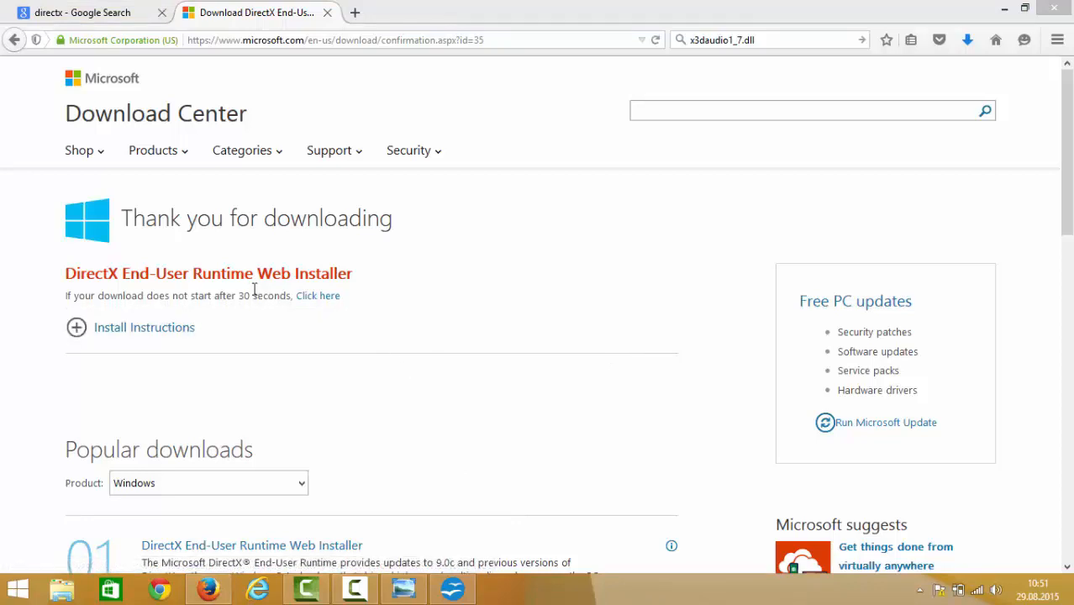
{"action": "mouse_move", "coordinate": [84, 300]}
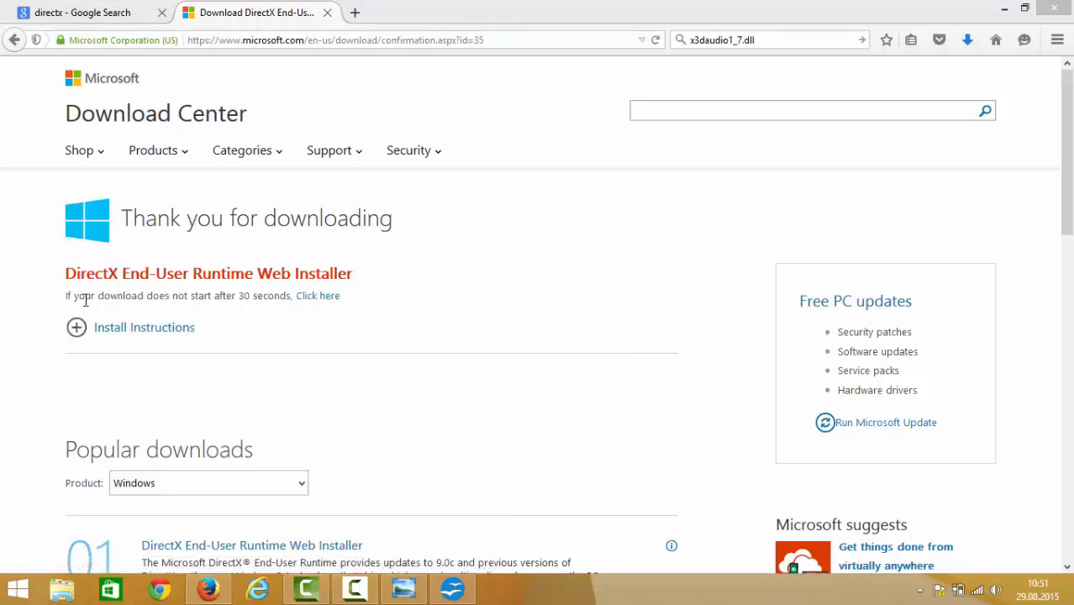
{"action": "mouse_move", "coordinate": [318, 296]}
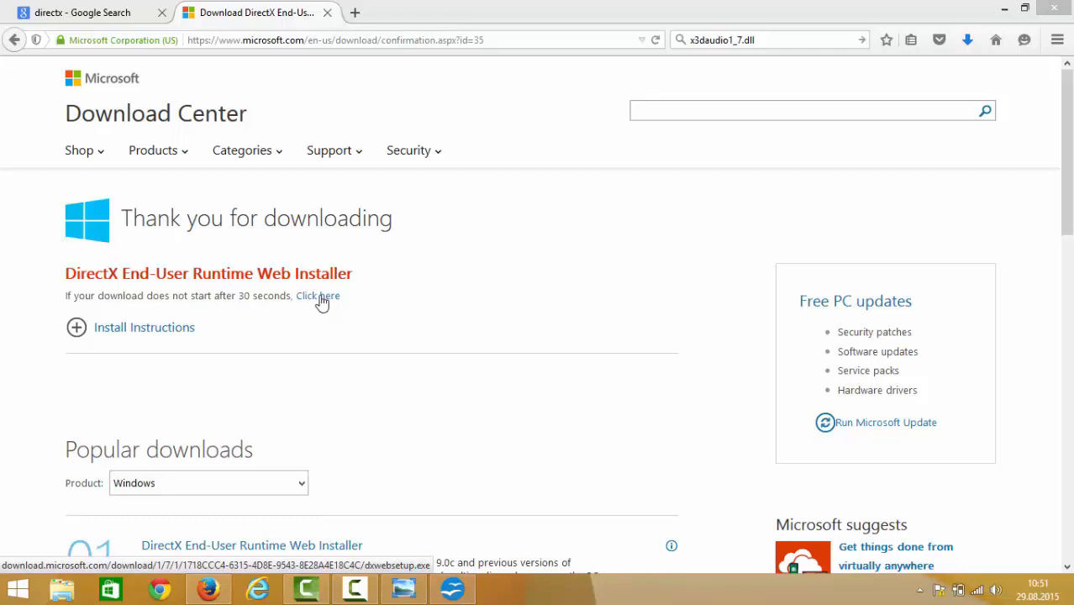
{"action": "mouse_move", "coordinate": [304, 304]}
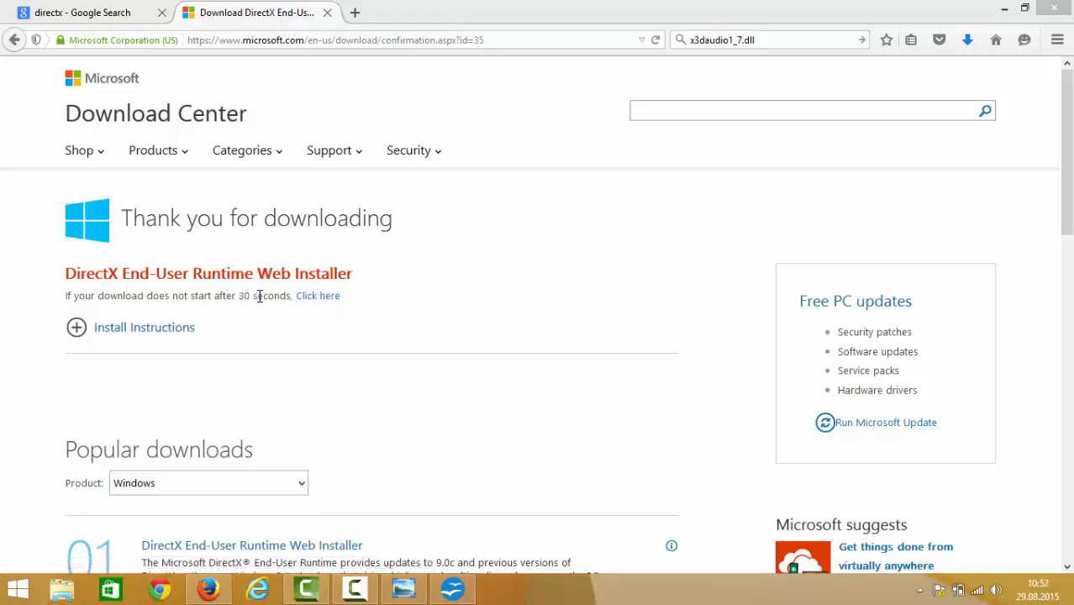
{"action": "mouse_move", "coordinate": [318, 296]}
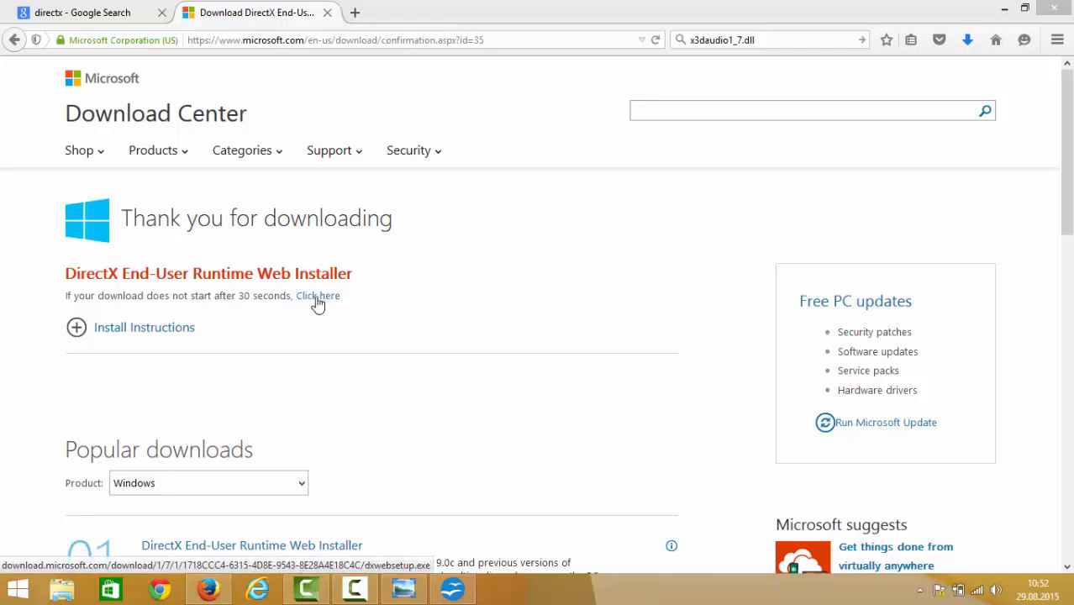
{"action": "mouse_move", "coordinate": [872, 141]}
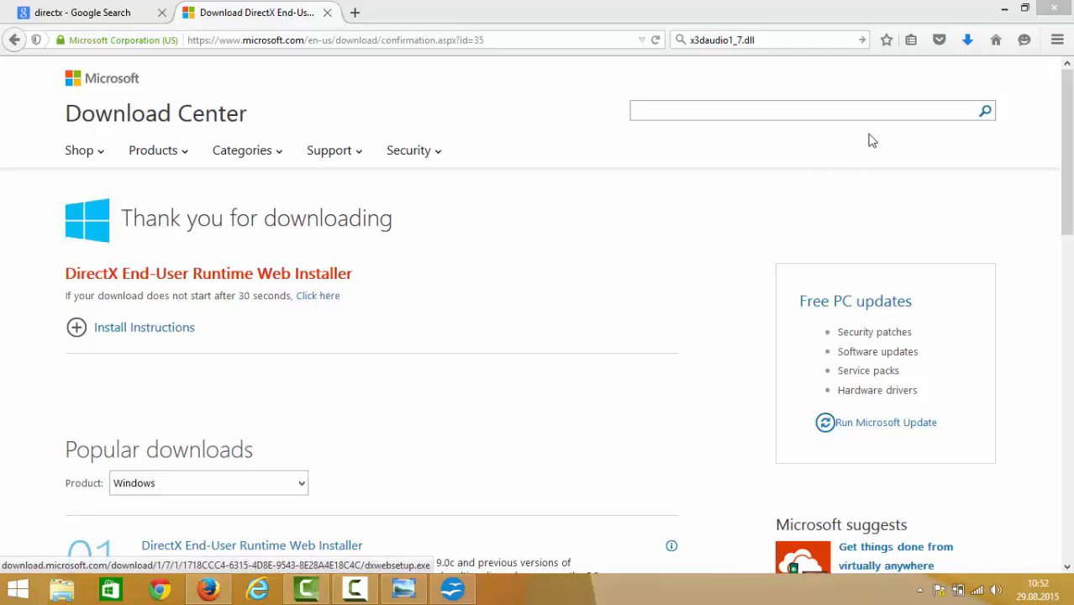
- Launch the downloaded dxwebsetup.exe from the downloads list
{"action": "left_click", "coordinate": [968, 40]}
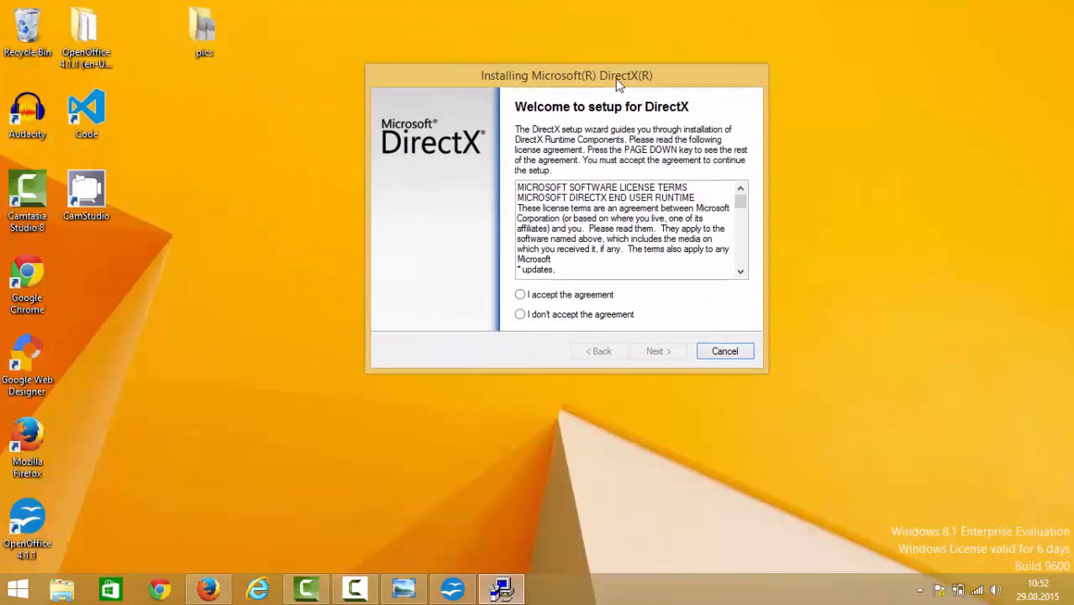
- Accept the license, install the DirectX runtime components and finish the setup wizard
{"action": "left_click", "coordinate": [519, 296]}
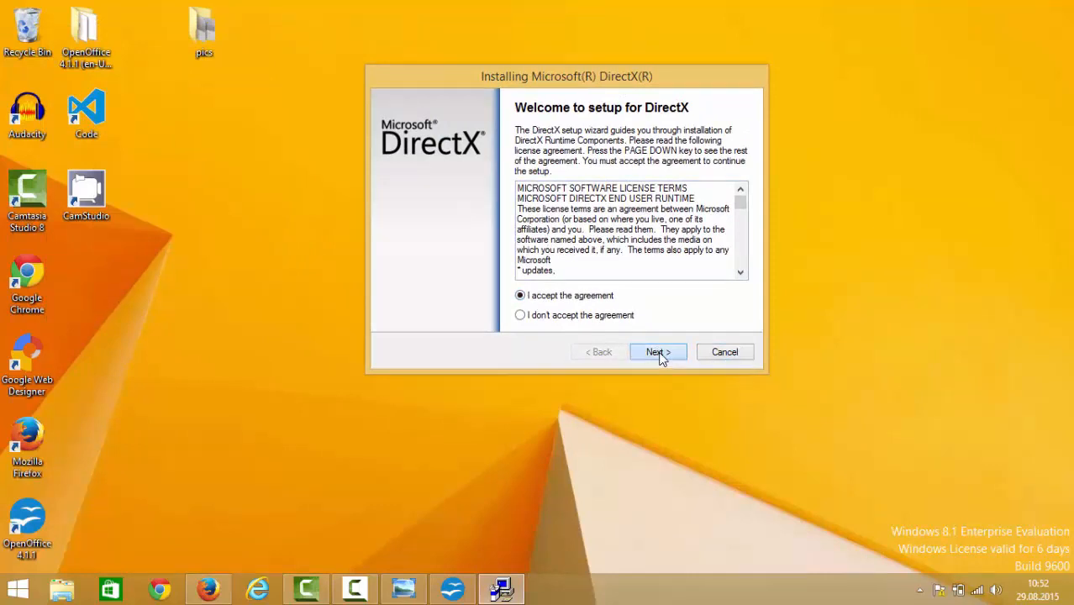
{"action": "left_click", "coordinate": [658, 353]}
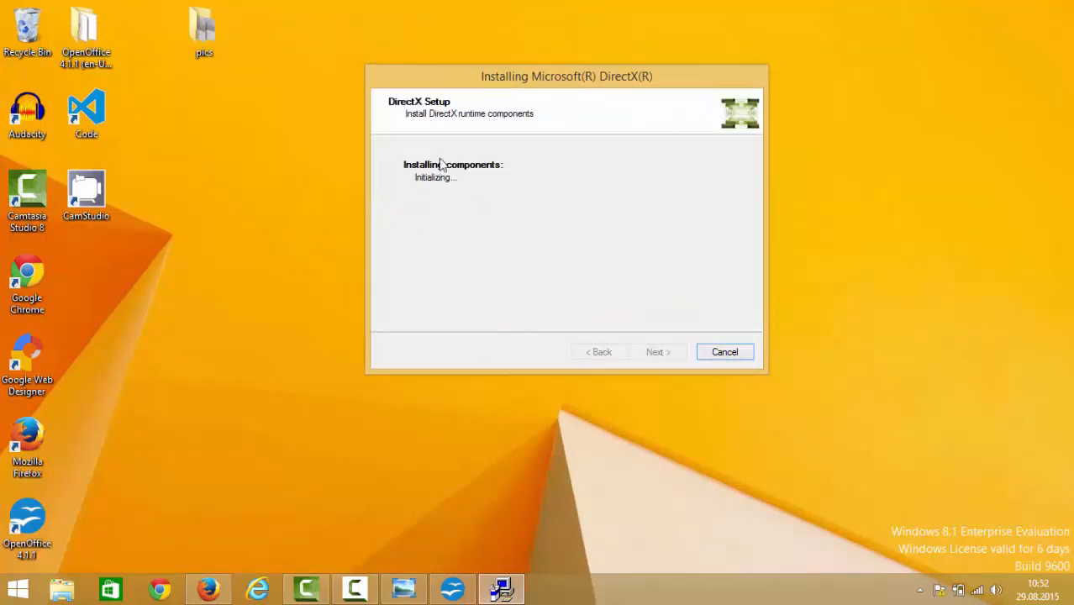
{"action": "mouse_move", "coordinate": [510, 249]}
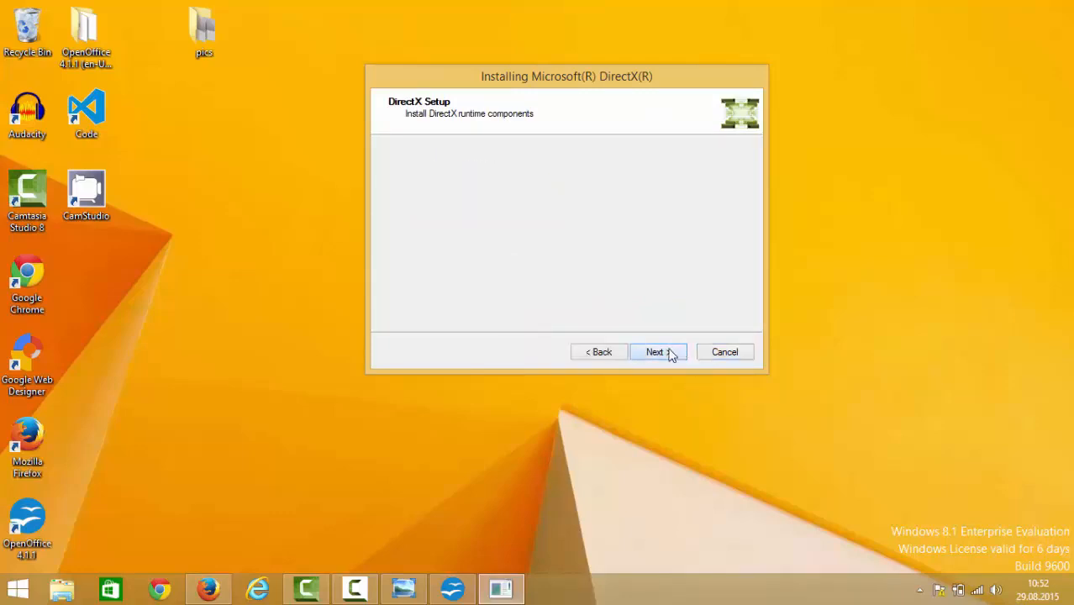
{"action": "mouse_move", "coordinate": [641, 467]}
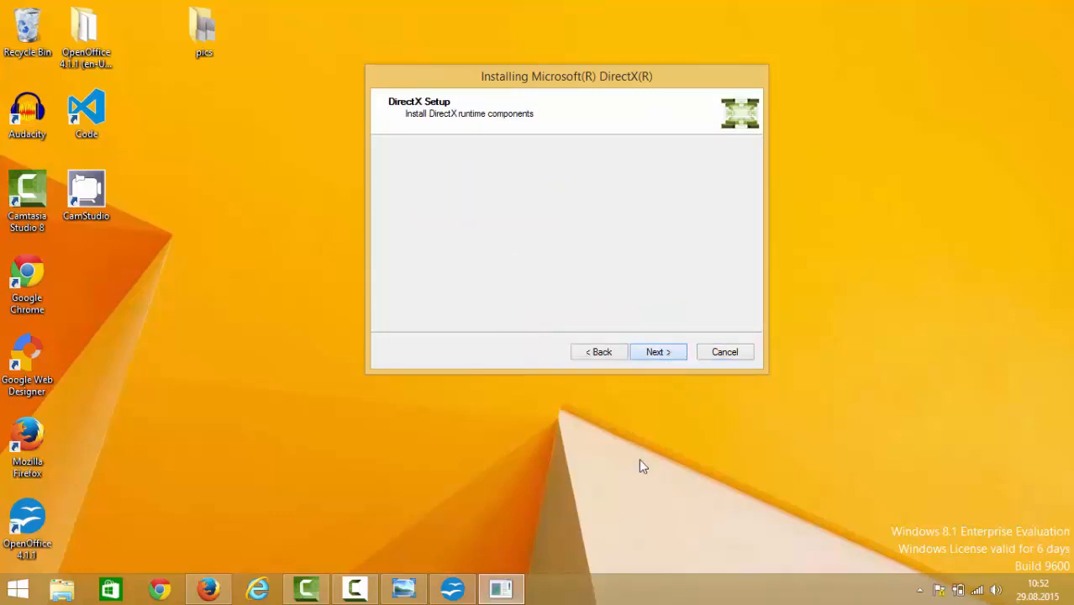
{"action": "left_click", "coordinate": [657, 351]}
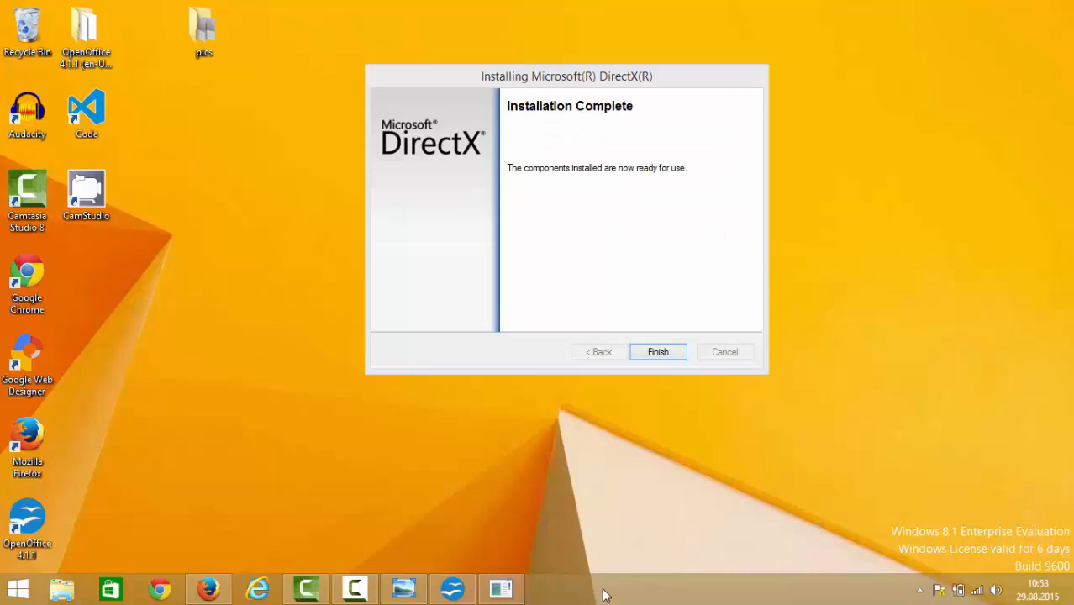
{"action": "mouse_move", "coordinate": [613, 252]}
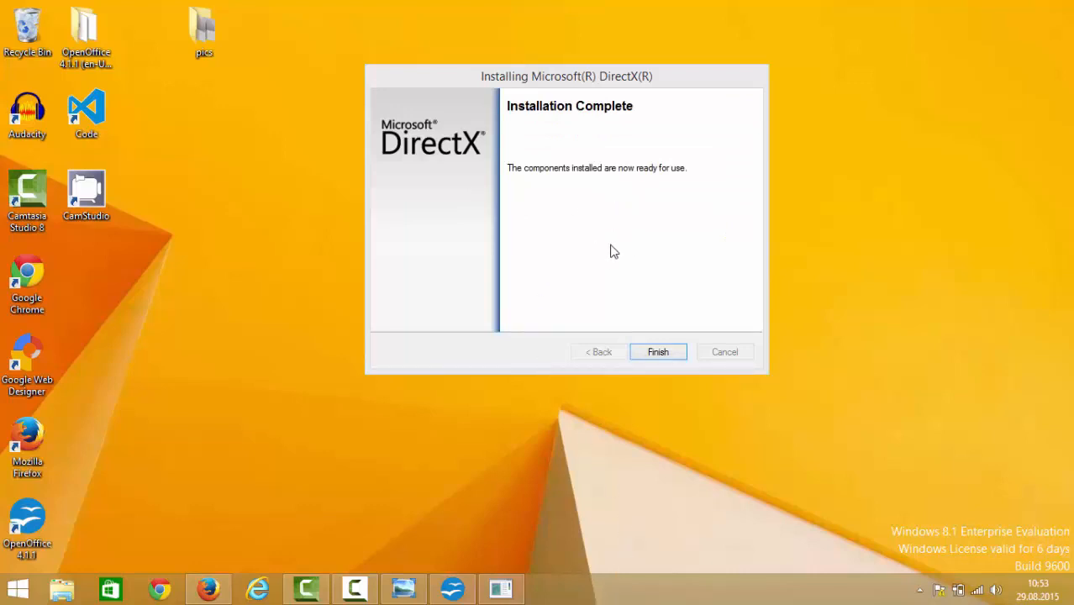
{"action": "left_click", "coordinate": [659, 352]}
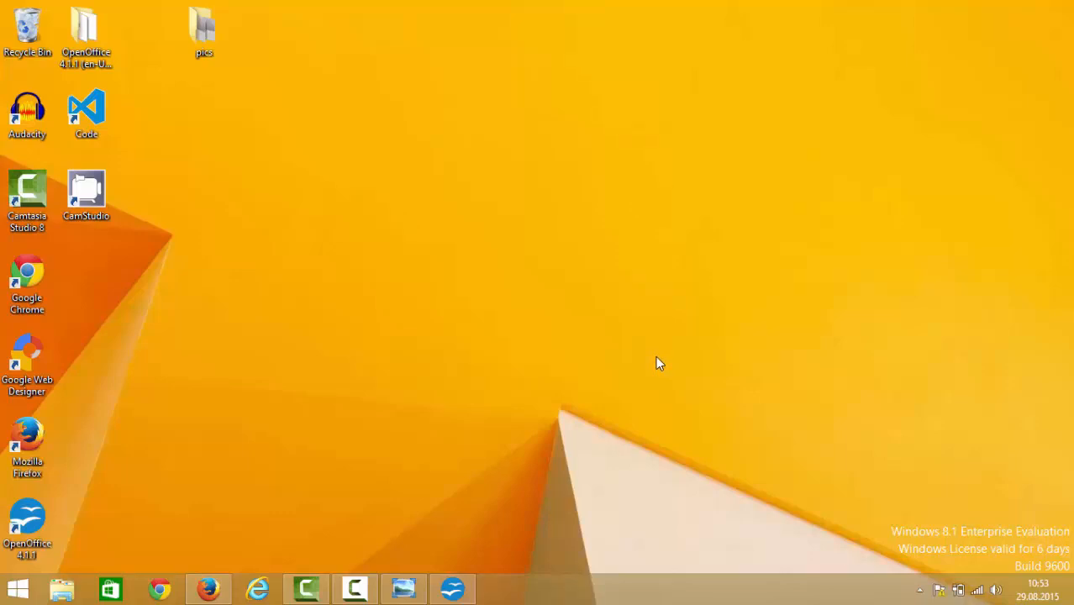
{"action": "mouse_move", "coordinate": [657, 367]}
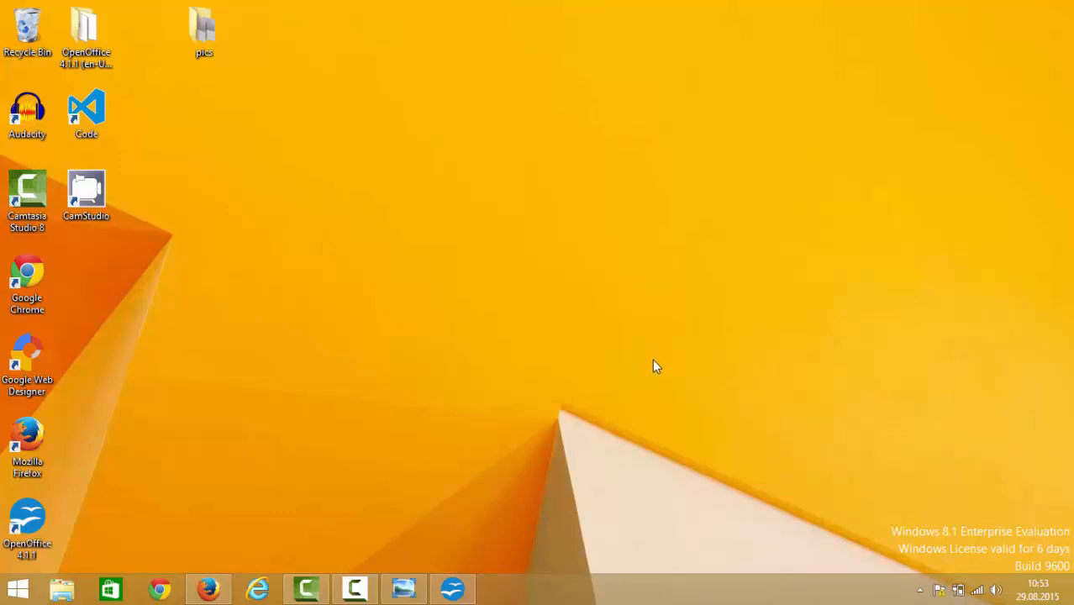
{"action": "mouse_move", "coordinate": [689, 431]}
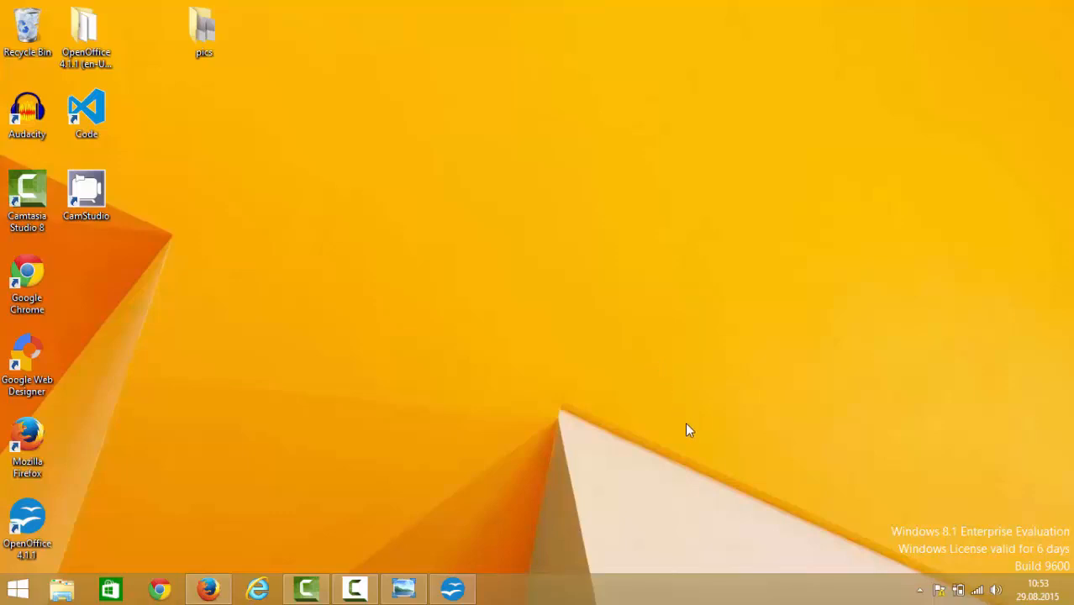
{"action": "mouse_move", "coordinate": [632, 427]}
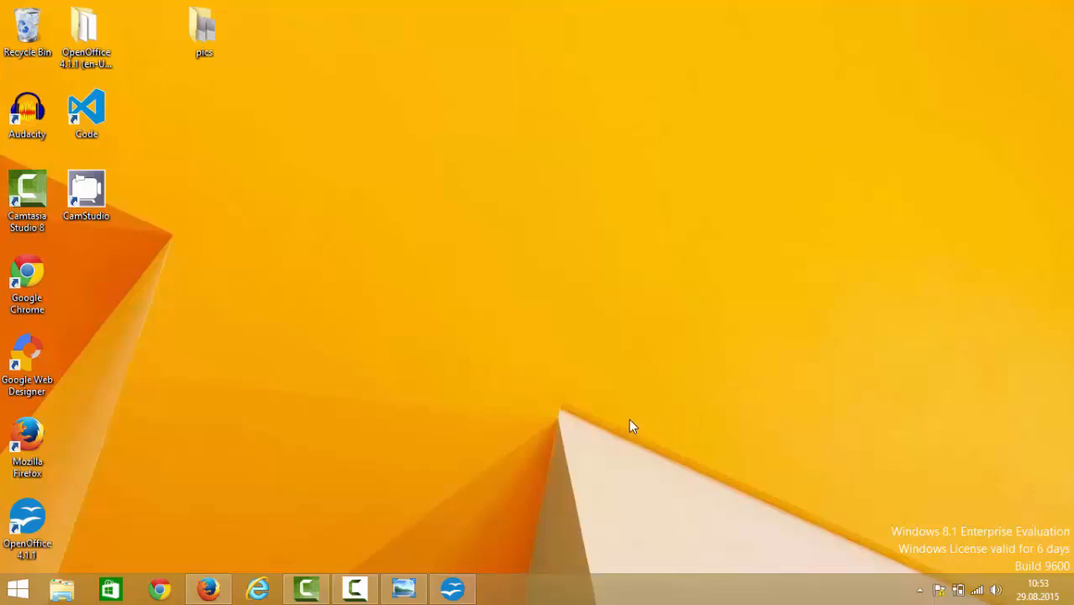
{"action": "mouse_move", "coordinate": [543, 440]}
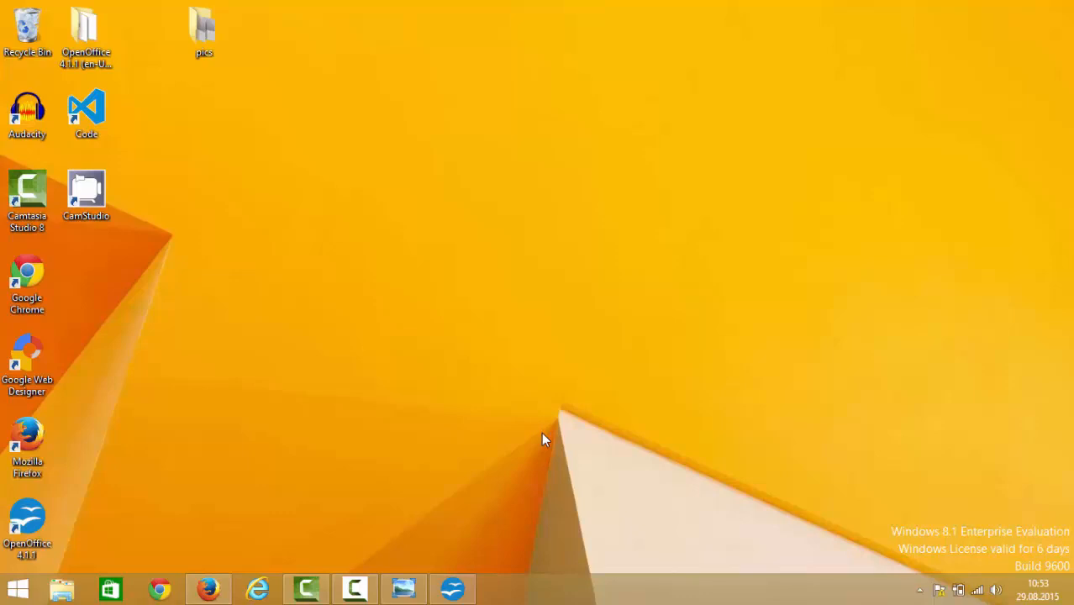
{"action": "mouse_move", "coordinate": [534, 598]}
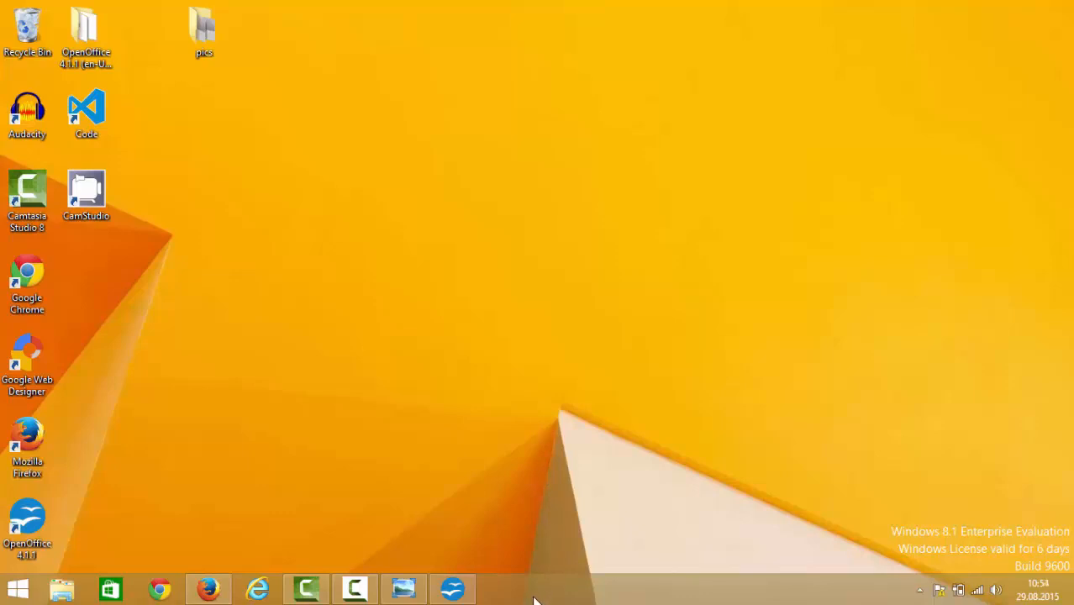